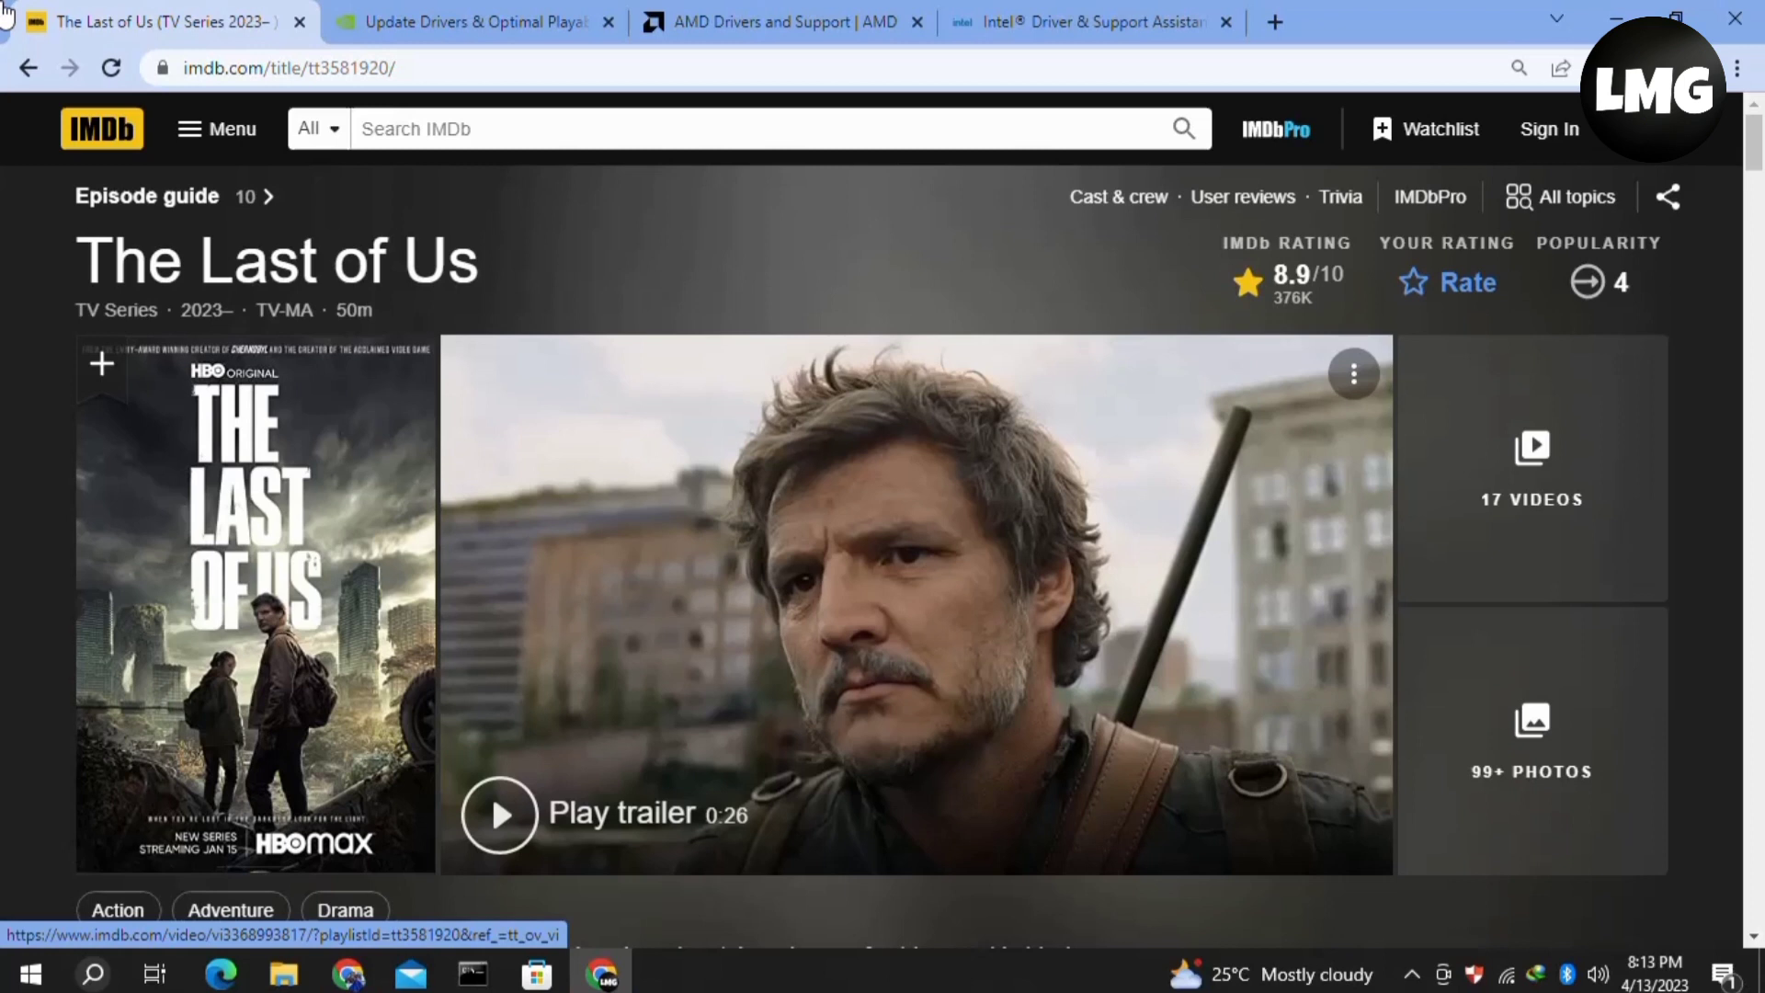
{"action": "mouse_move", "coordinate": [573, 509]}
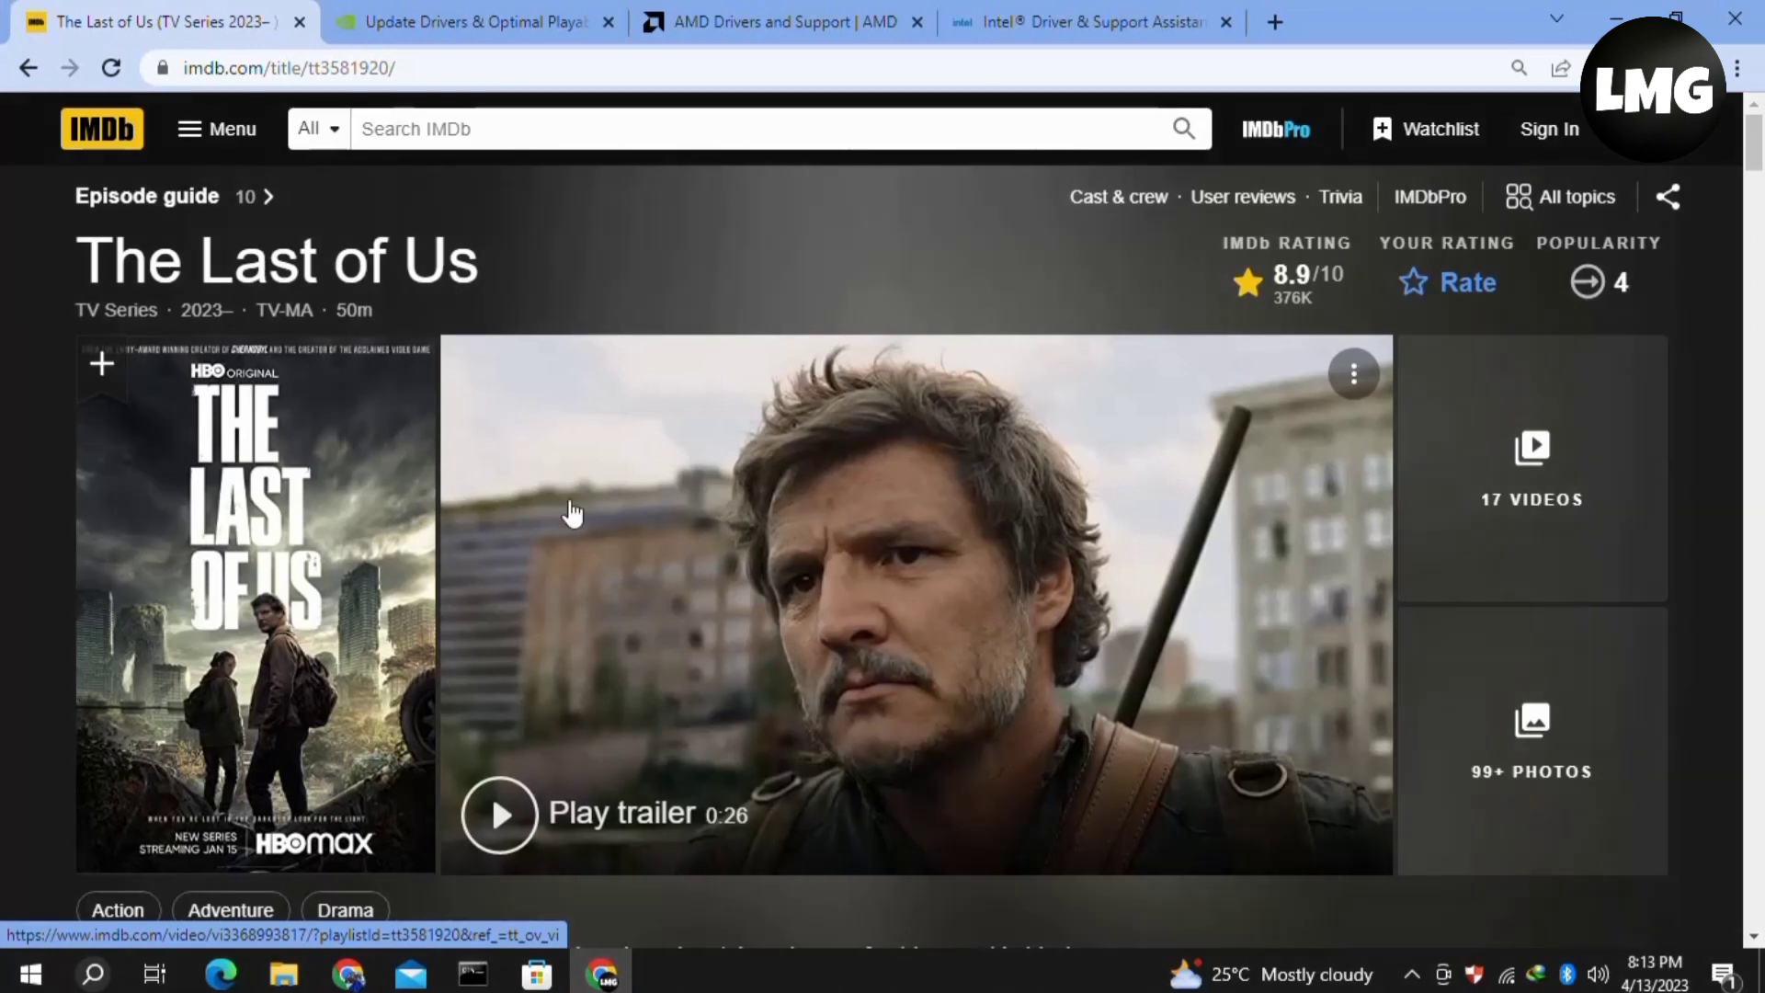
{"action": "mouse_move", "coordinate": [855, 721]}
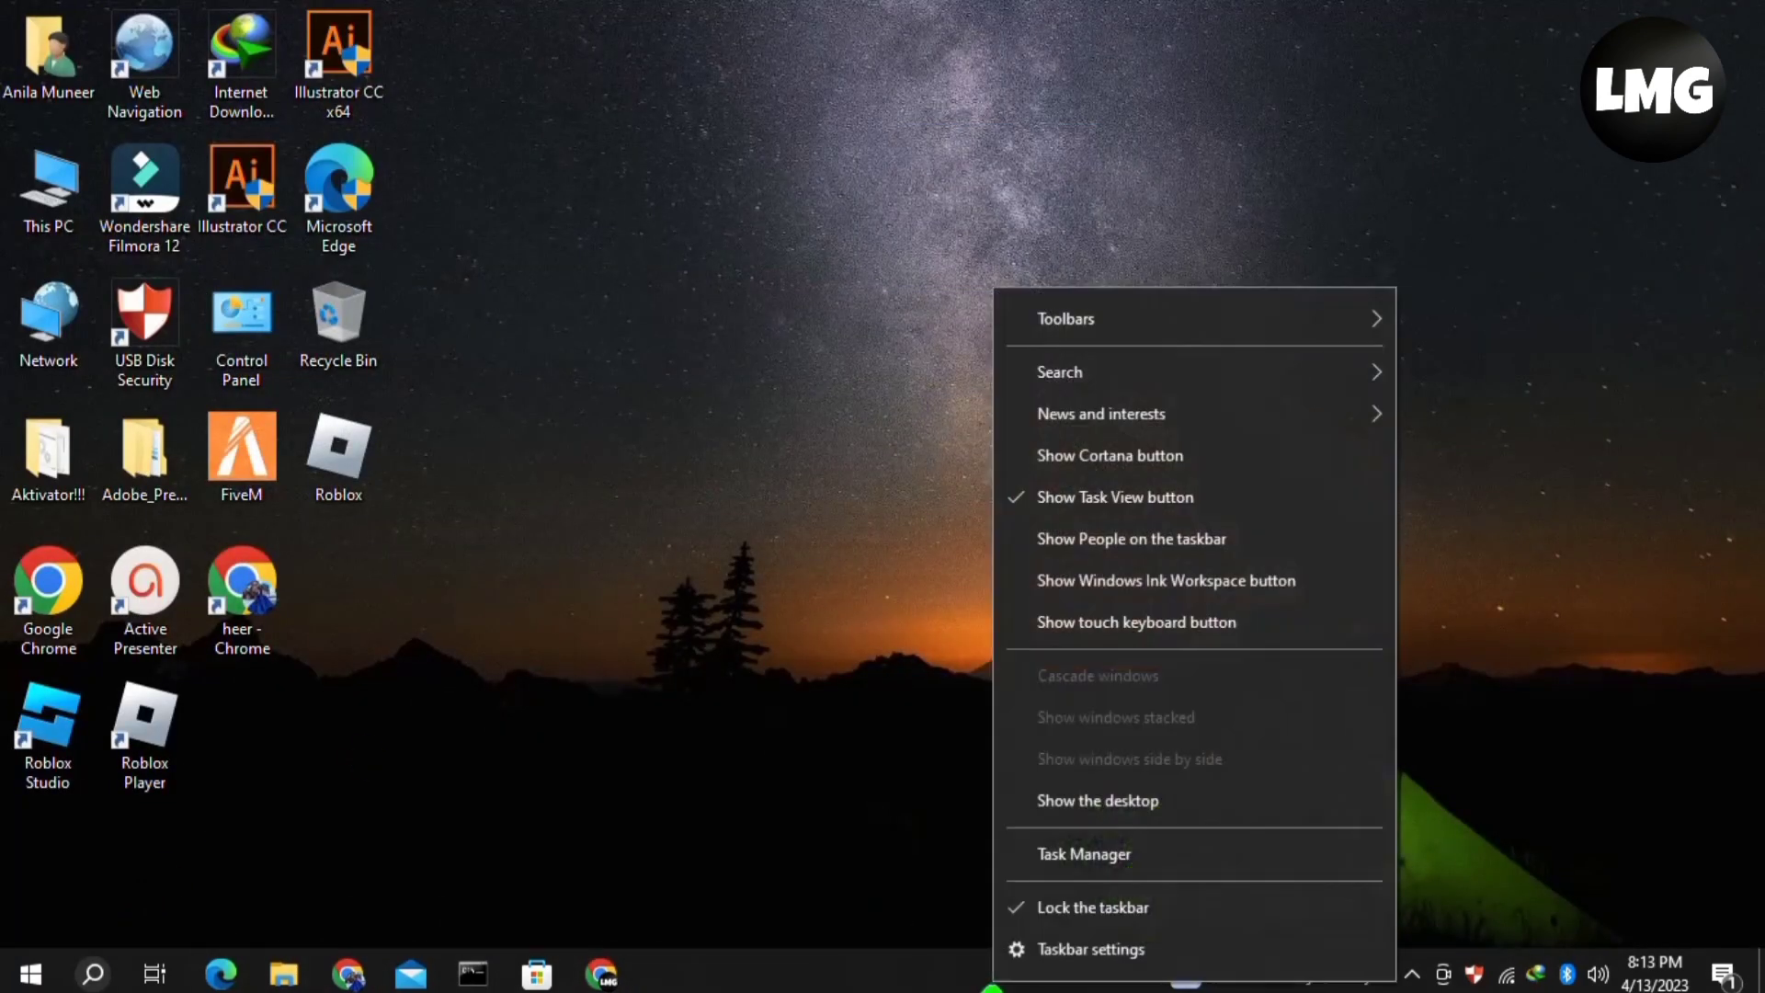
{"action": "mouse_move", "coordinate": [1091, 949]}
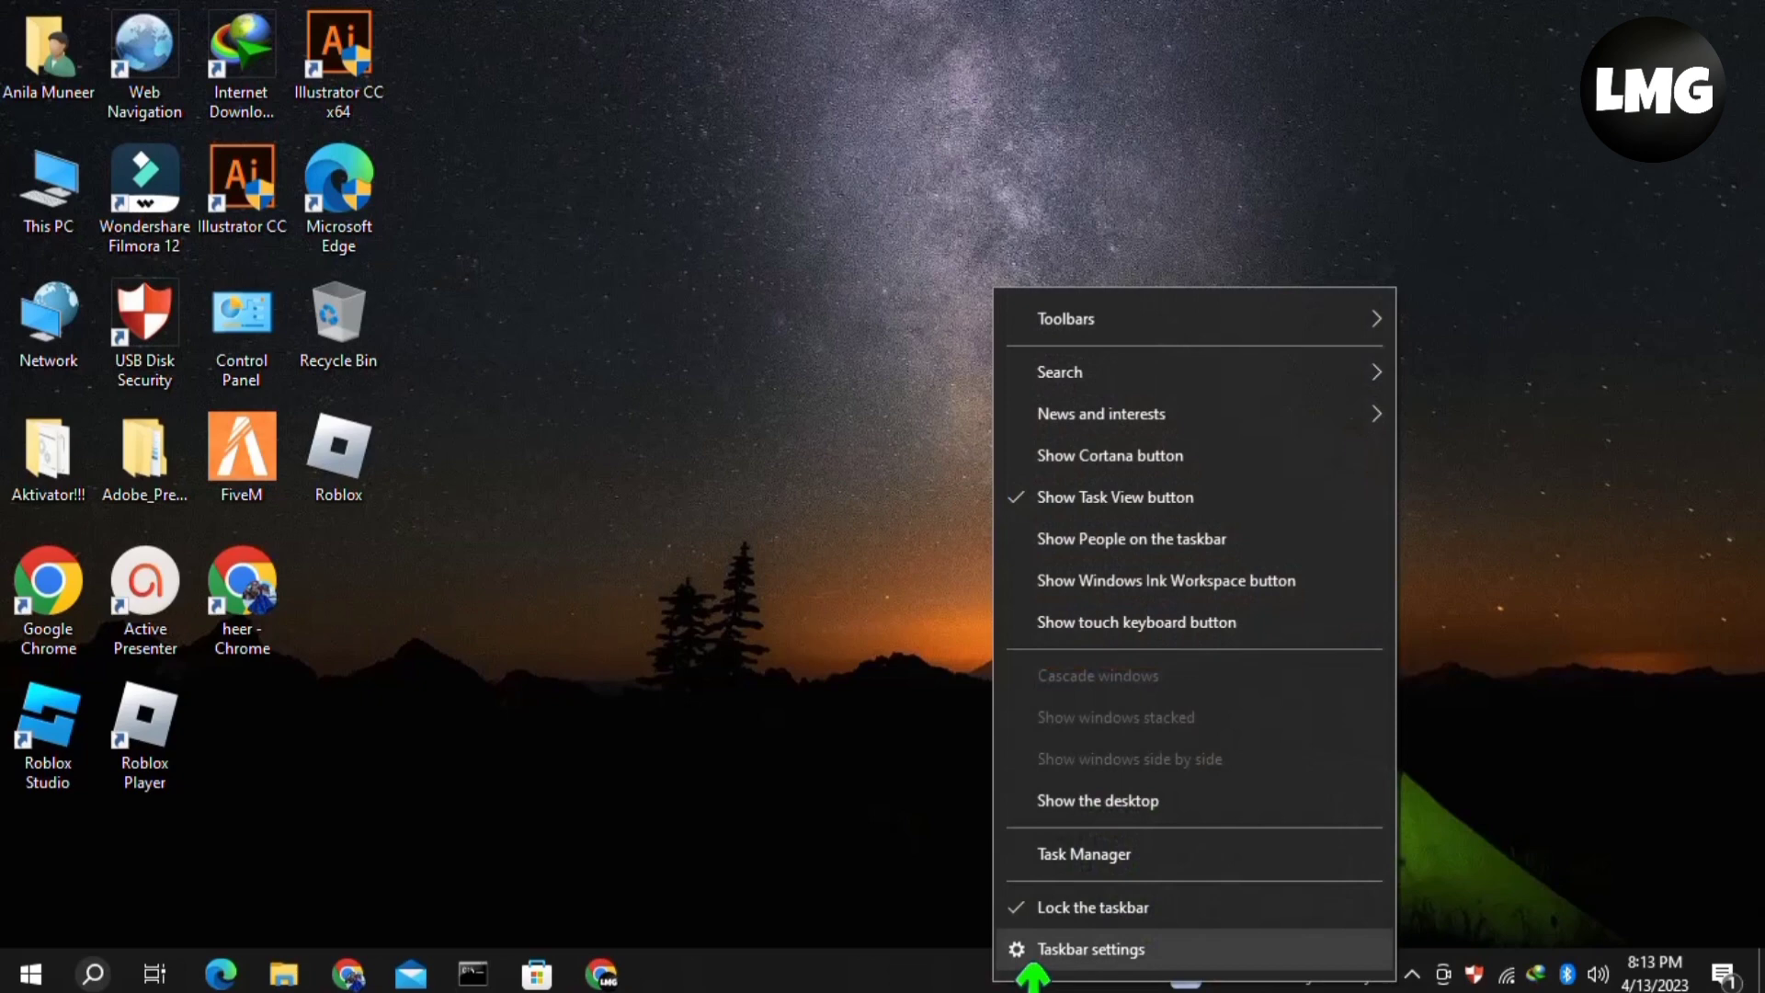
{"action": "mouse_move", "coordinate": [1081, 853]}
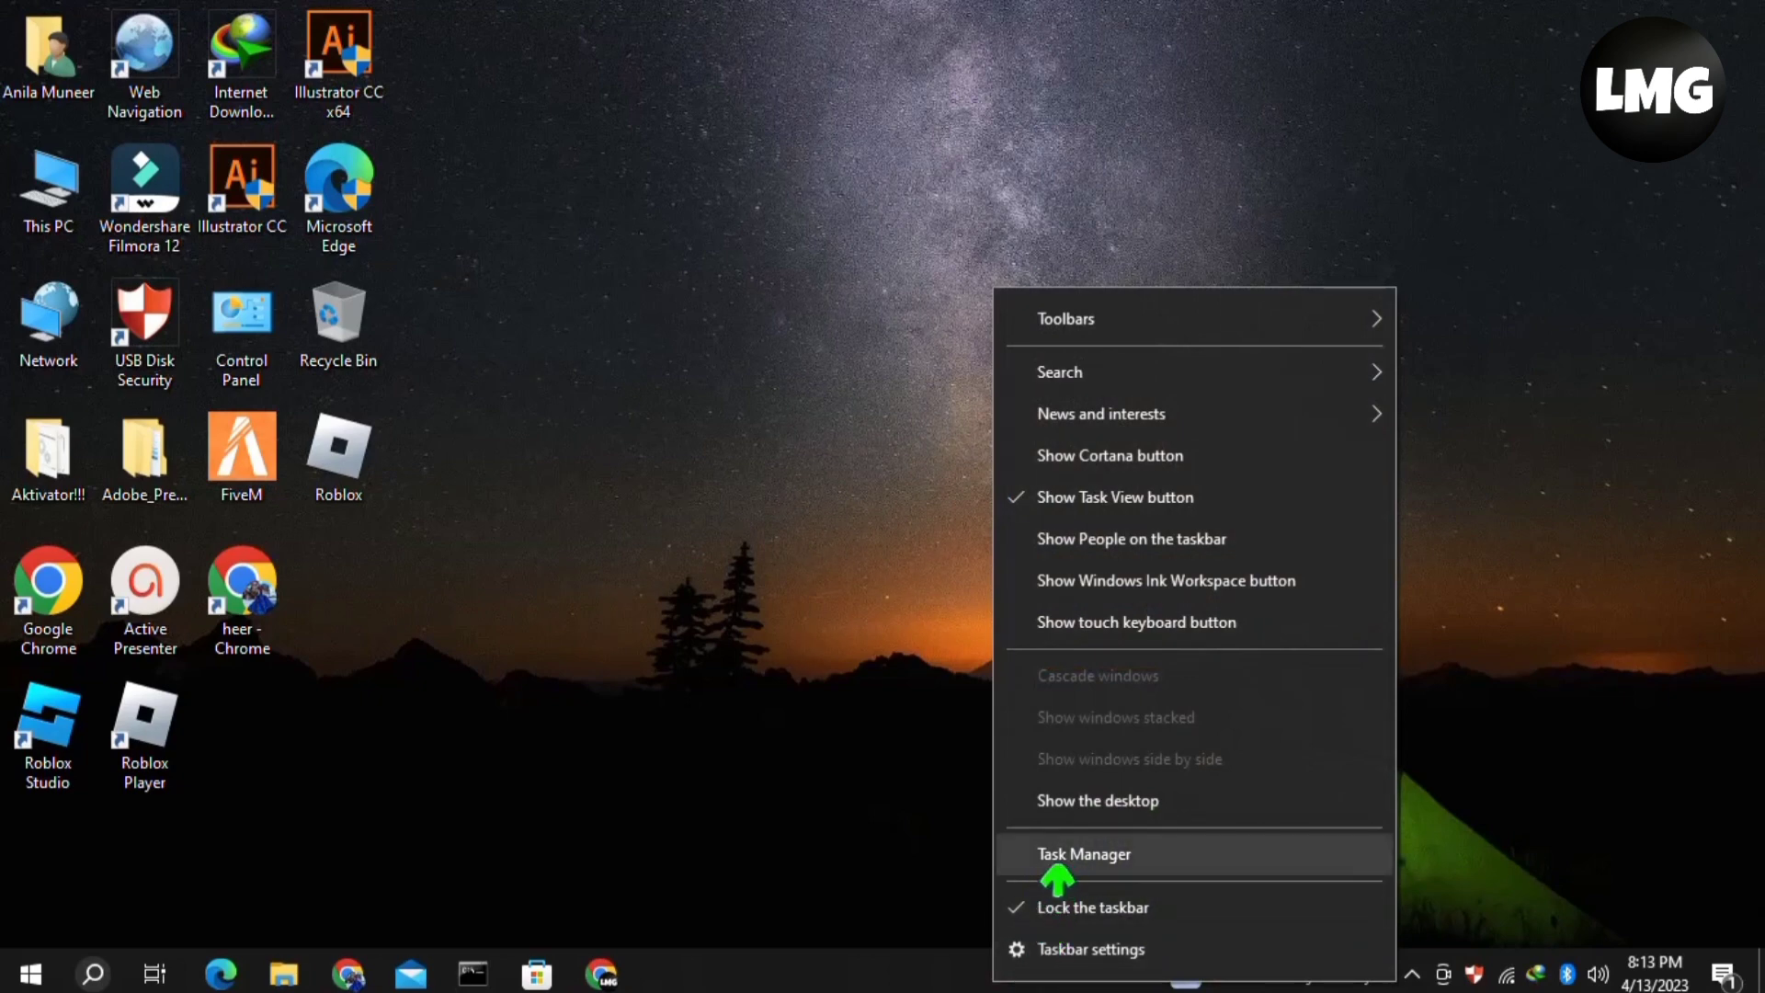
Launch Task Manager from the taskbar context menu
{"action": "left_click", "coordinate": [1083, 853]}
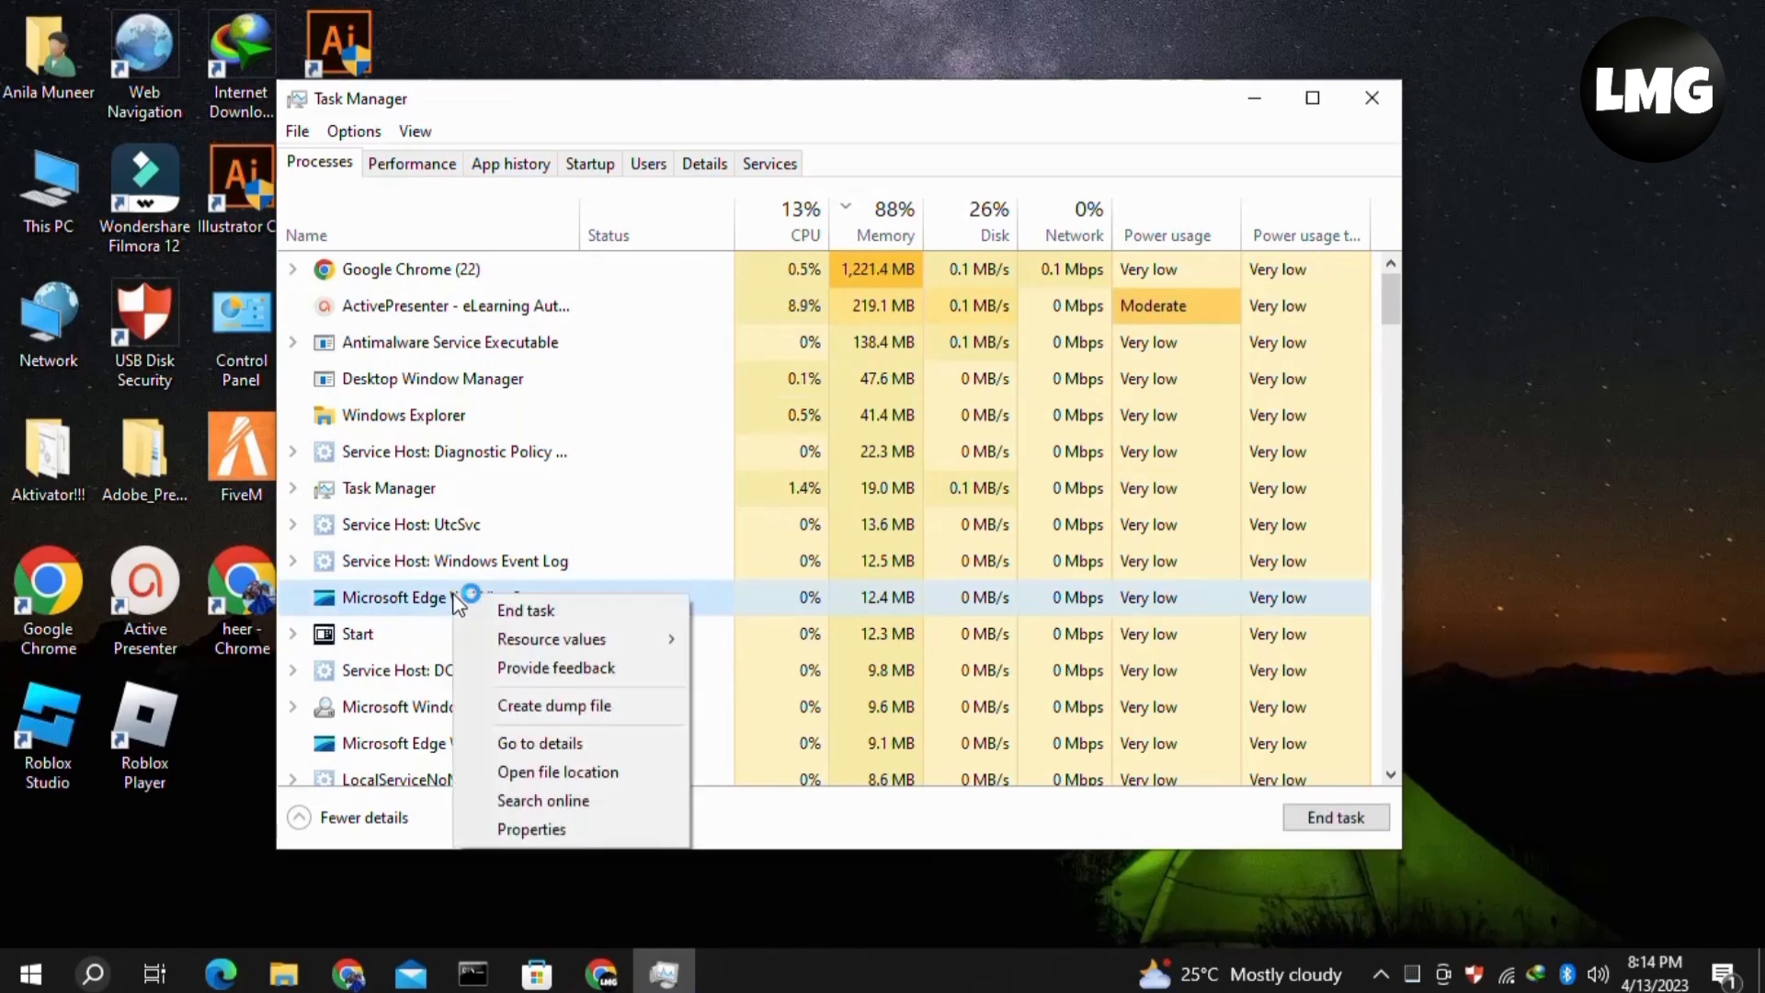
End the Microsoft Edge and Google Chrome processes, then close Task Manager
{"action": "left_click", "coordinate": [524, 610]}
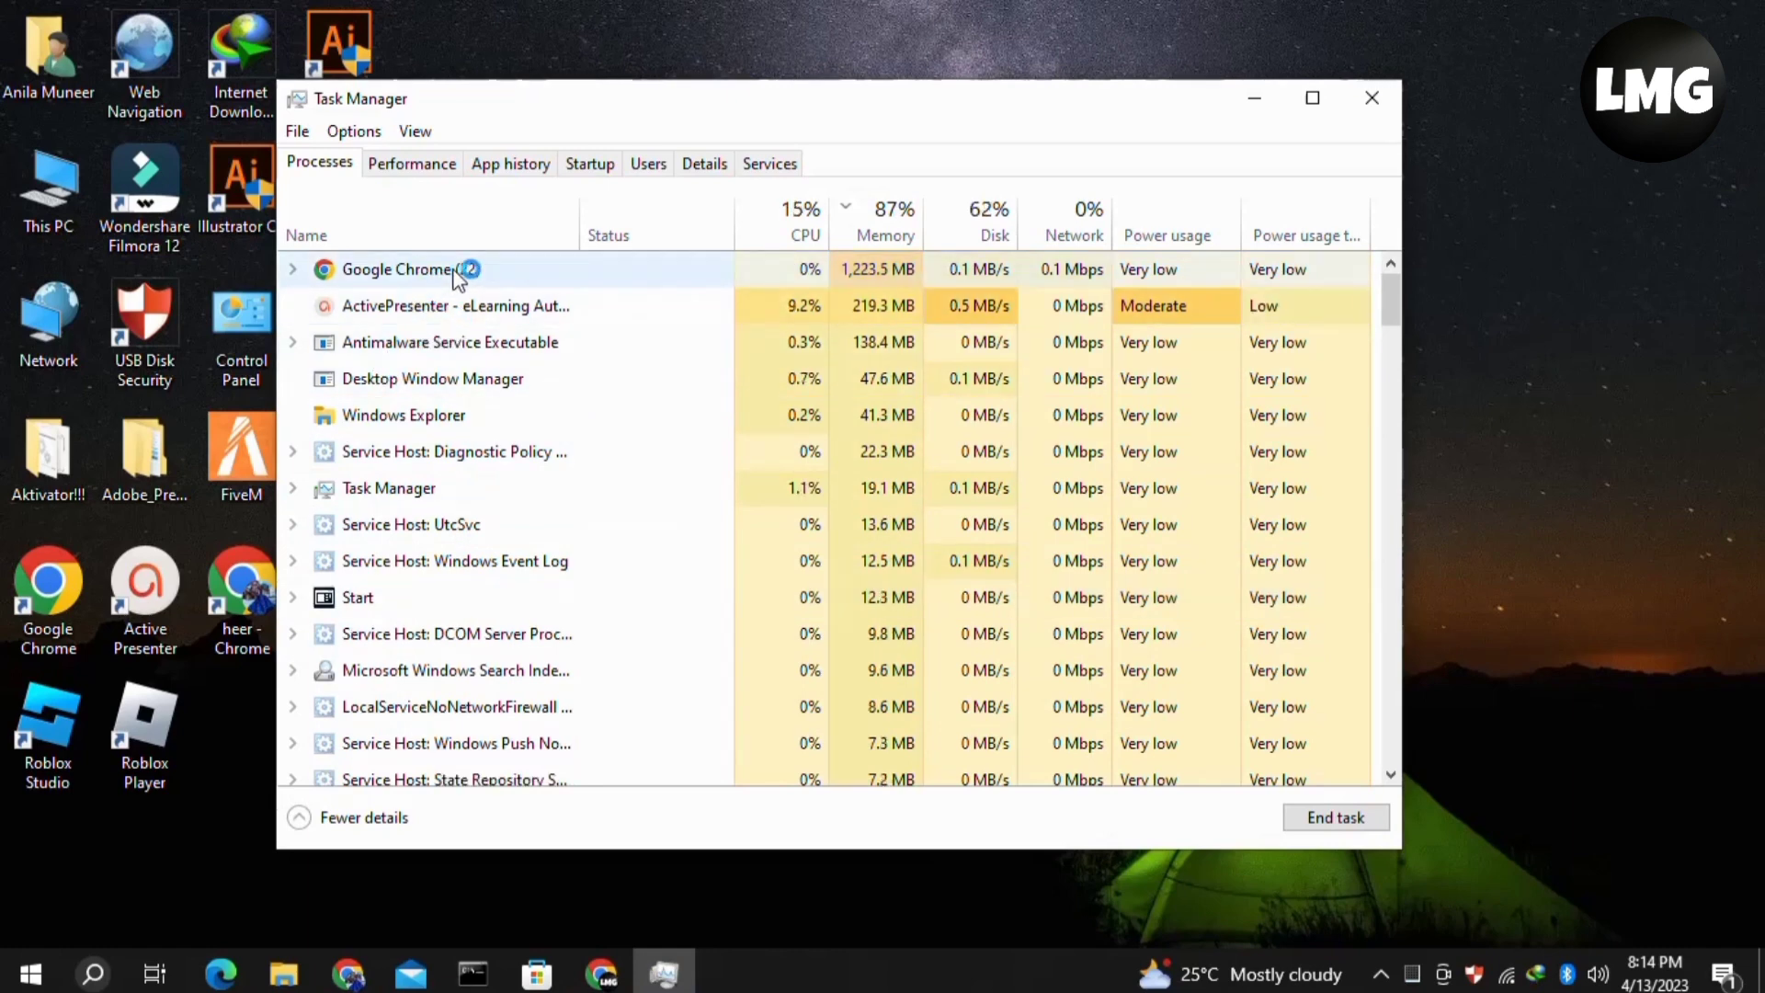
{"action": "right_click", "coordinate": [404, 269]}
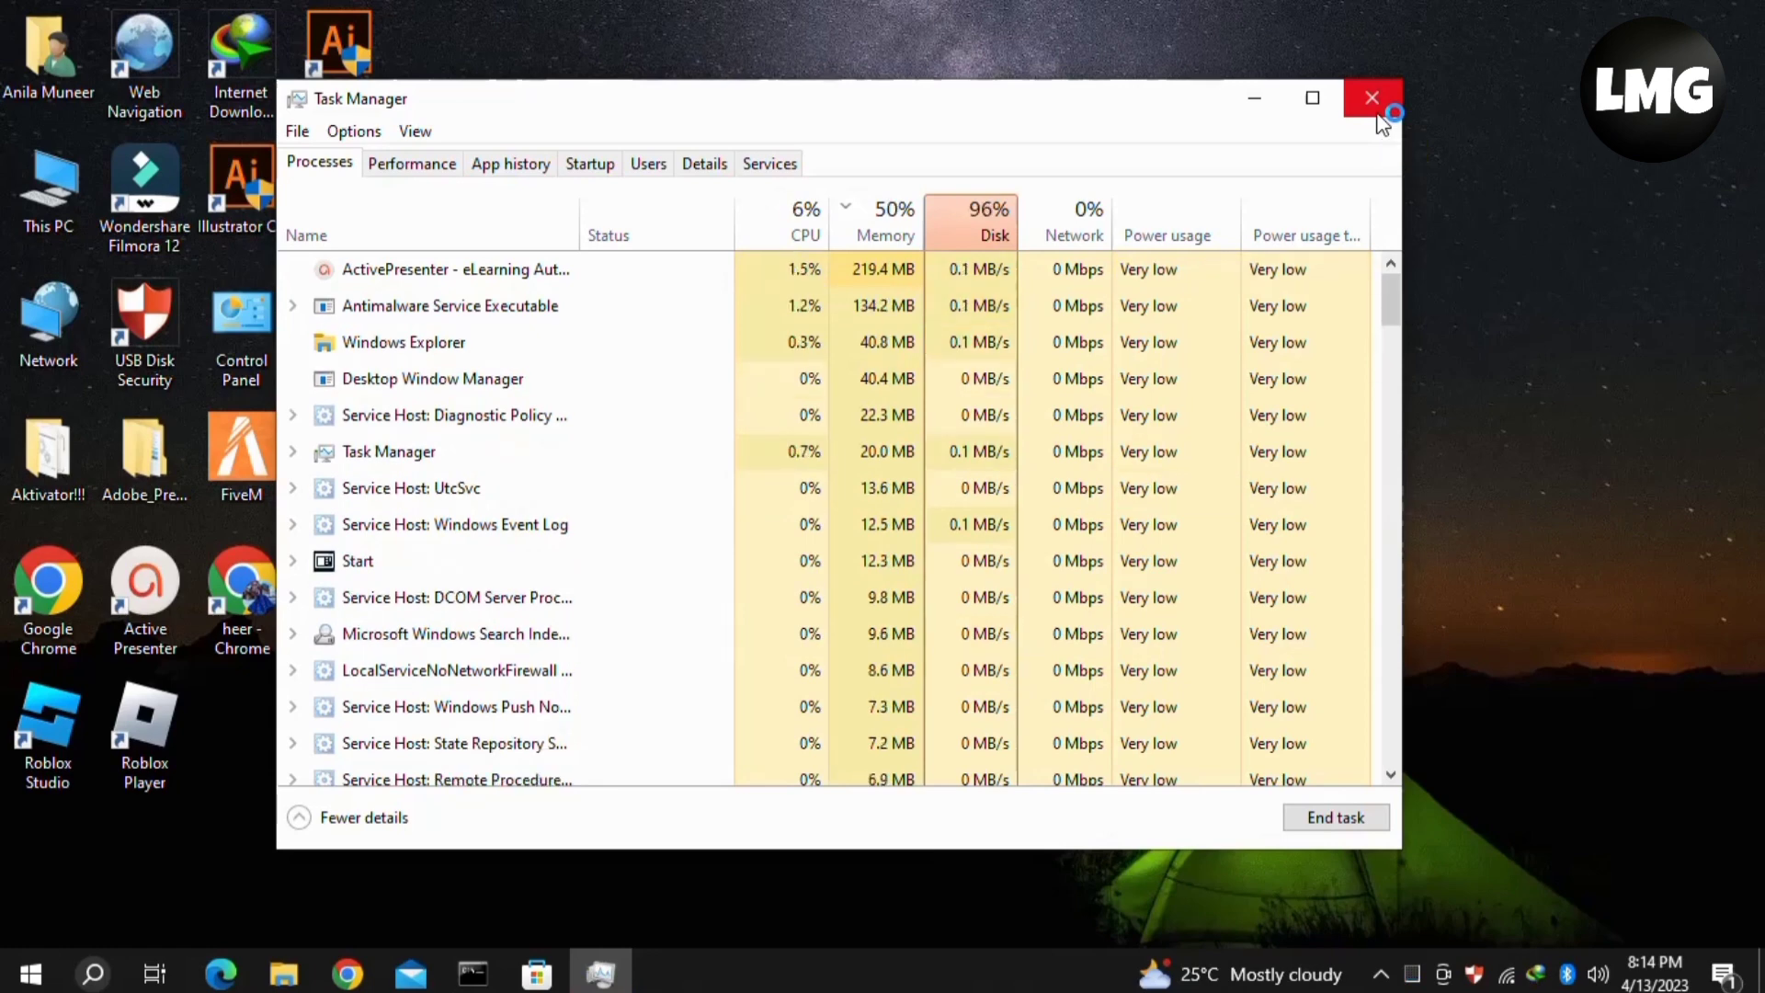
{"action": "left_click", "coordinate": [1372, 98]}
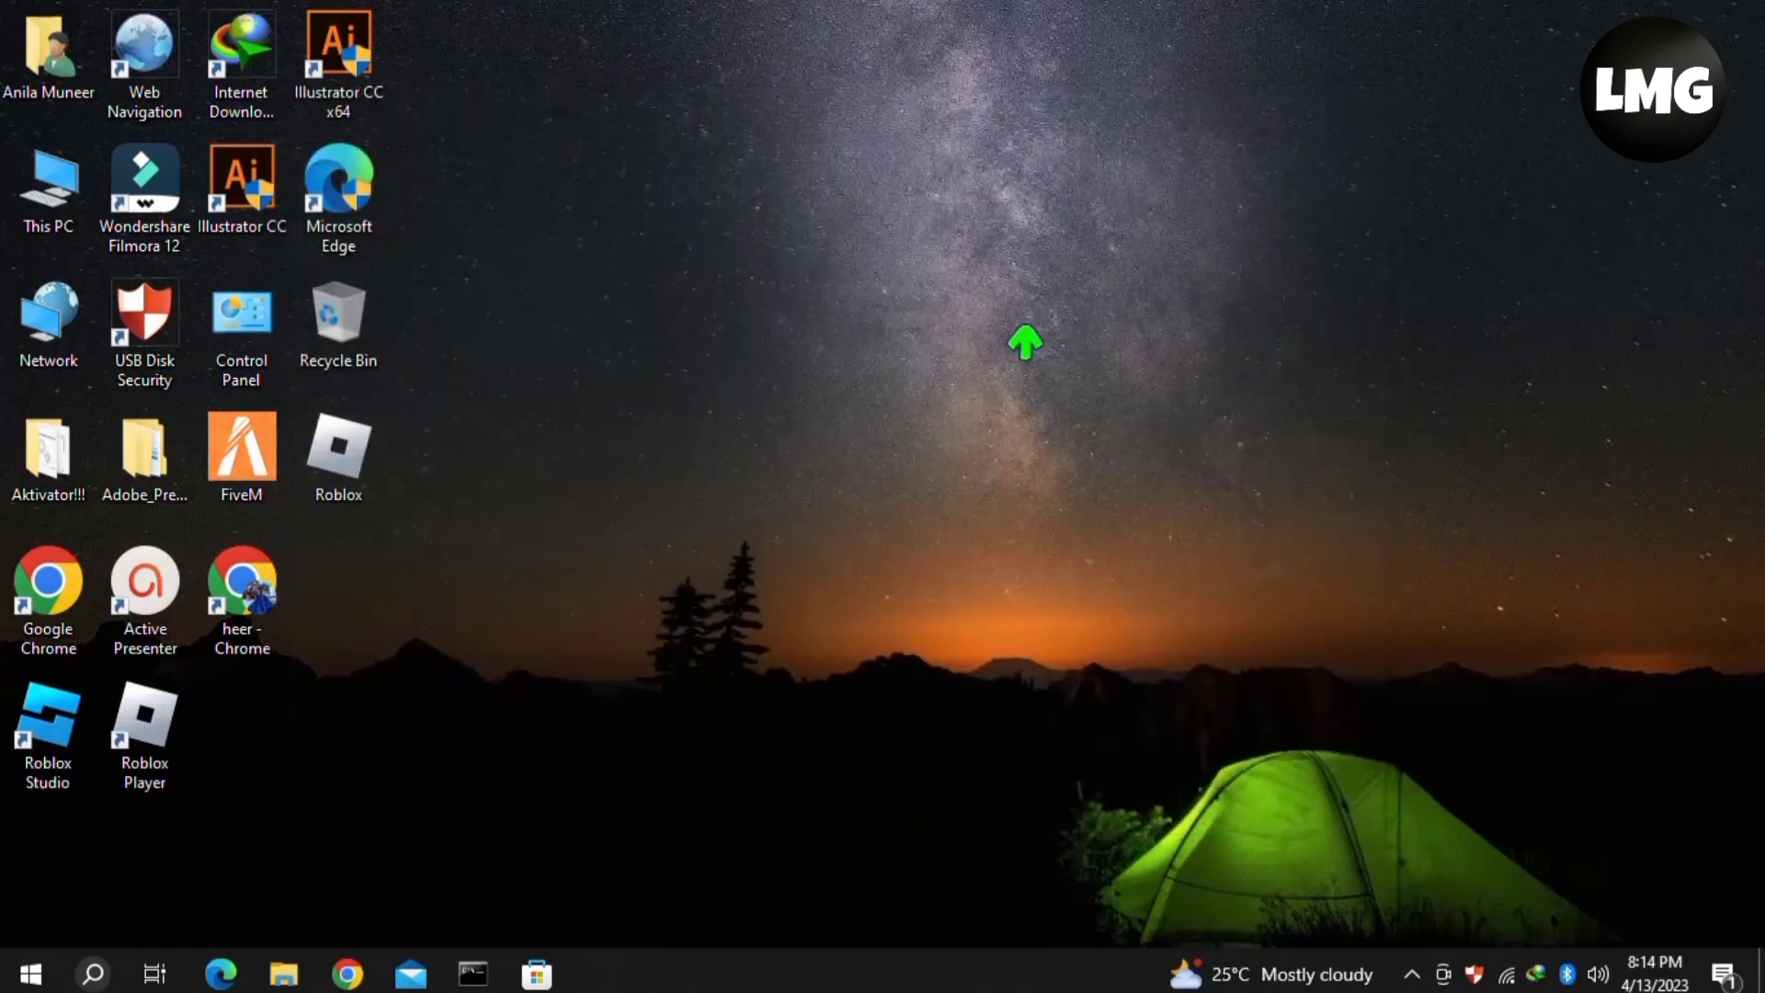
{"action": "mouse_move", "coordinate": [717, 572]}
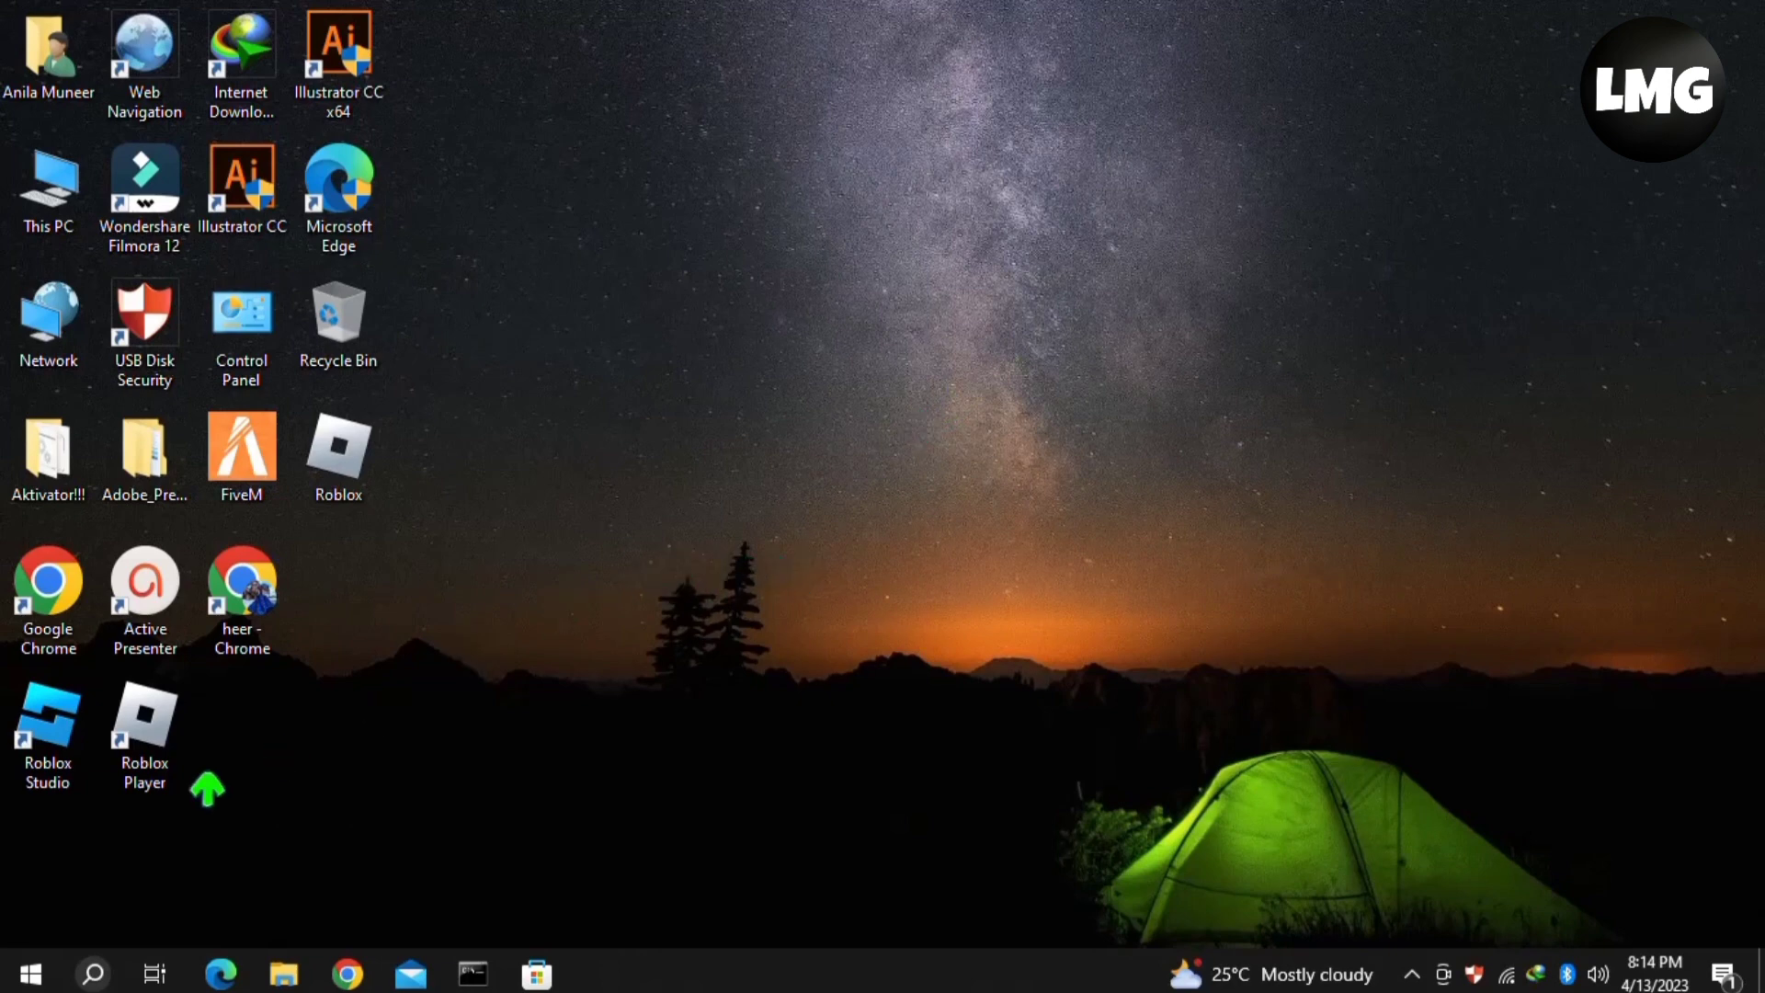
{"action": "mouse_move", "coordinate": [22, 970]}
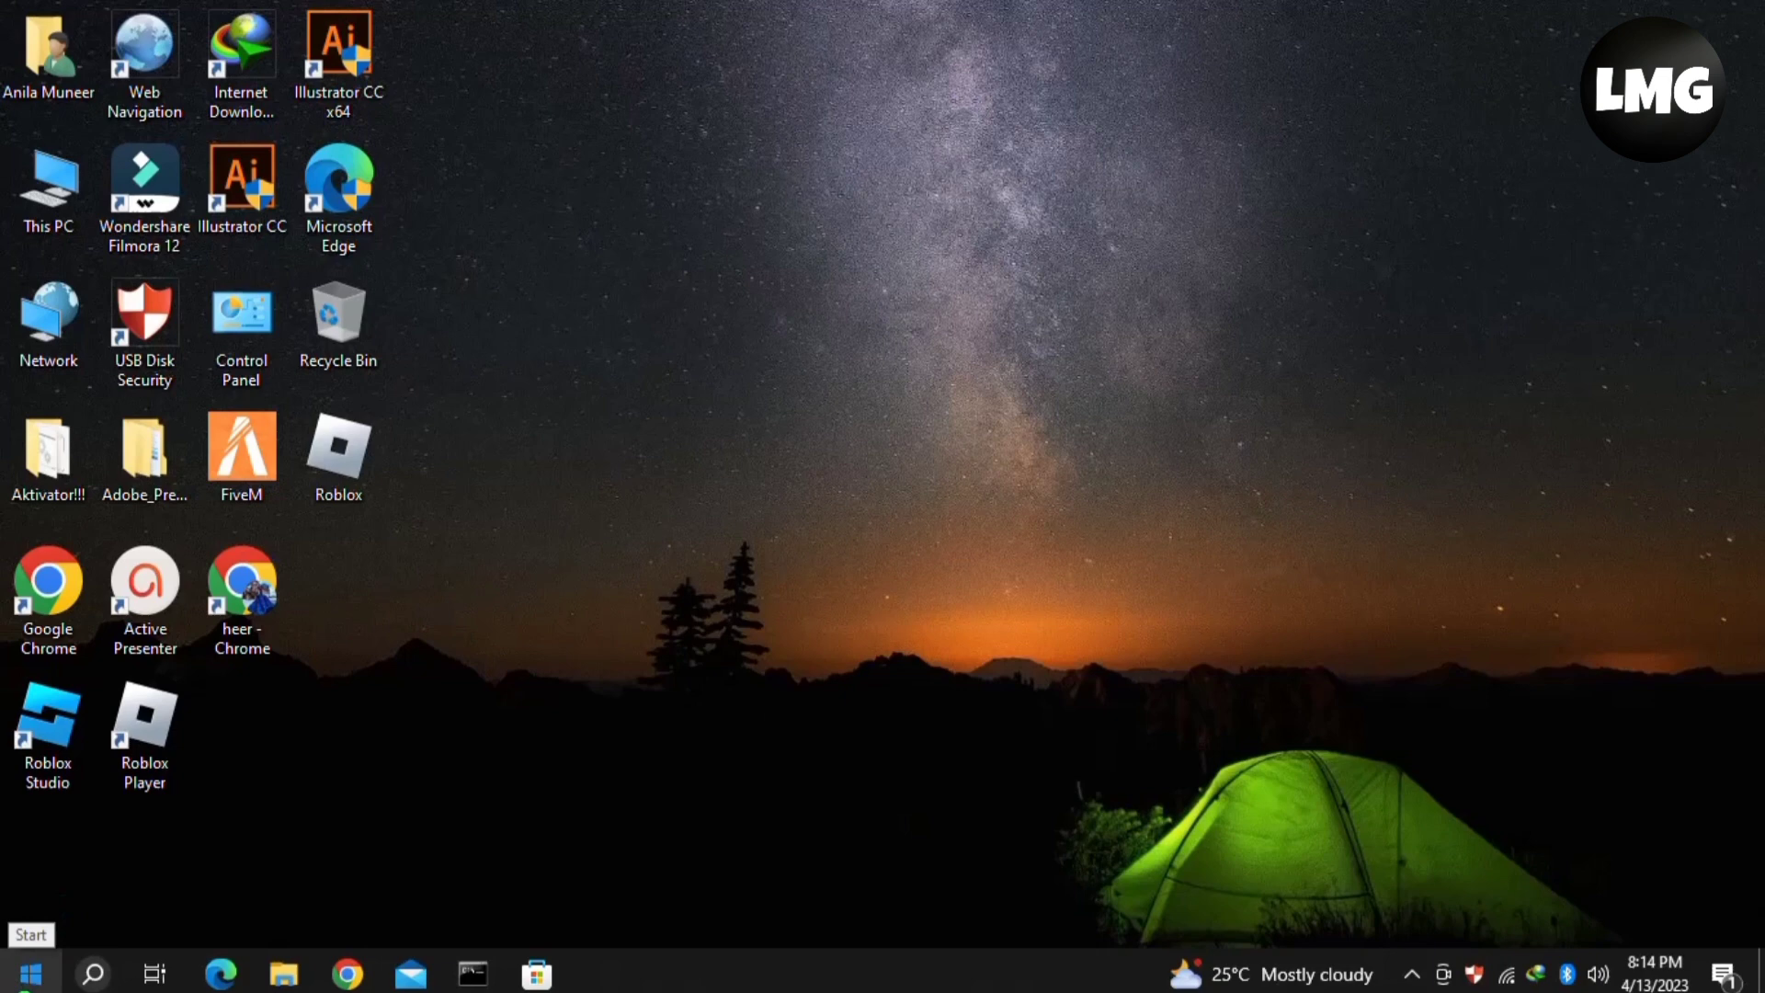
Launch Device Manager from the Start button's Win+X menu
{"action": "right_click", "coordinate": [22, 970]}
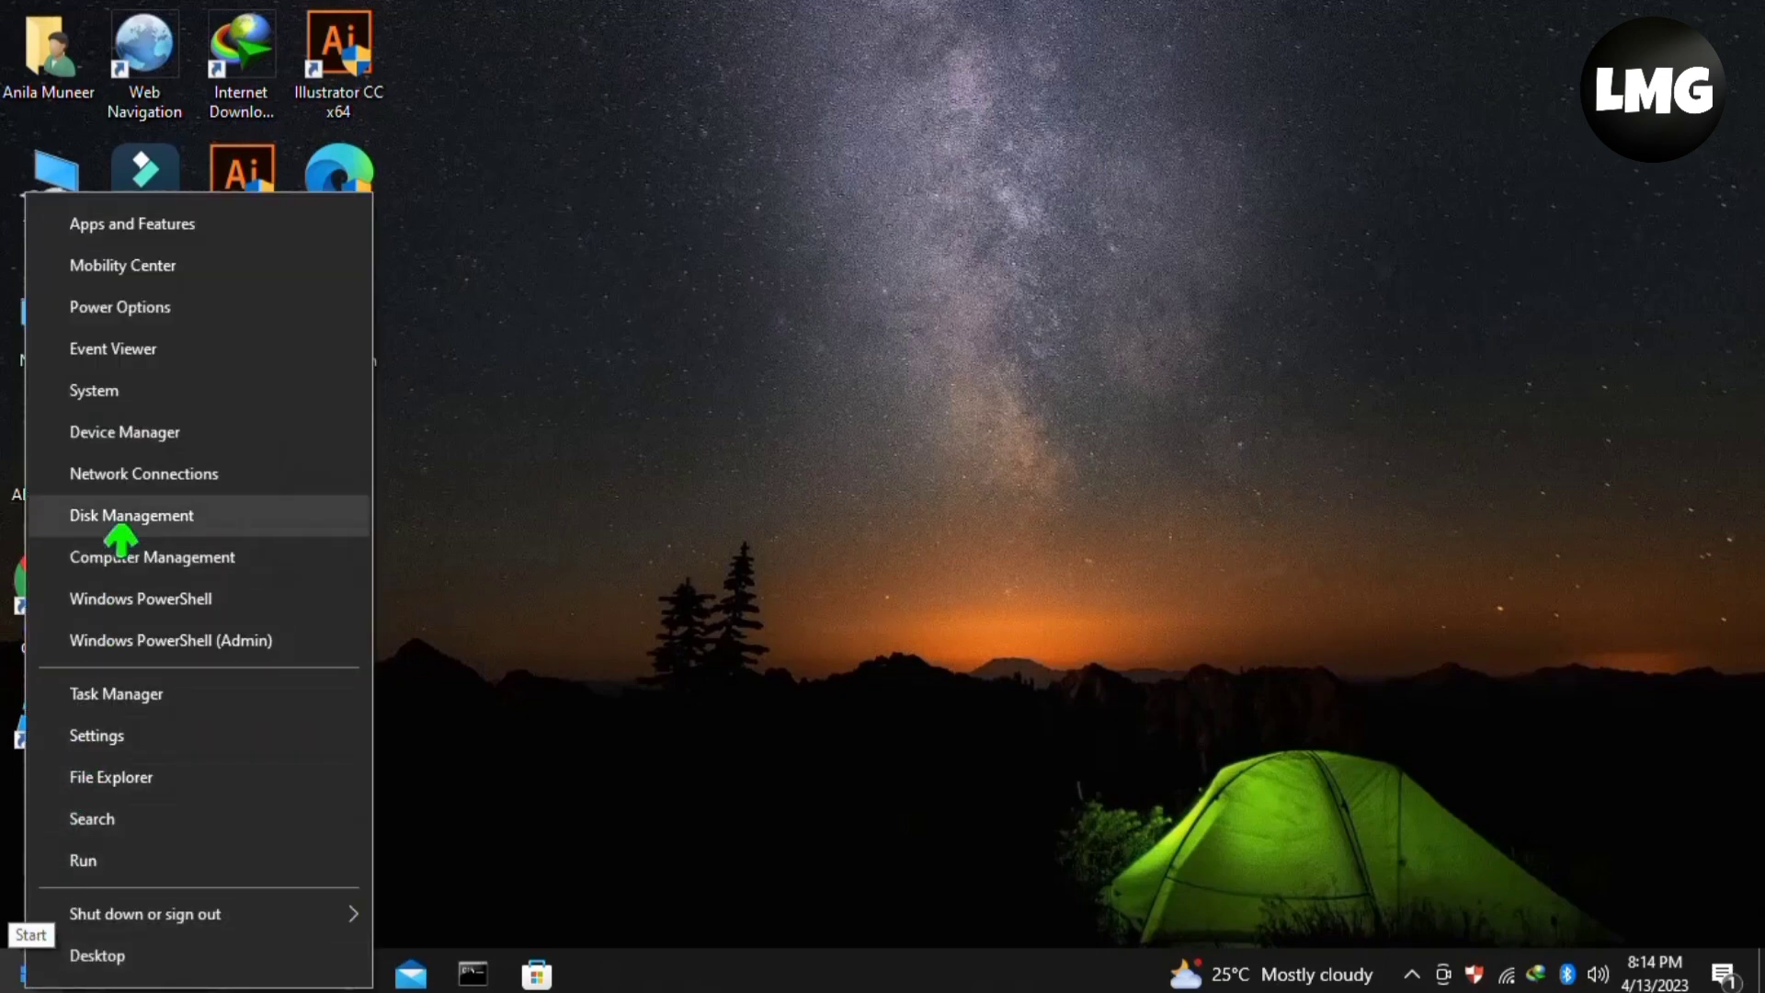
{"action": "left_click", "coordinate": [123, 431]}
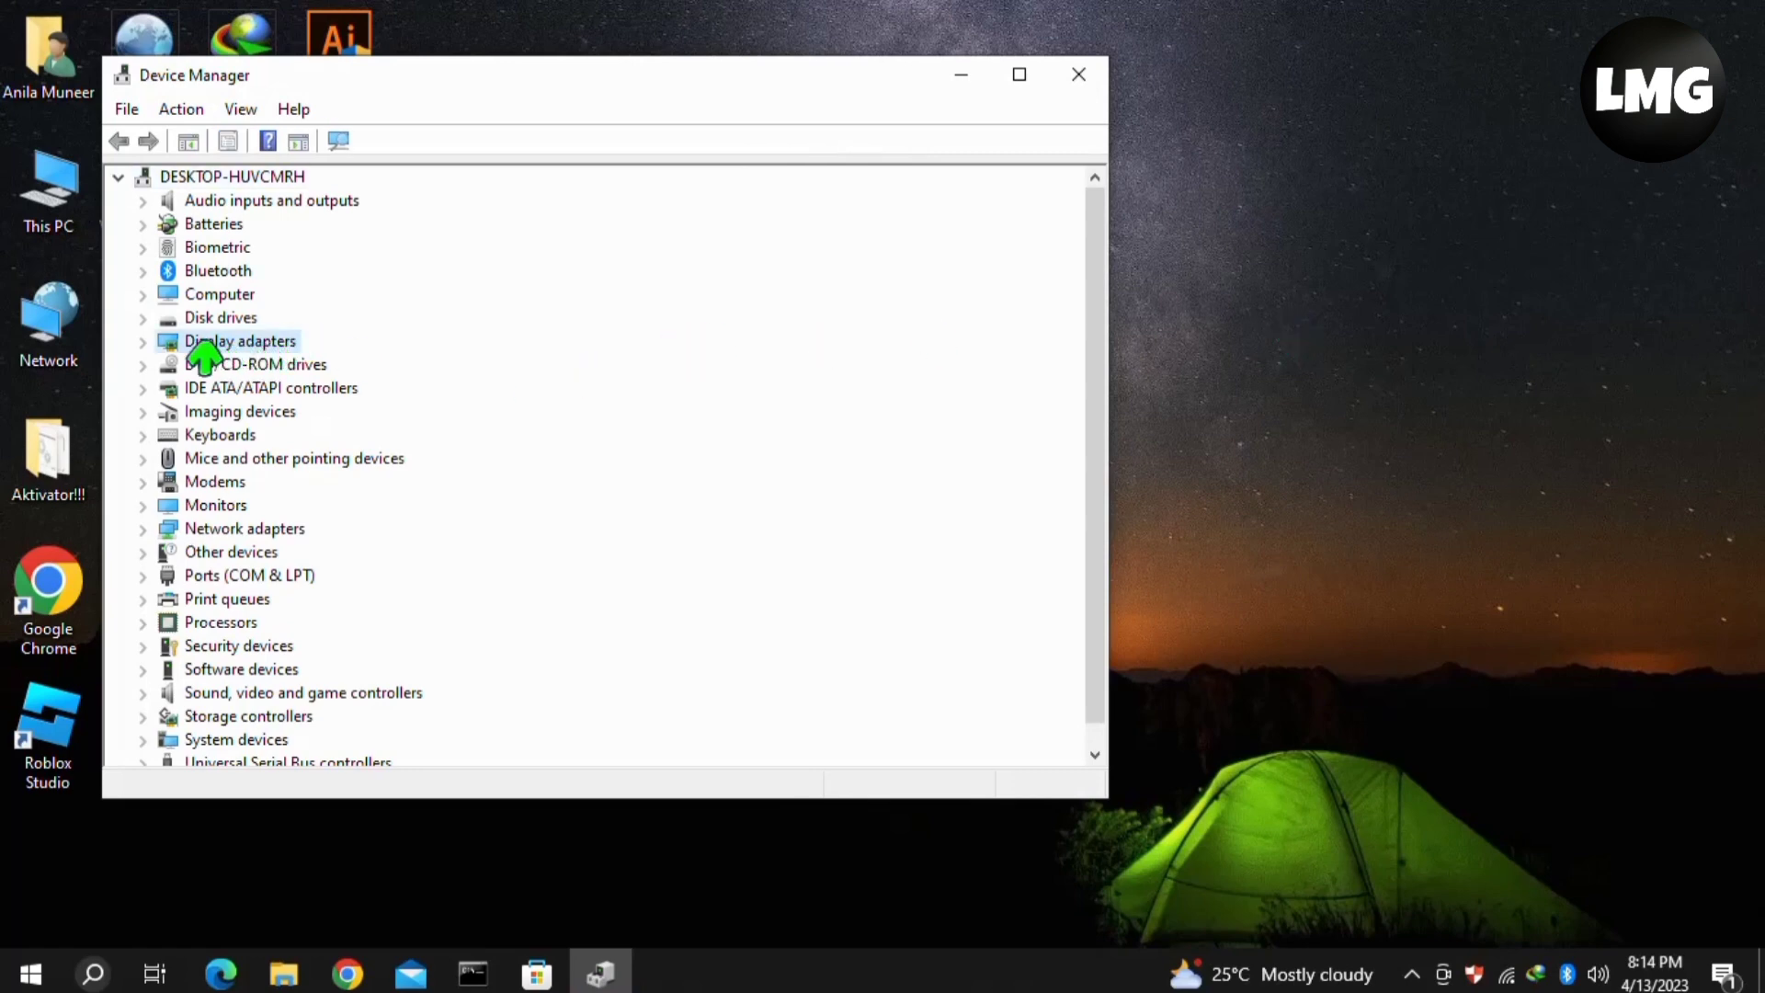
Expand Display adapters and bring up actions for Intel(R) HD Graphics 3000
{"action": "left_click", "coordinate": [143, 342]}
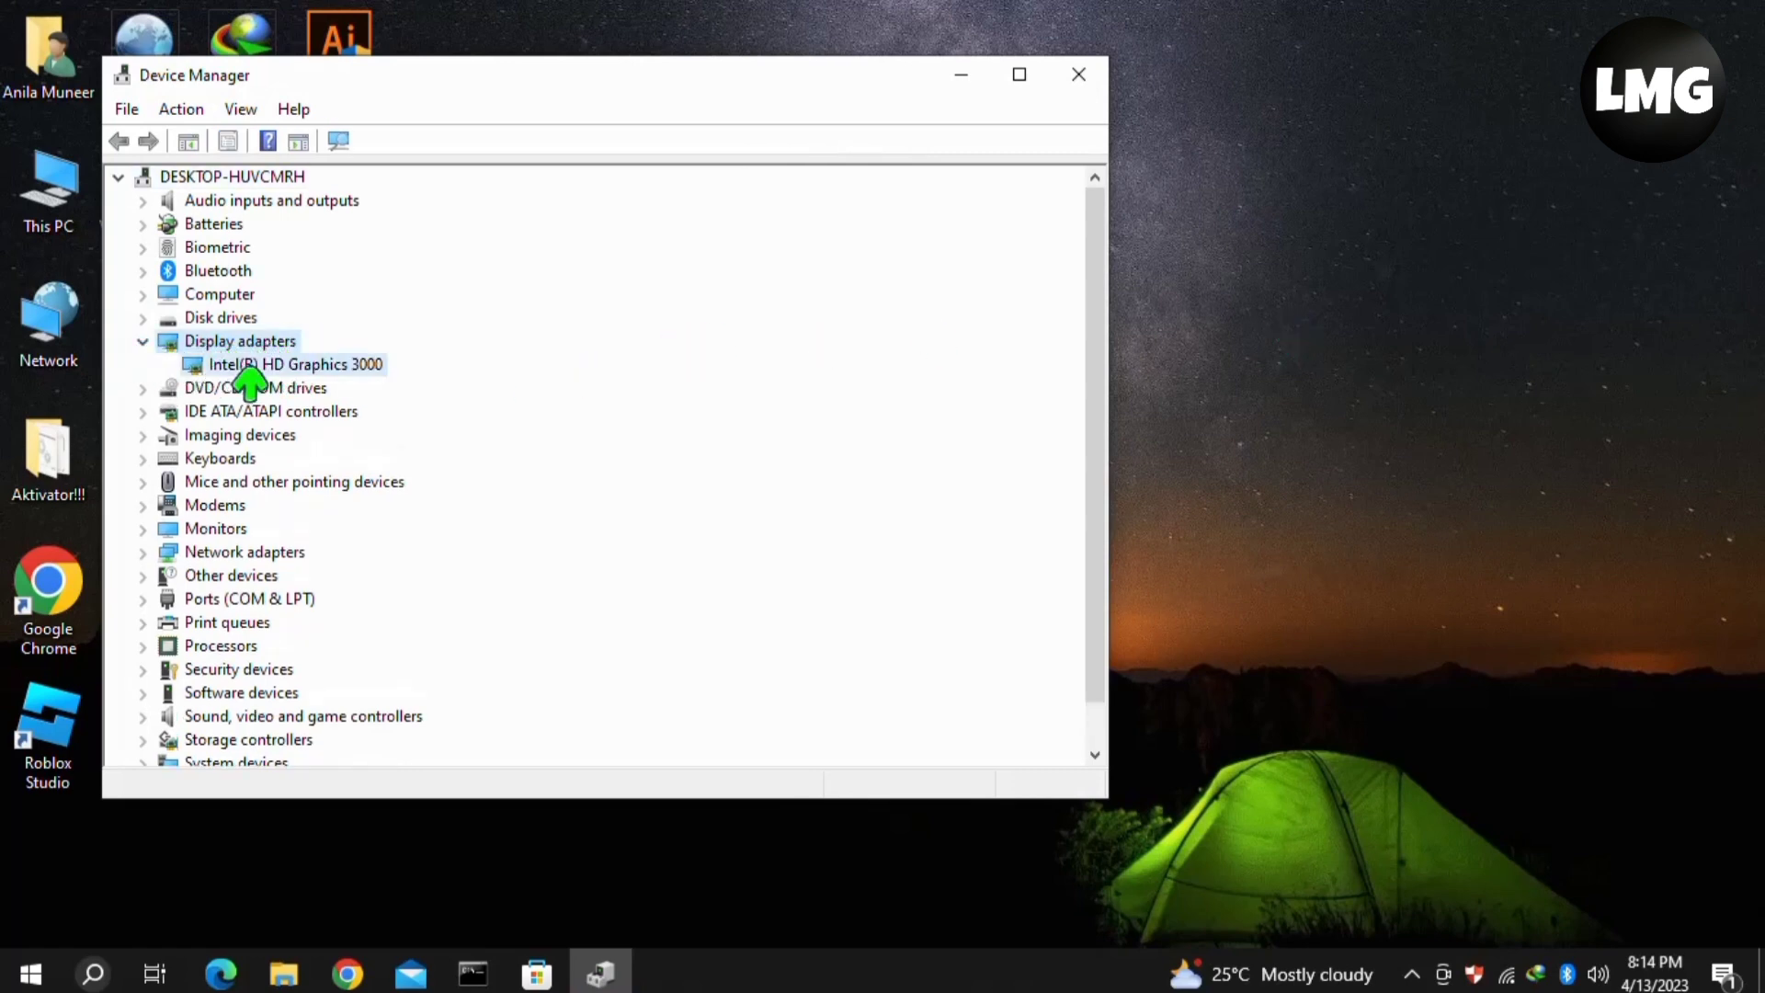
{"action": "right_click", "coordinate": [296, 364]}
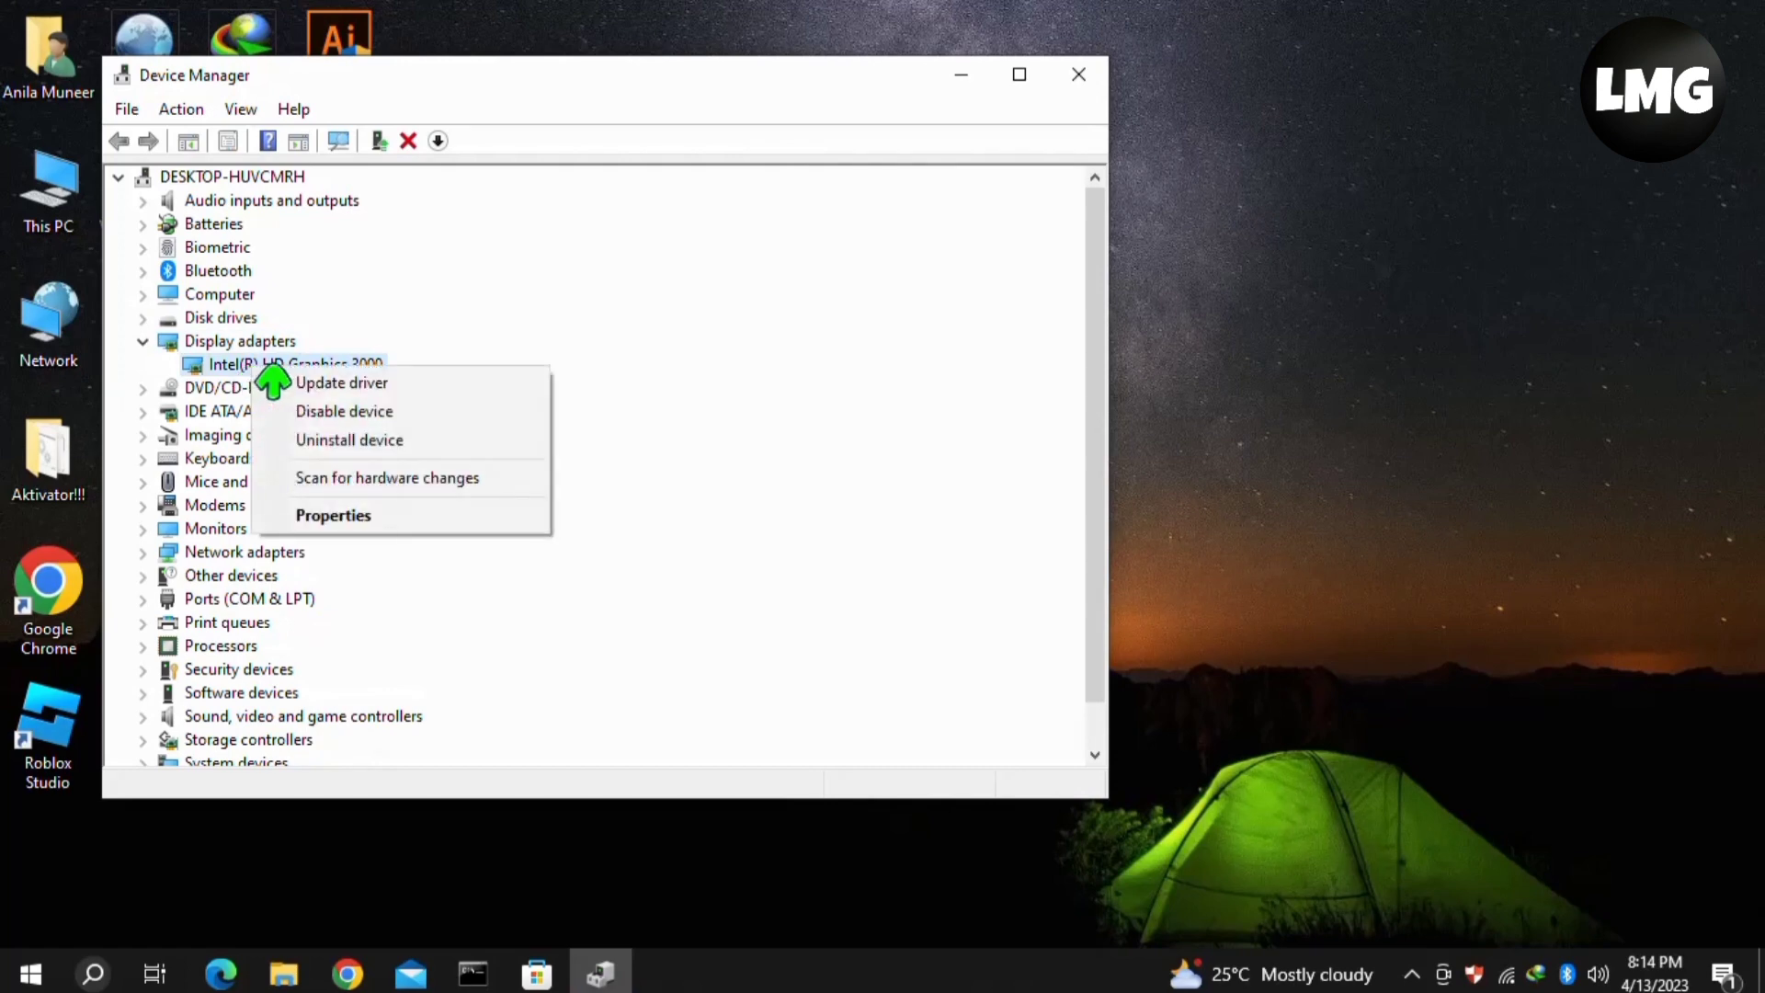
{"action": "mouse_move", "coordinate": [342, 382]}
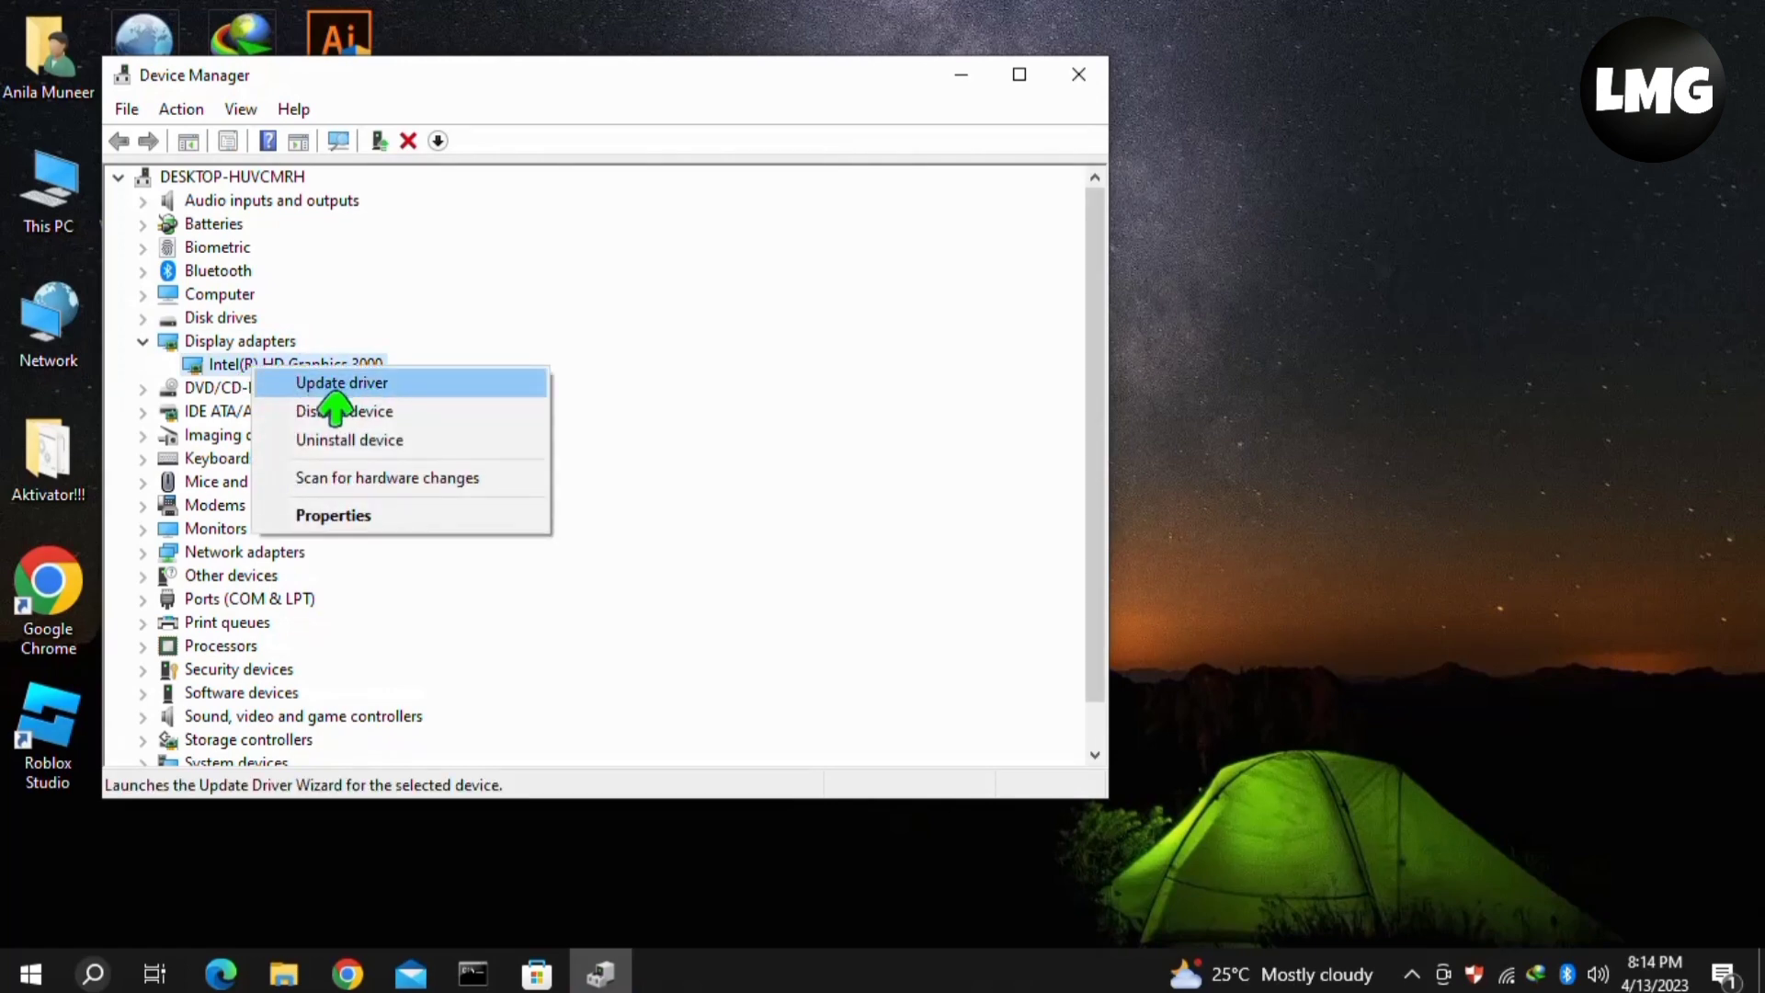
Search automatically for a newer Intel HD Graphics 3000 driver and dismiss the already-installed result
{"action": "left_click", "coordinate": [342, 382]}
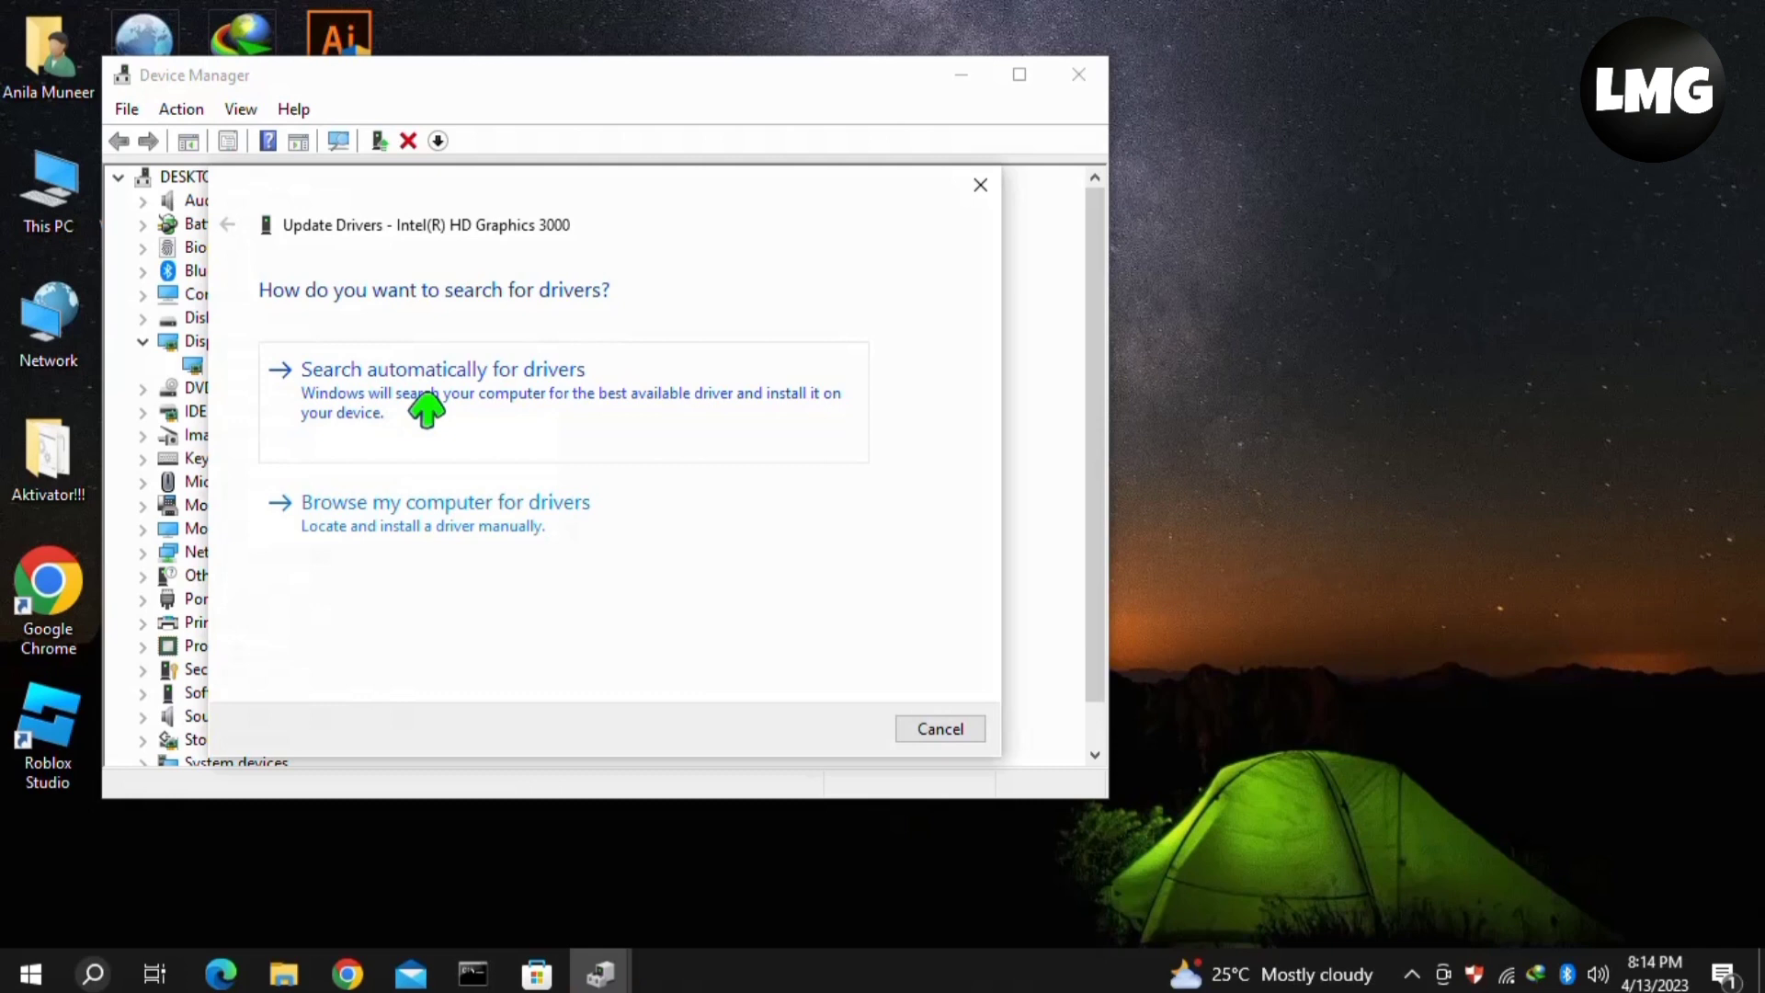
{"action": "left_click", "coordinate": [443, 367]}
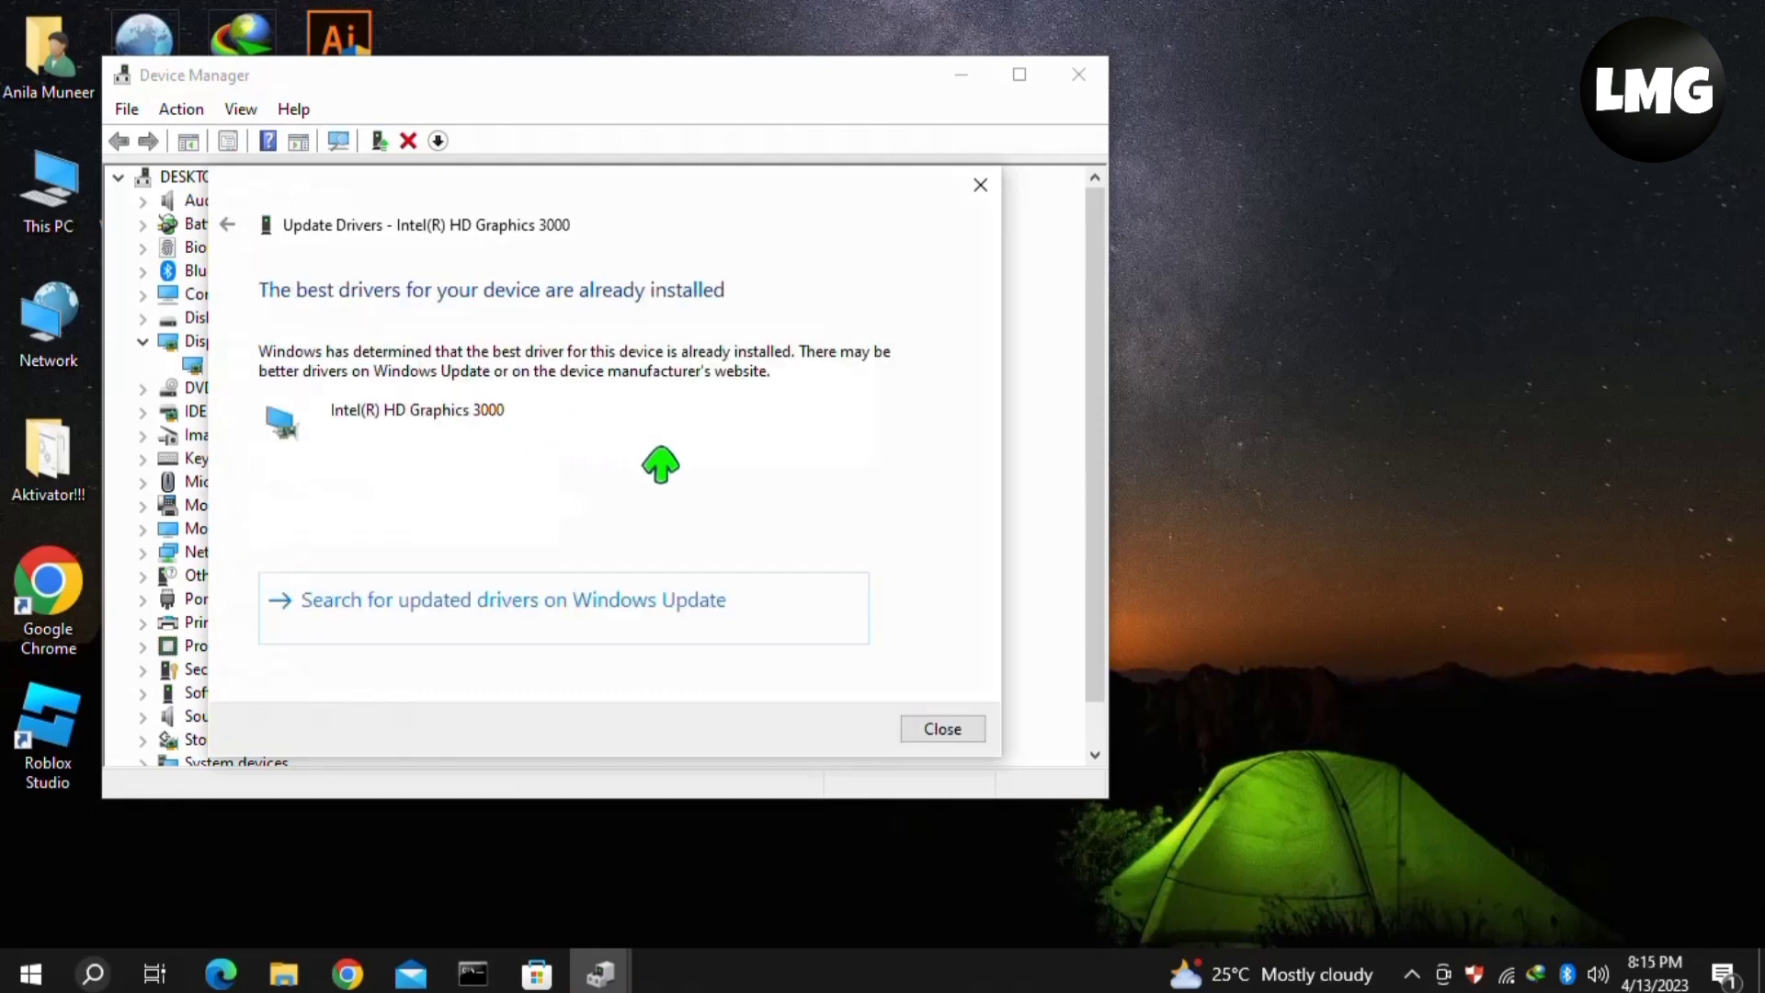
{"action": "left_click", "coordinate": [942, 729]}
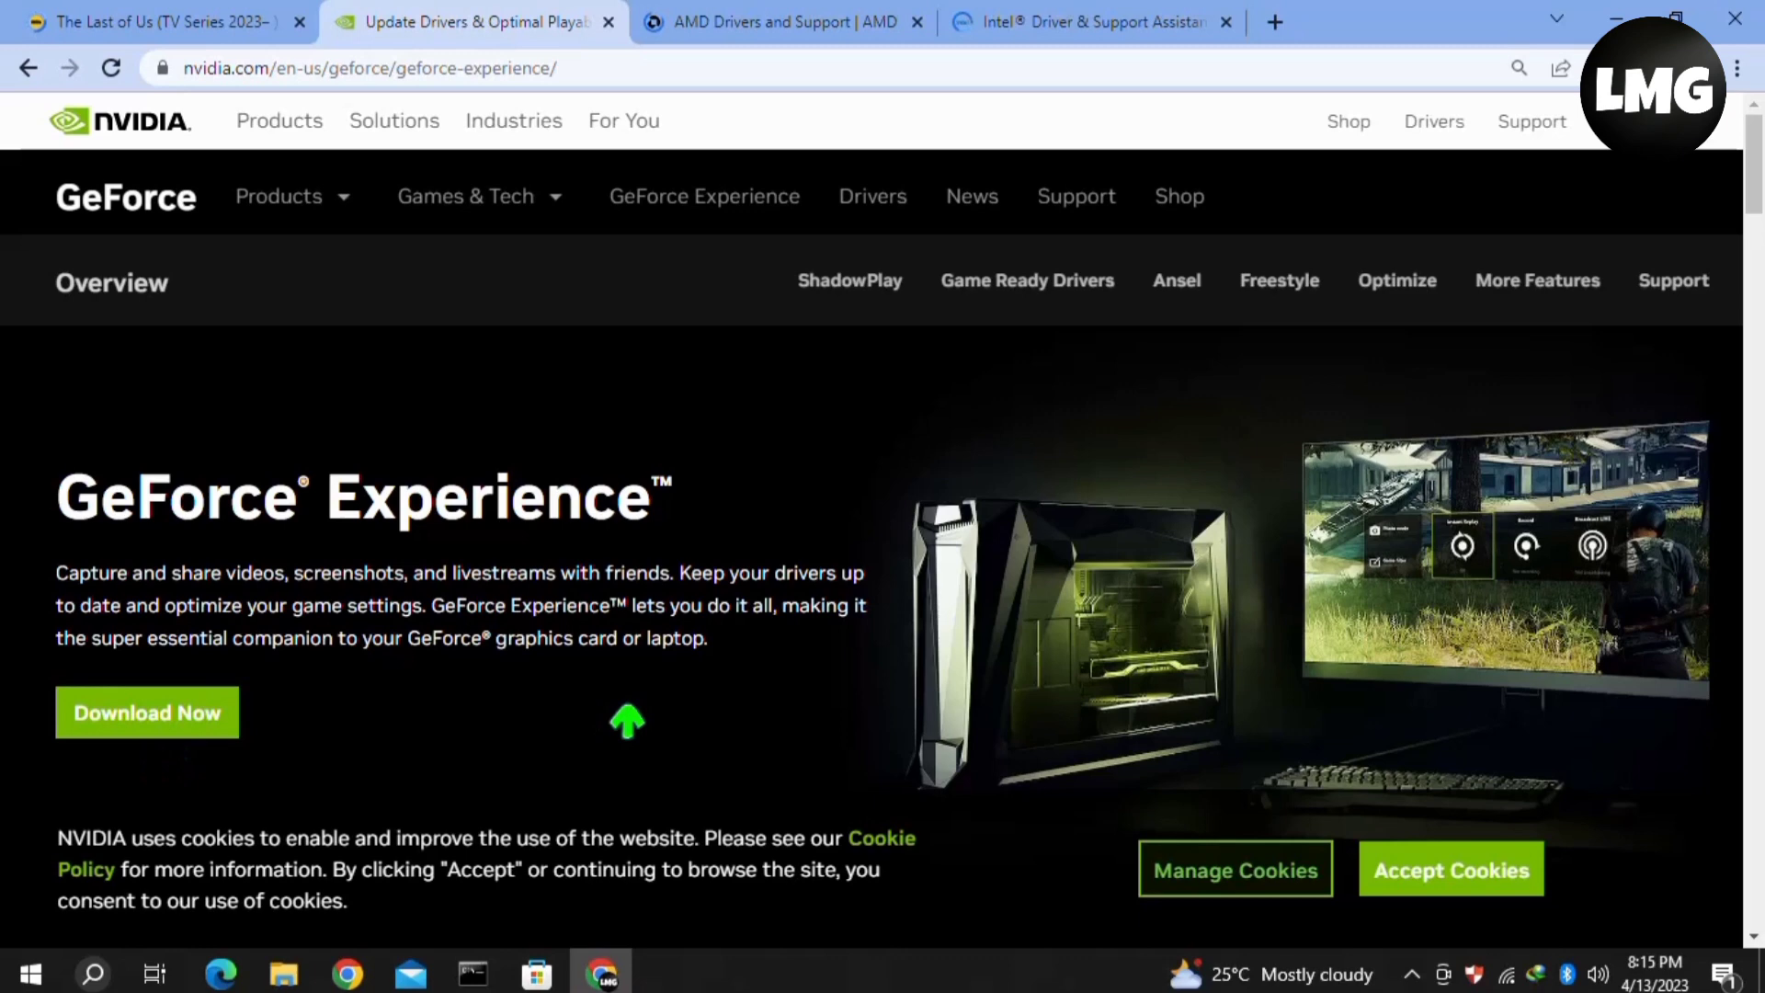
{"action": "mouse_move", "coordinate": [570, 134]}
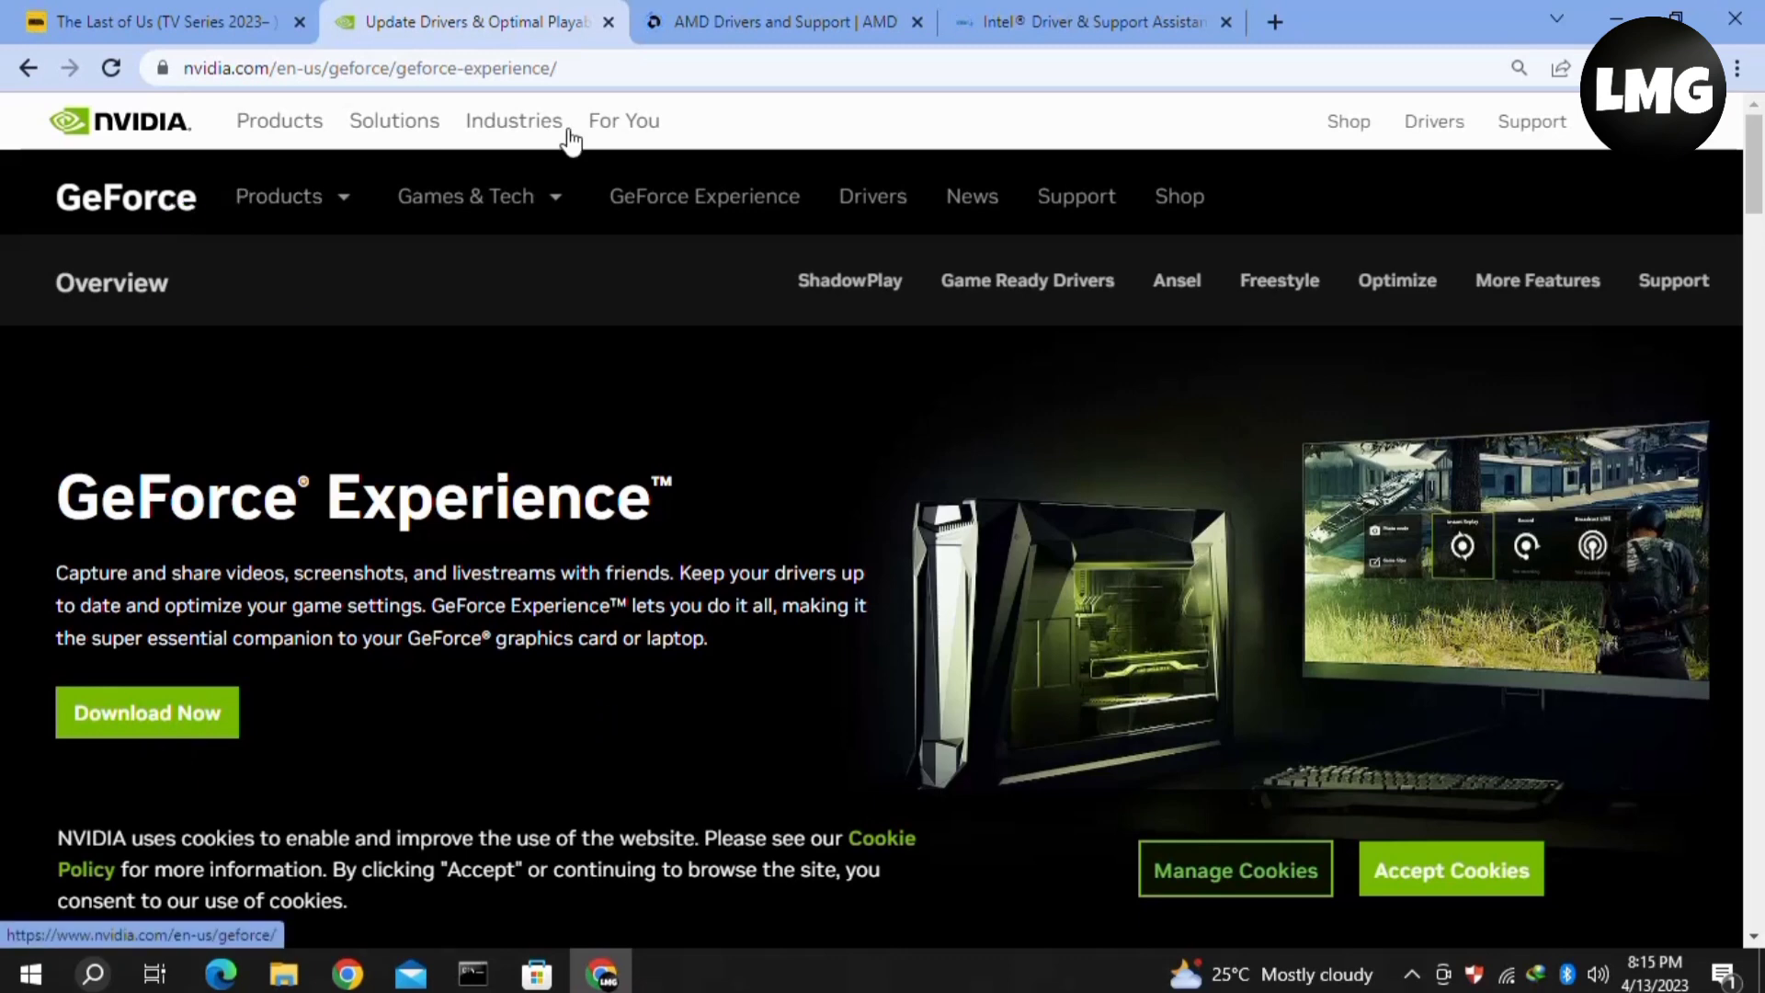
Browse the AMD Drivers and Support page to the Radeon RX 6000S Series product line
{"action": "left_click", "coordinate": [782, 22]}
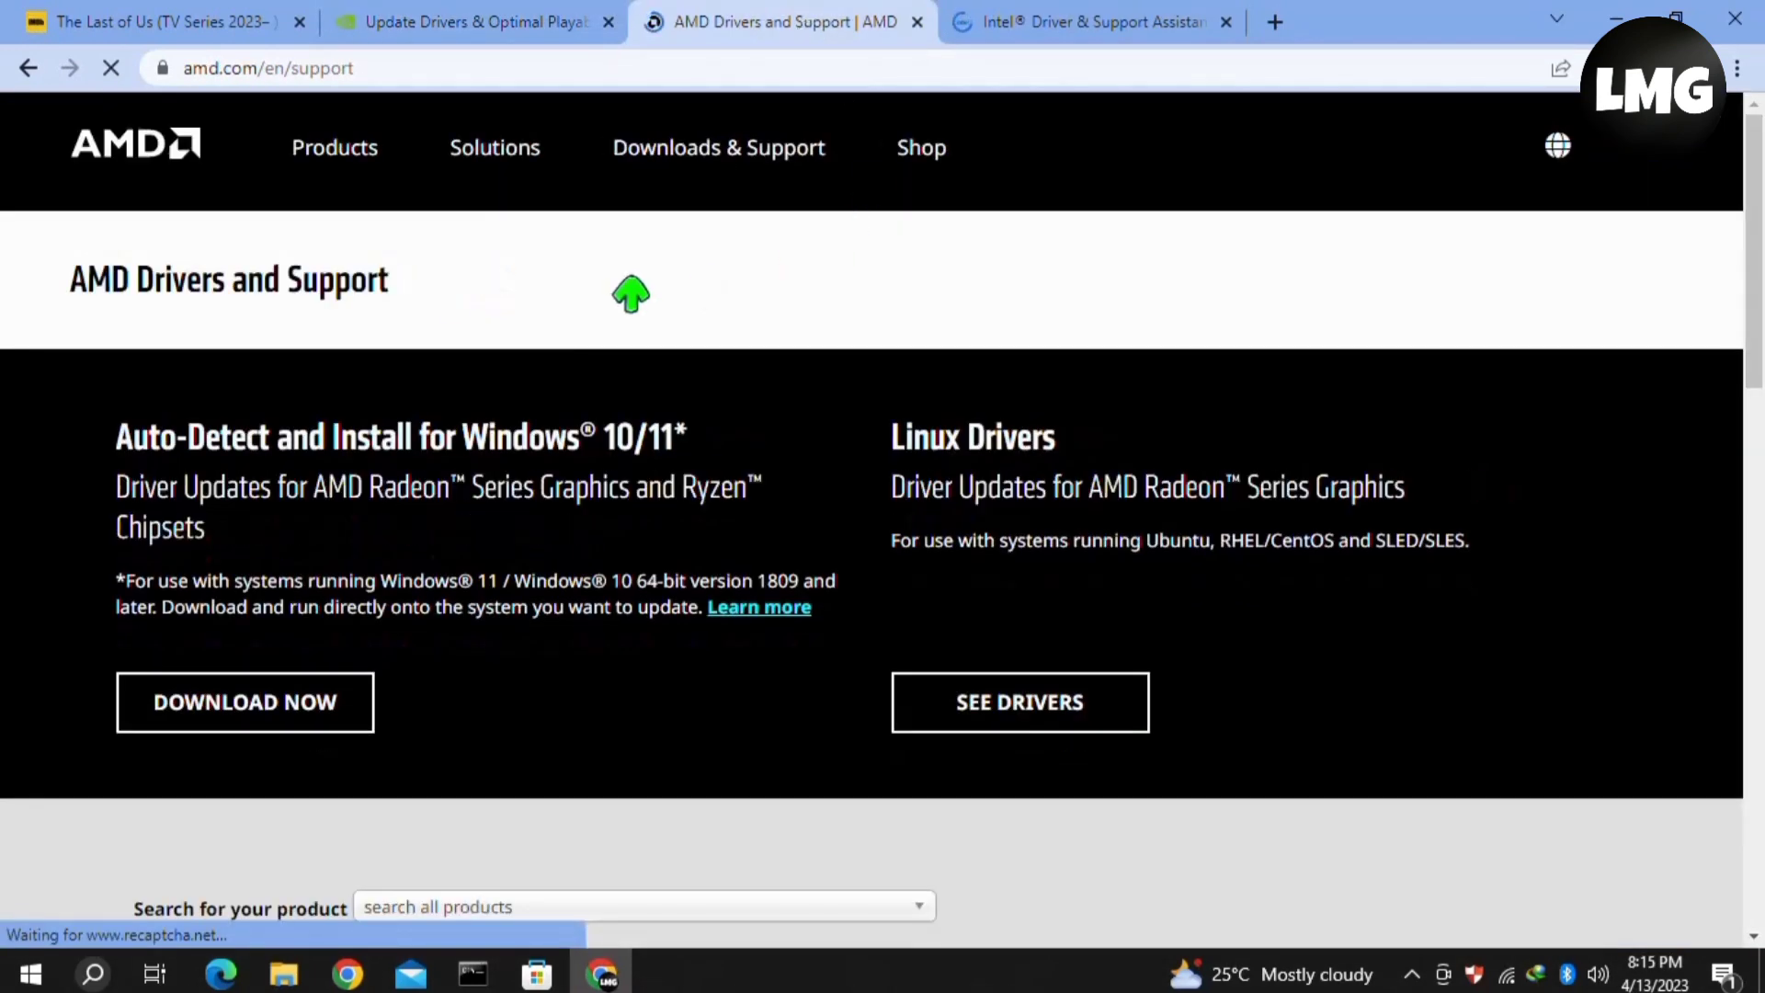
{"action": "scroll", "scroll_direction": "down", "scroll_amount": 3}
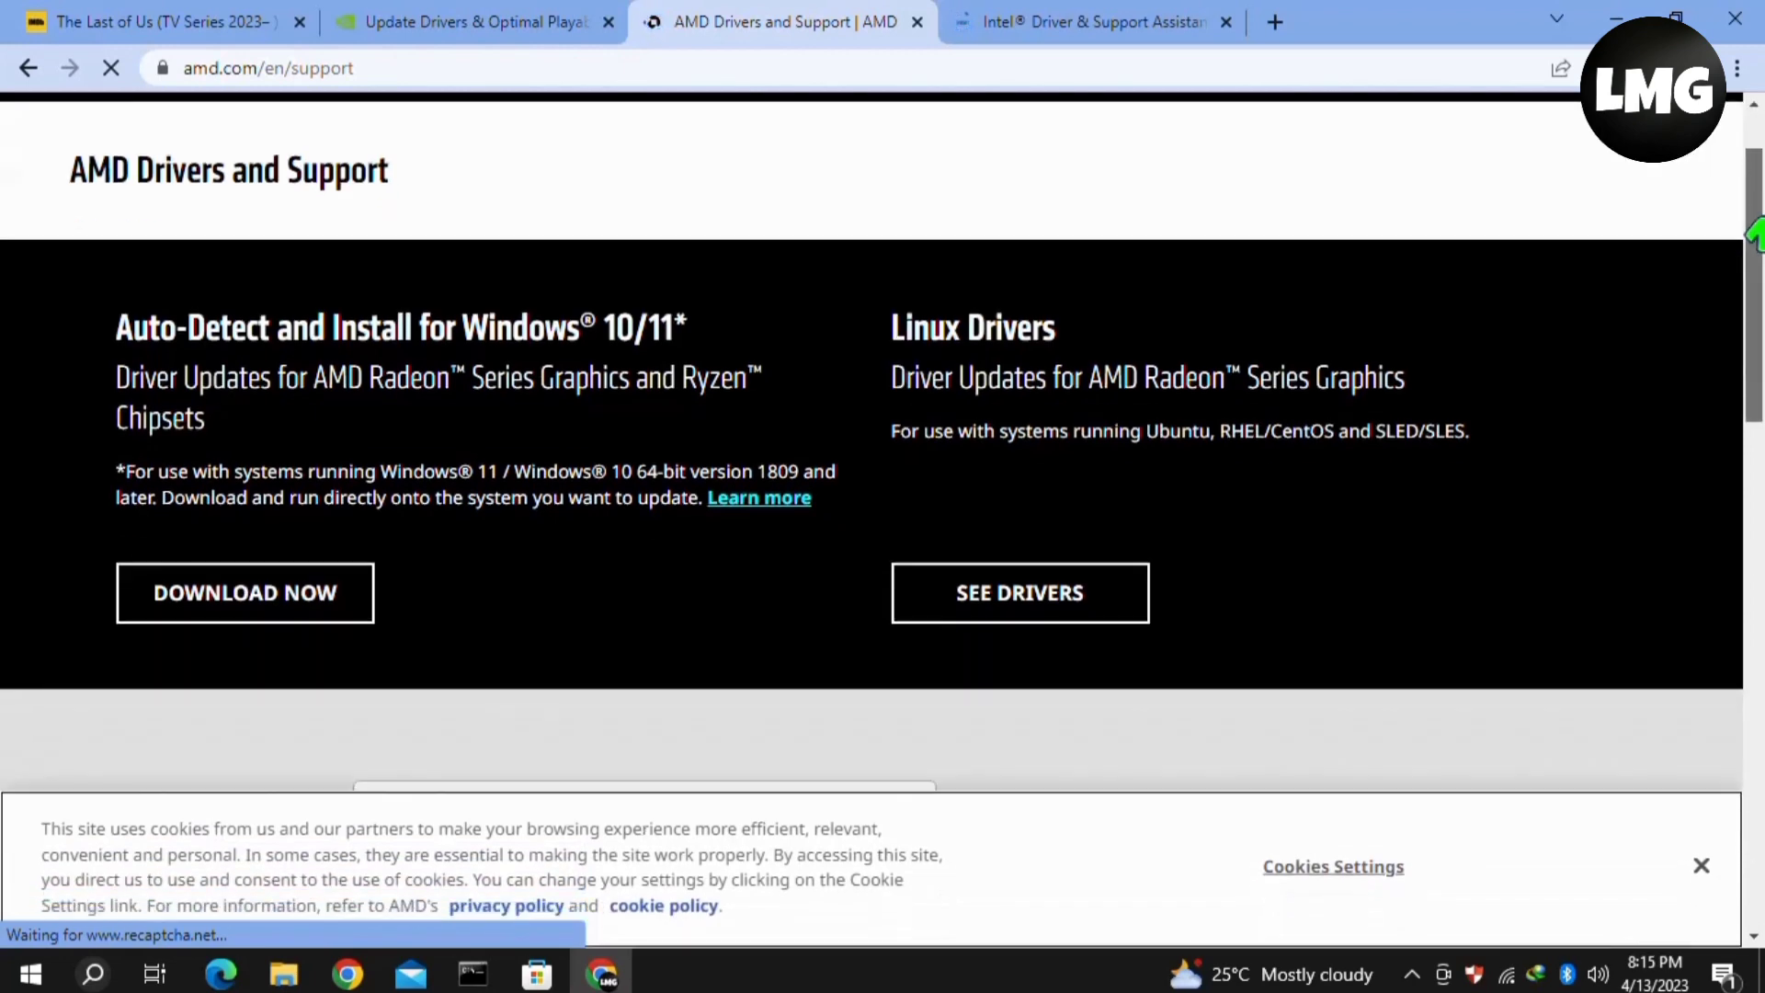
{"action": "scroll", "scroll_direction": "down", "scroll_amount": 3}
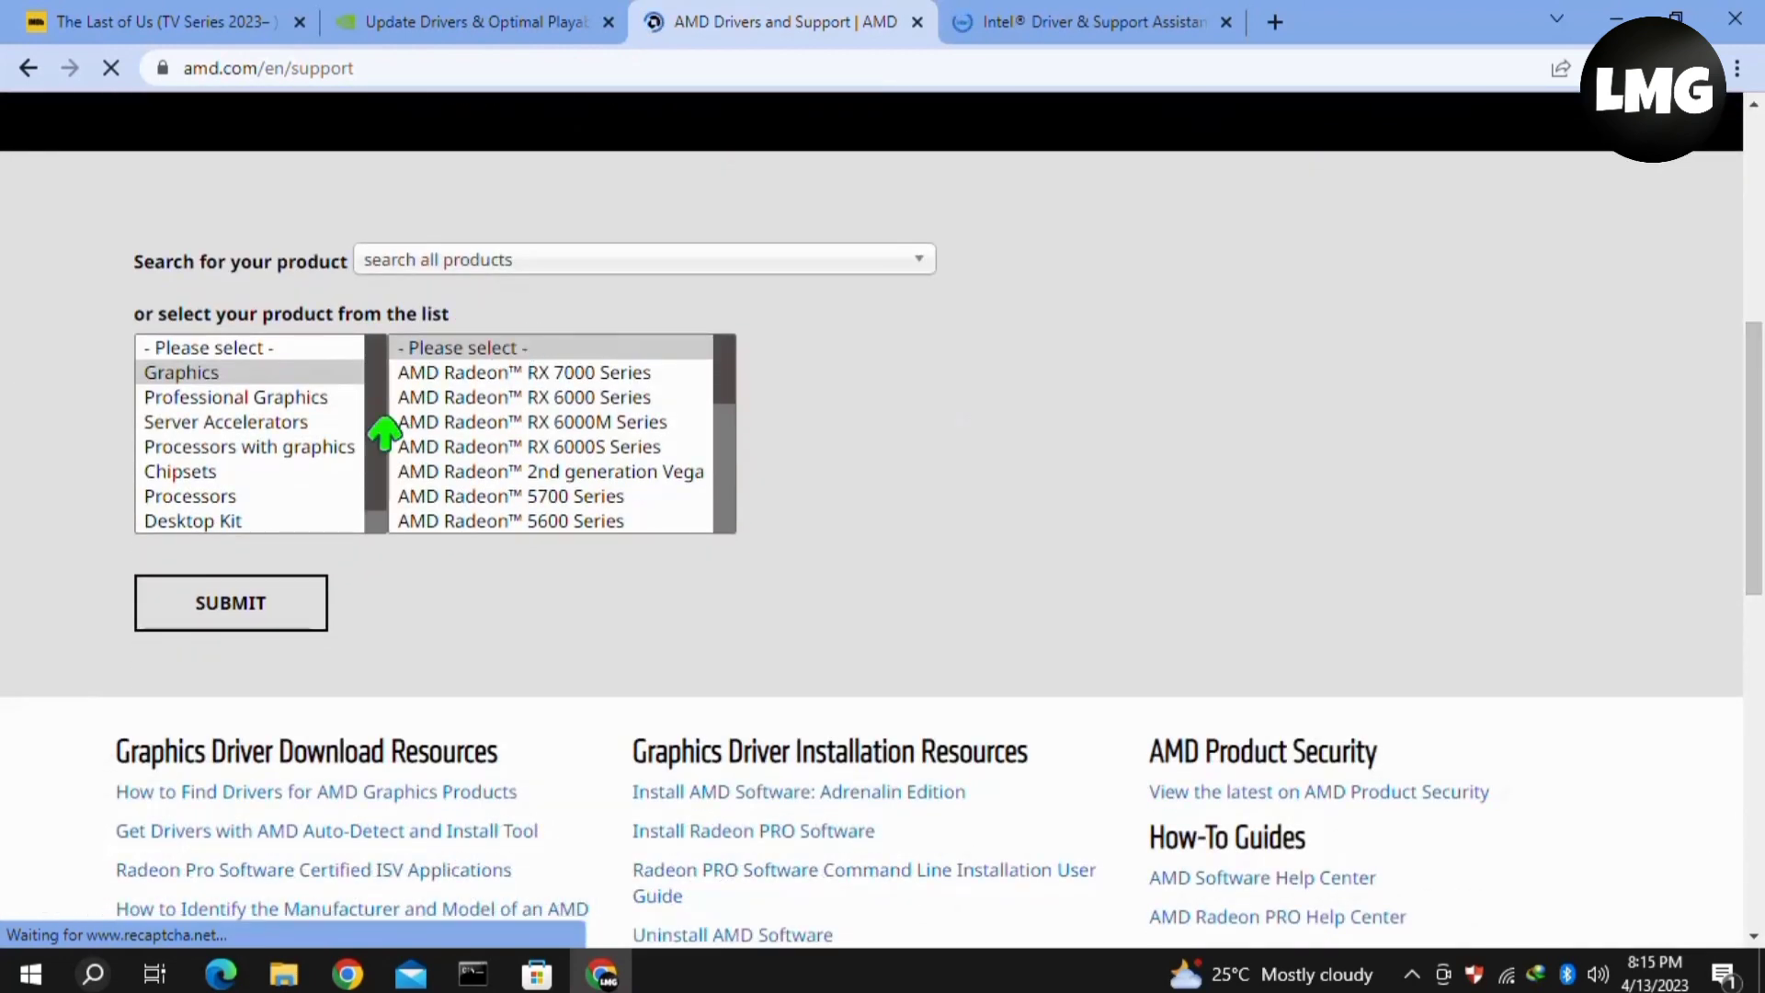
{"action": "left_click", "coordinate": [528, 445]}
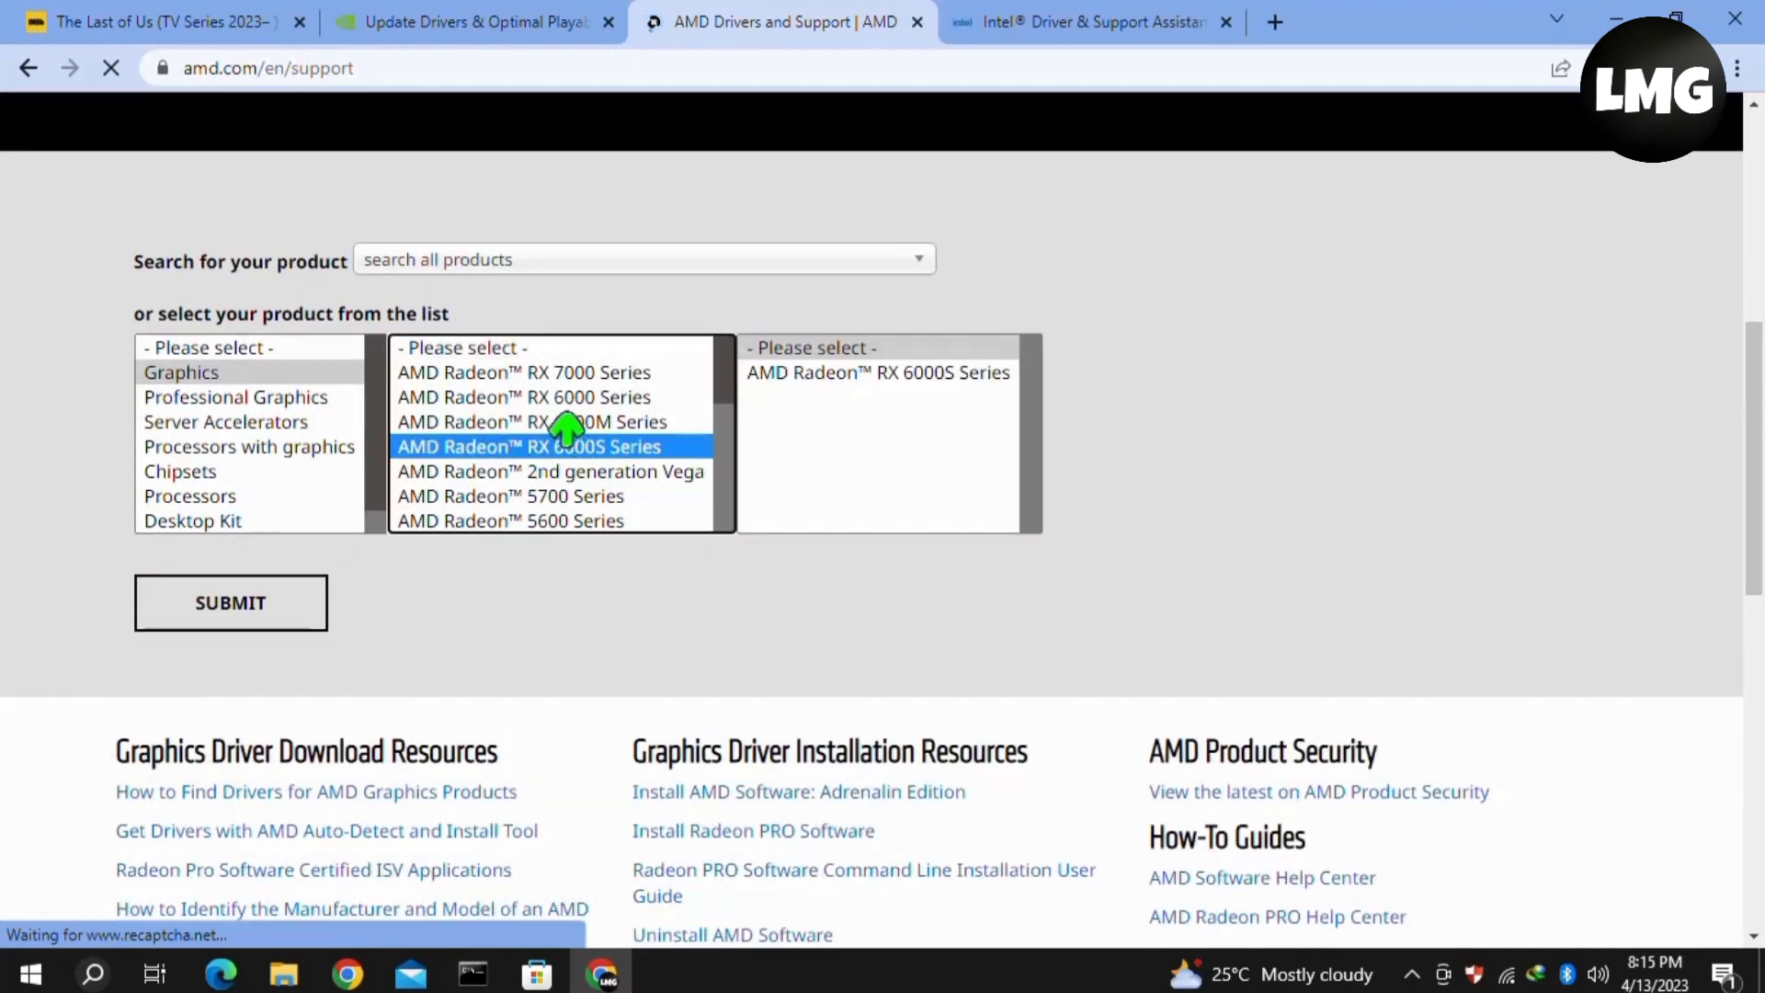
{"action": "mouse_move", "coordinate": [1302, 462]}
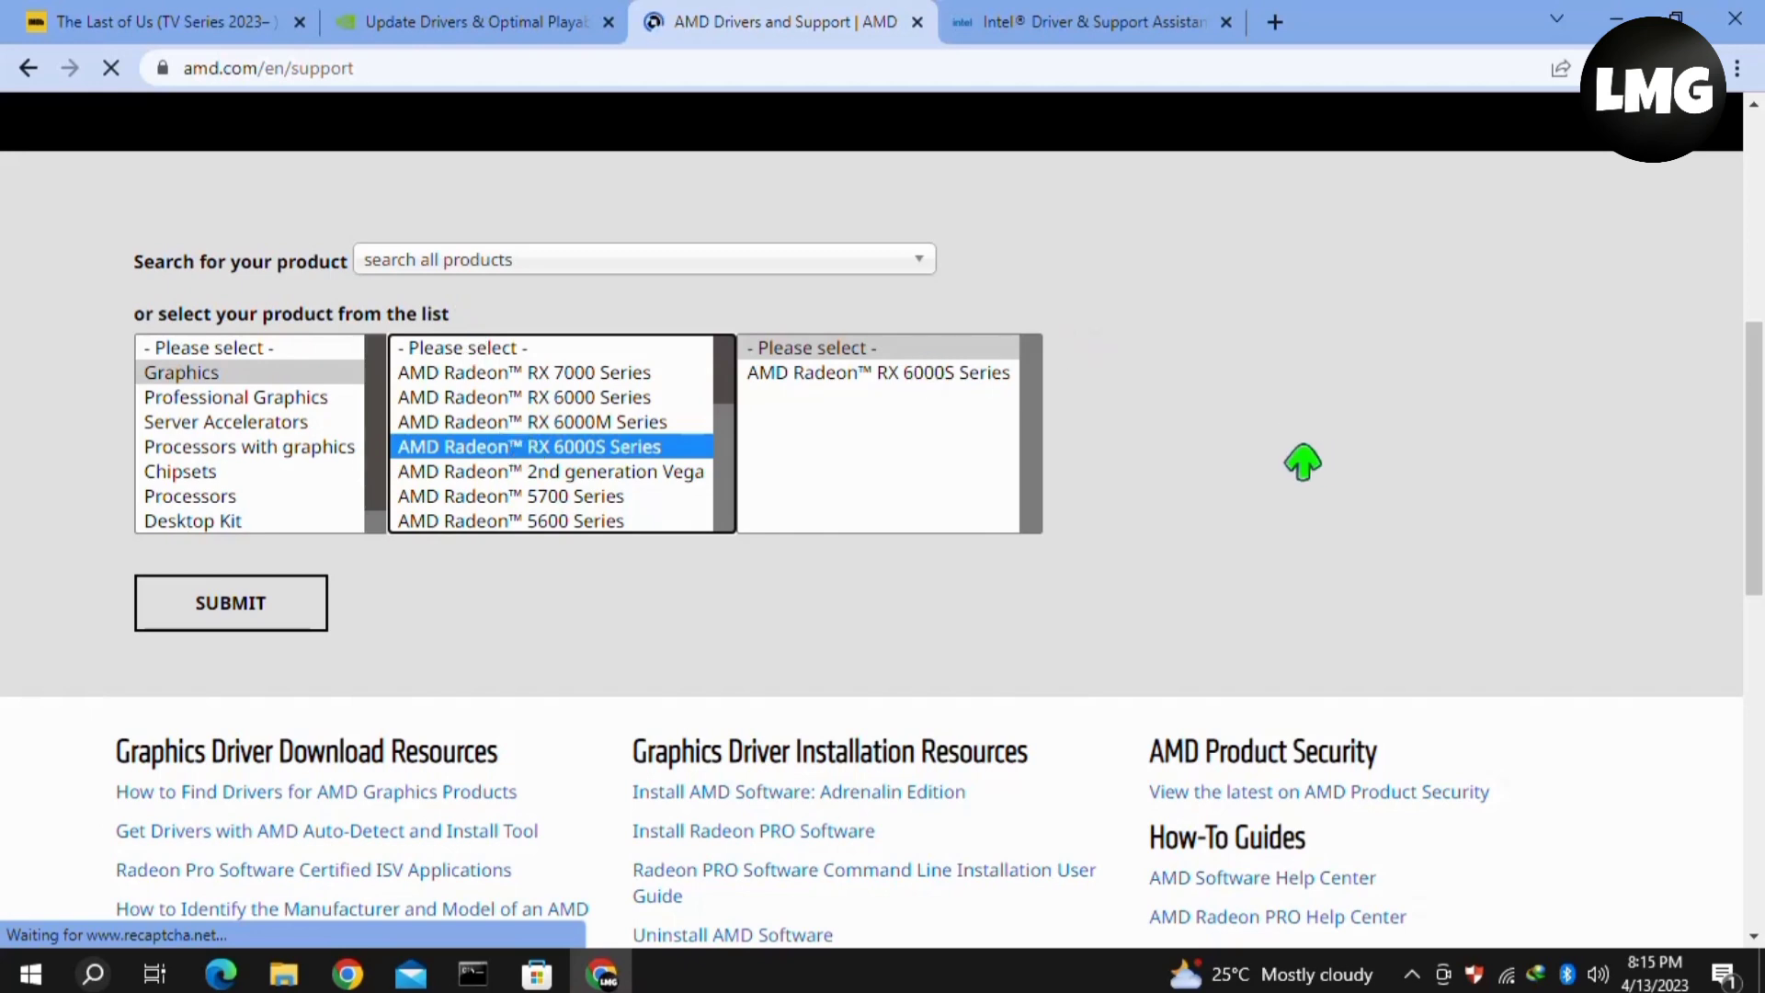
Switch to the Intel Driver & Support Assistant page and locate its Download now button
{"action": "left_click", "coordinate": [1086, 22]}
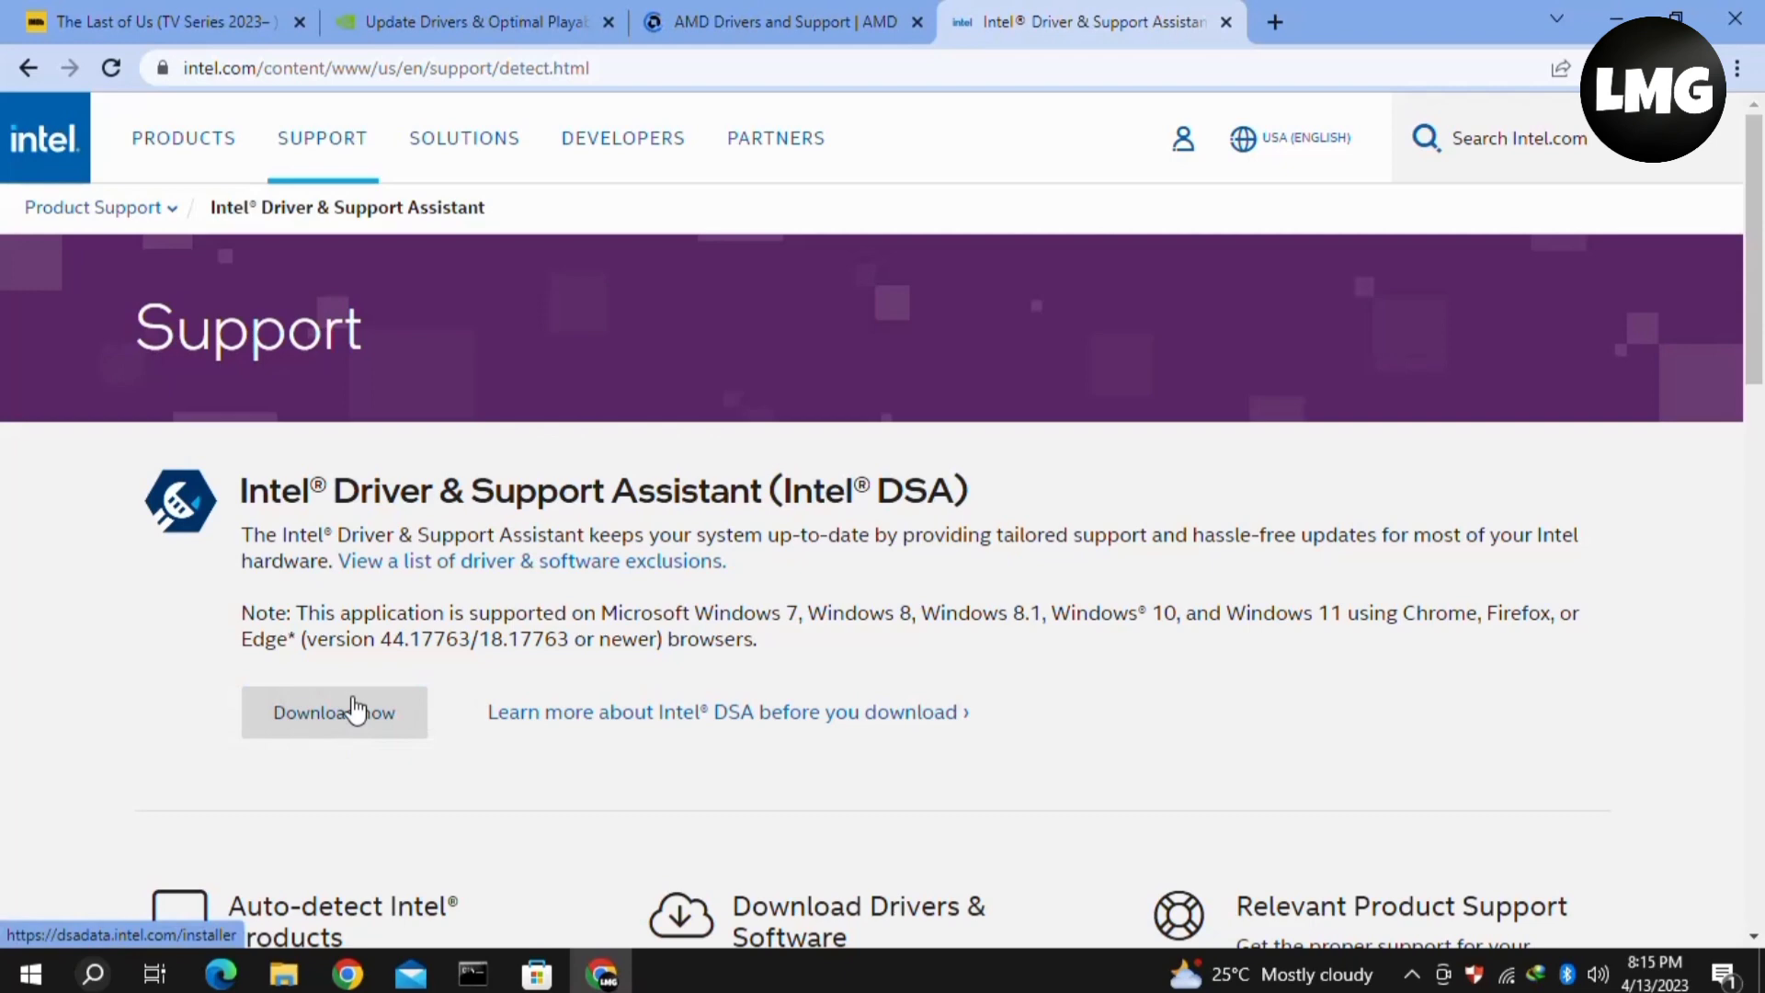
{"action": "scroll", "scroll_direction": "down", "scroll_amount": 3}
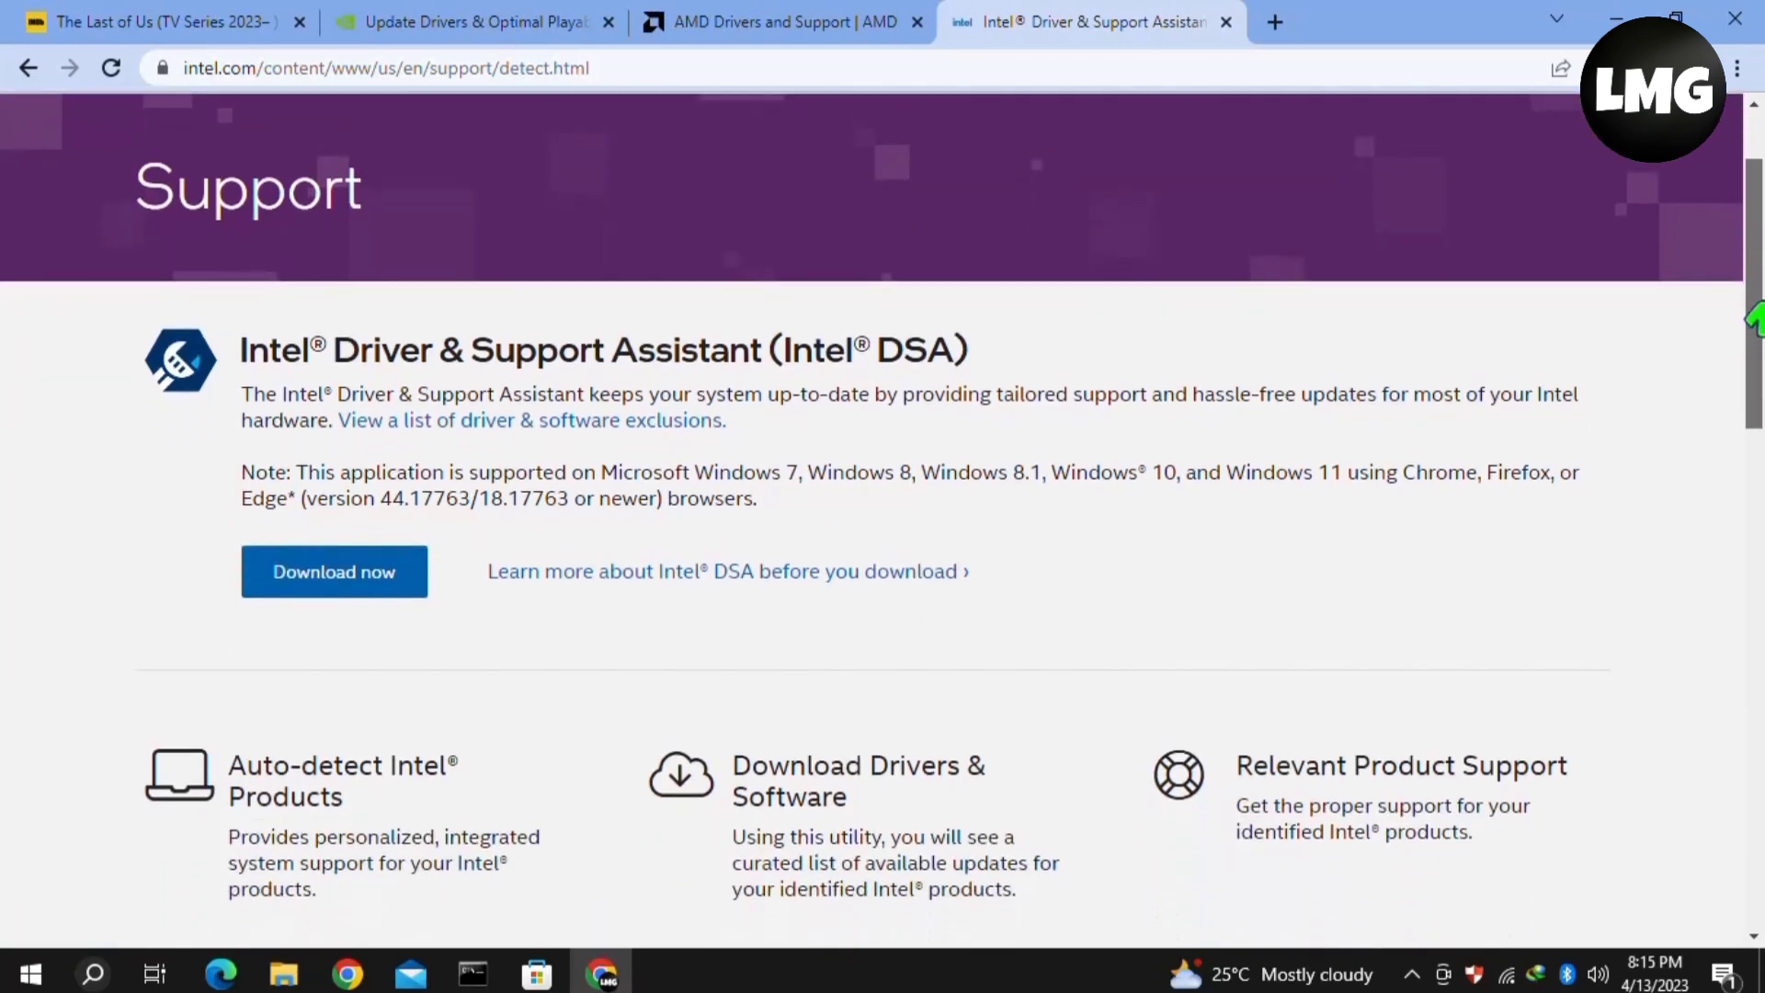
{"action": "scroll", "scroll_direction": "up", "scroll_amount": 3}
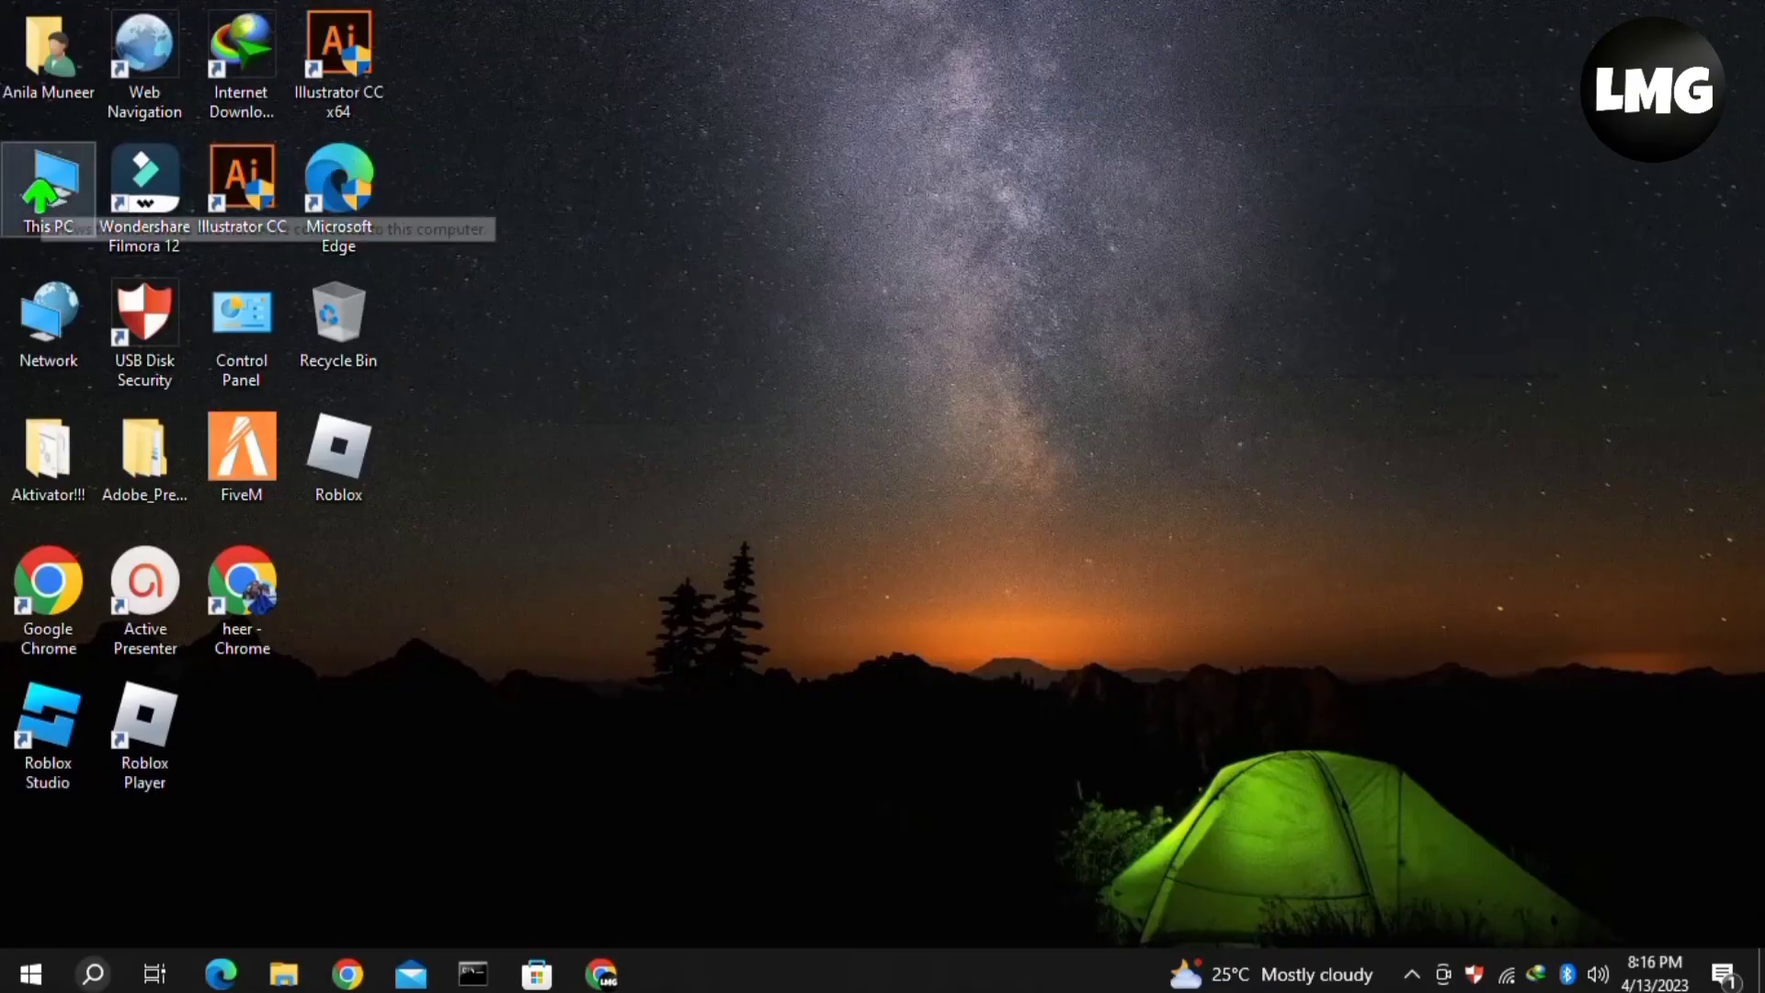
Reach System Properties' Advanced tab via This PC Properties and Advanced system settings
{"action": "right_click", "coordinate": [48, 181]}
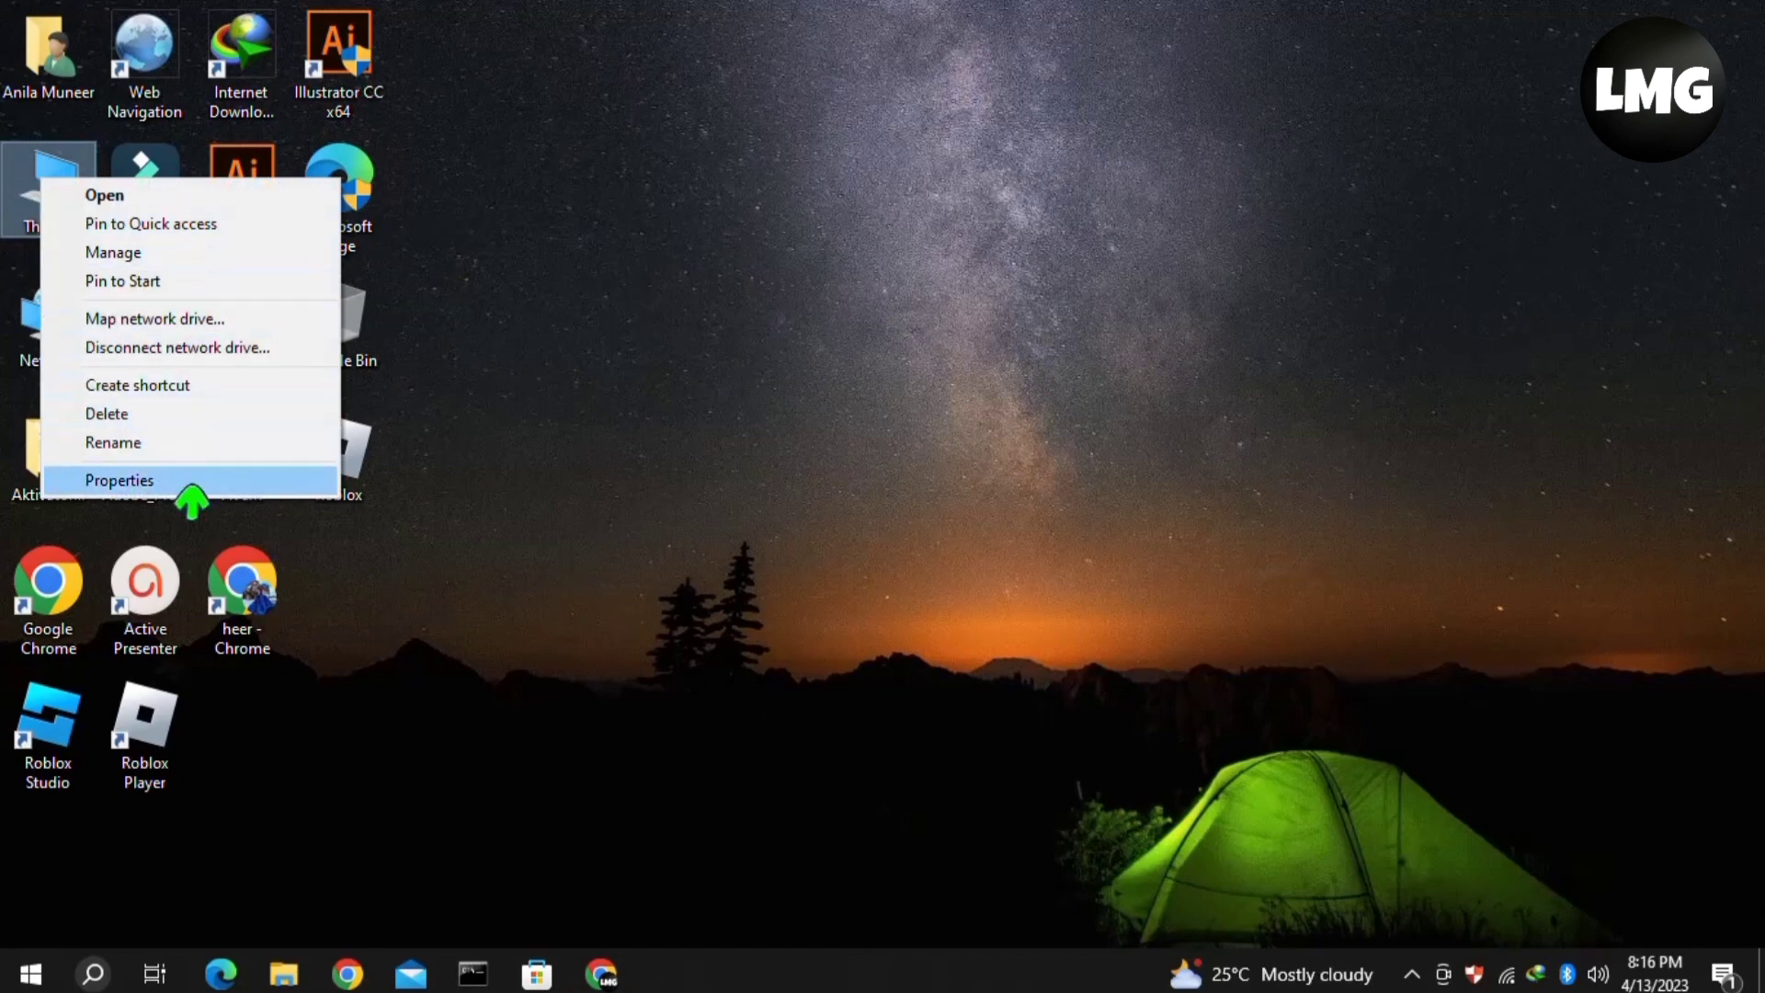
{"action": "left_click", "coordinate": [117, 480]}
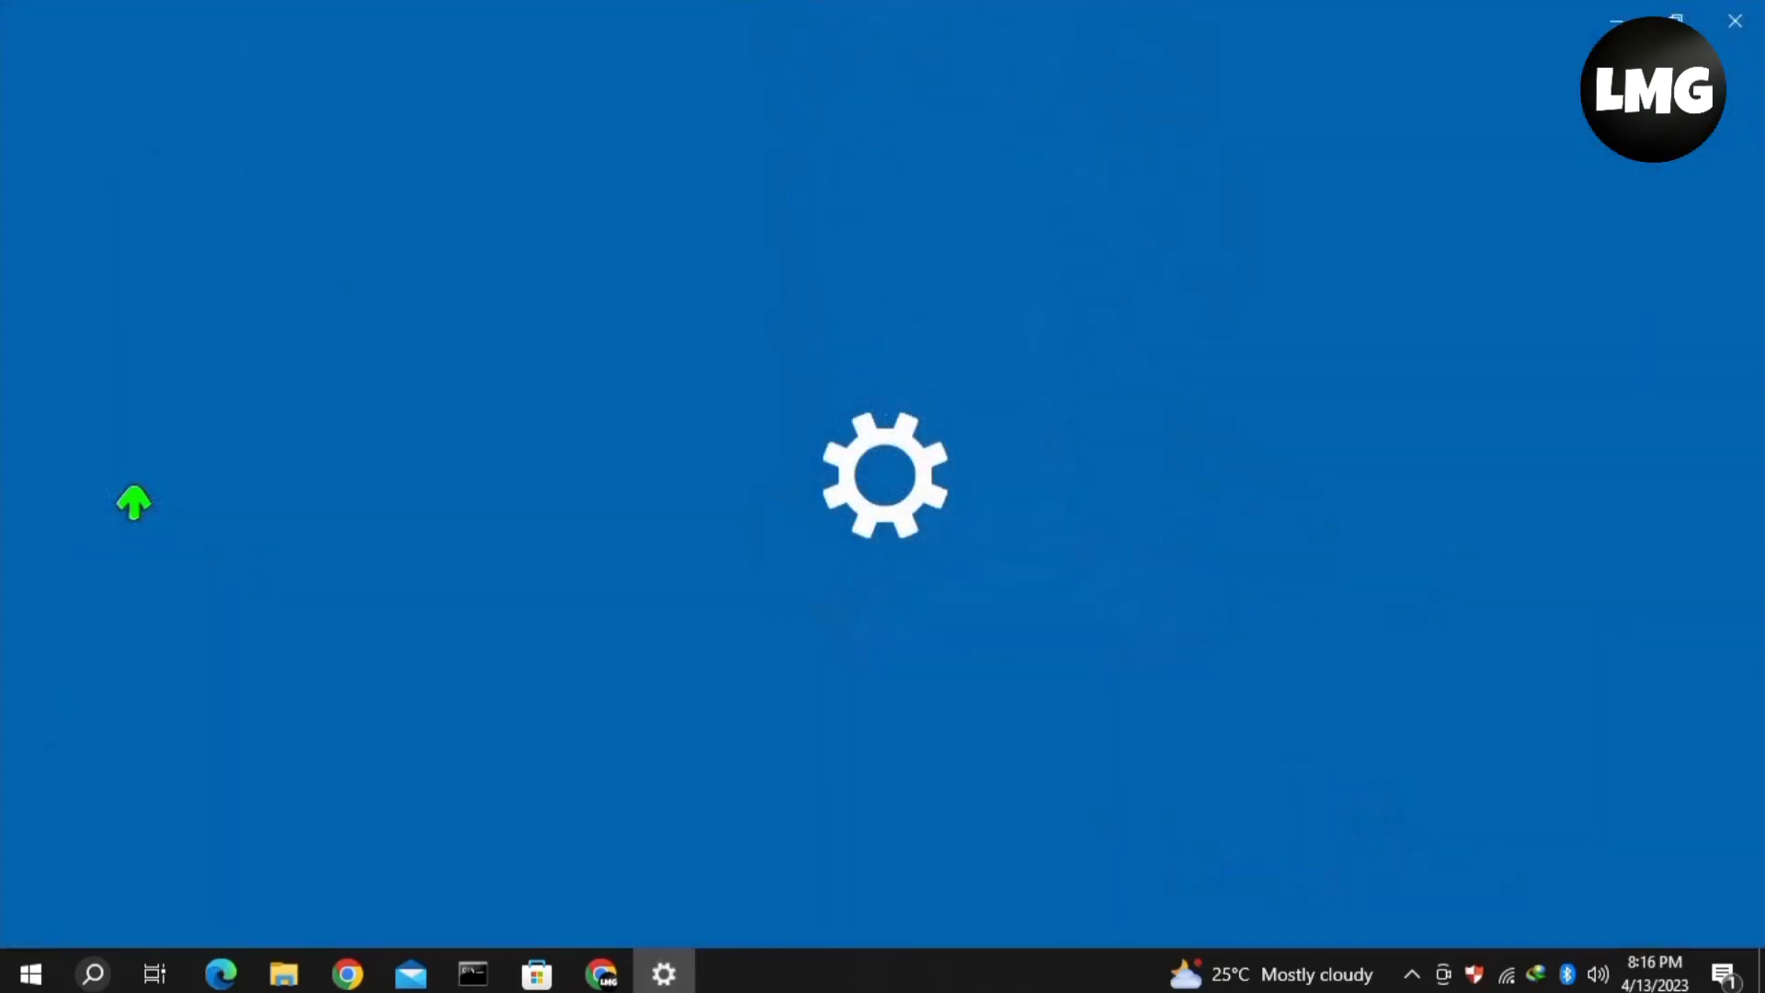
{"action": "left_click", "coordinate": [664, 973]}
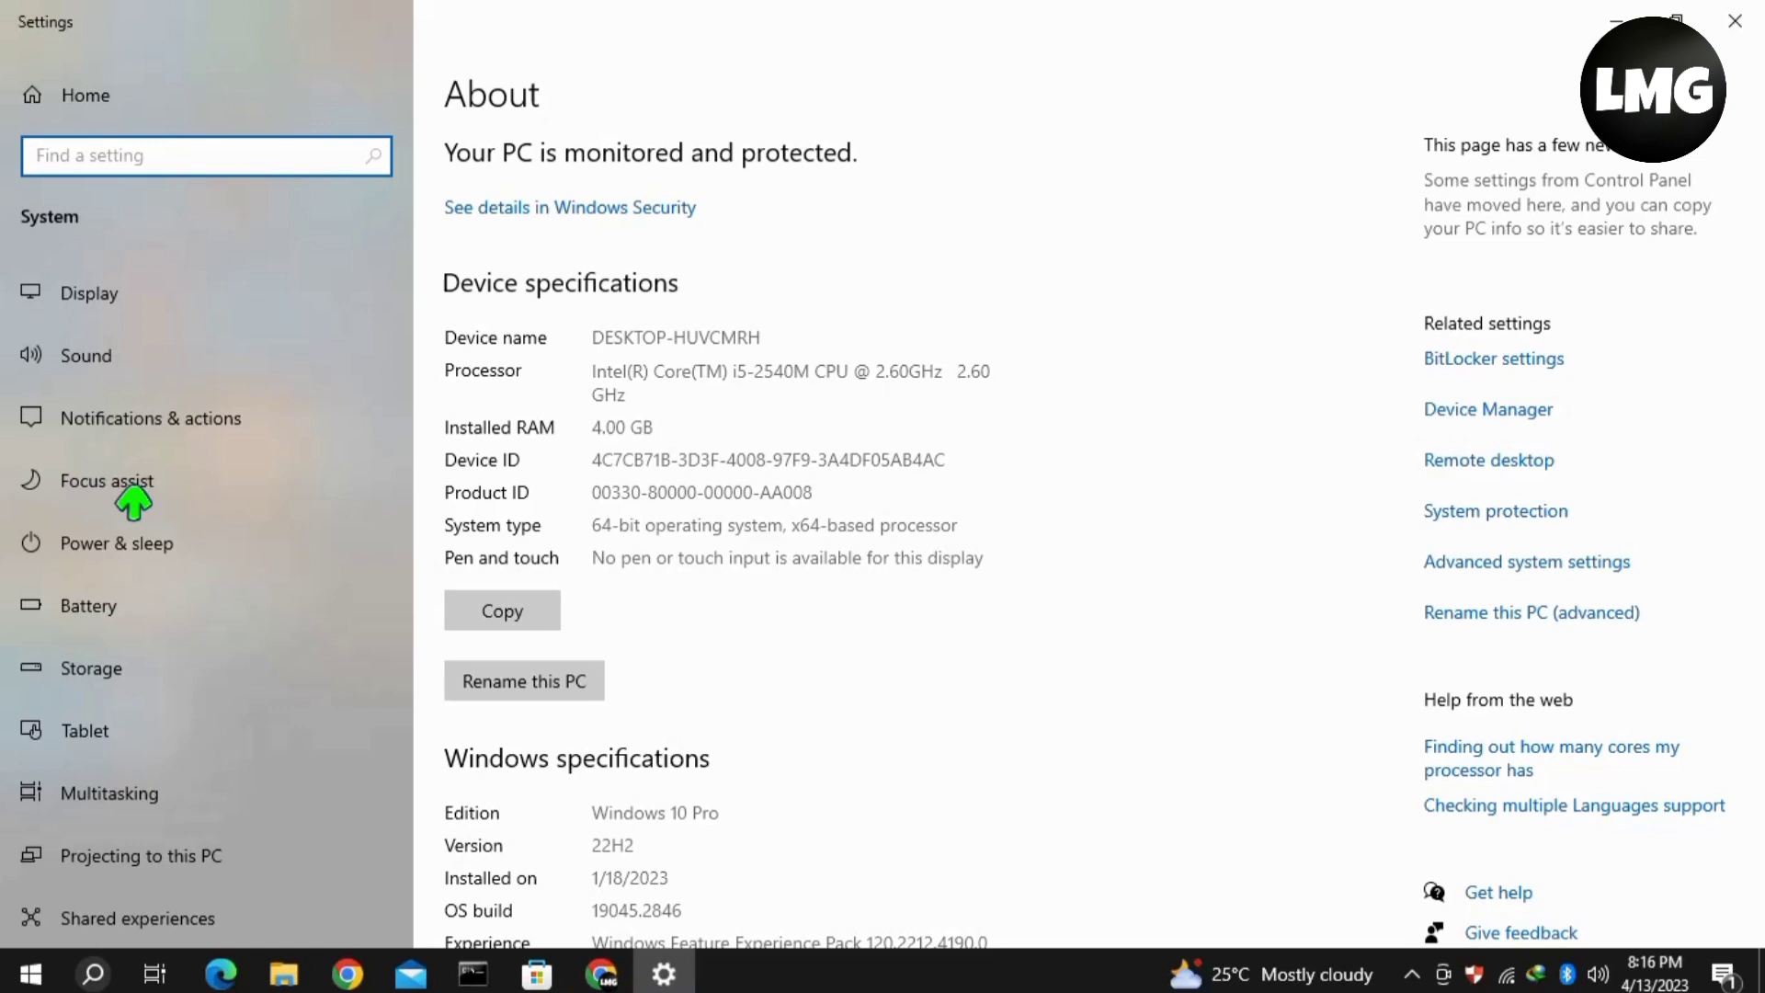
{"action": "mouse_move", "coordinate": [1519, 574]}
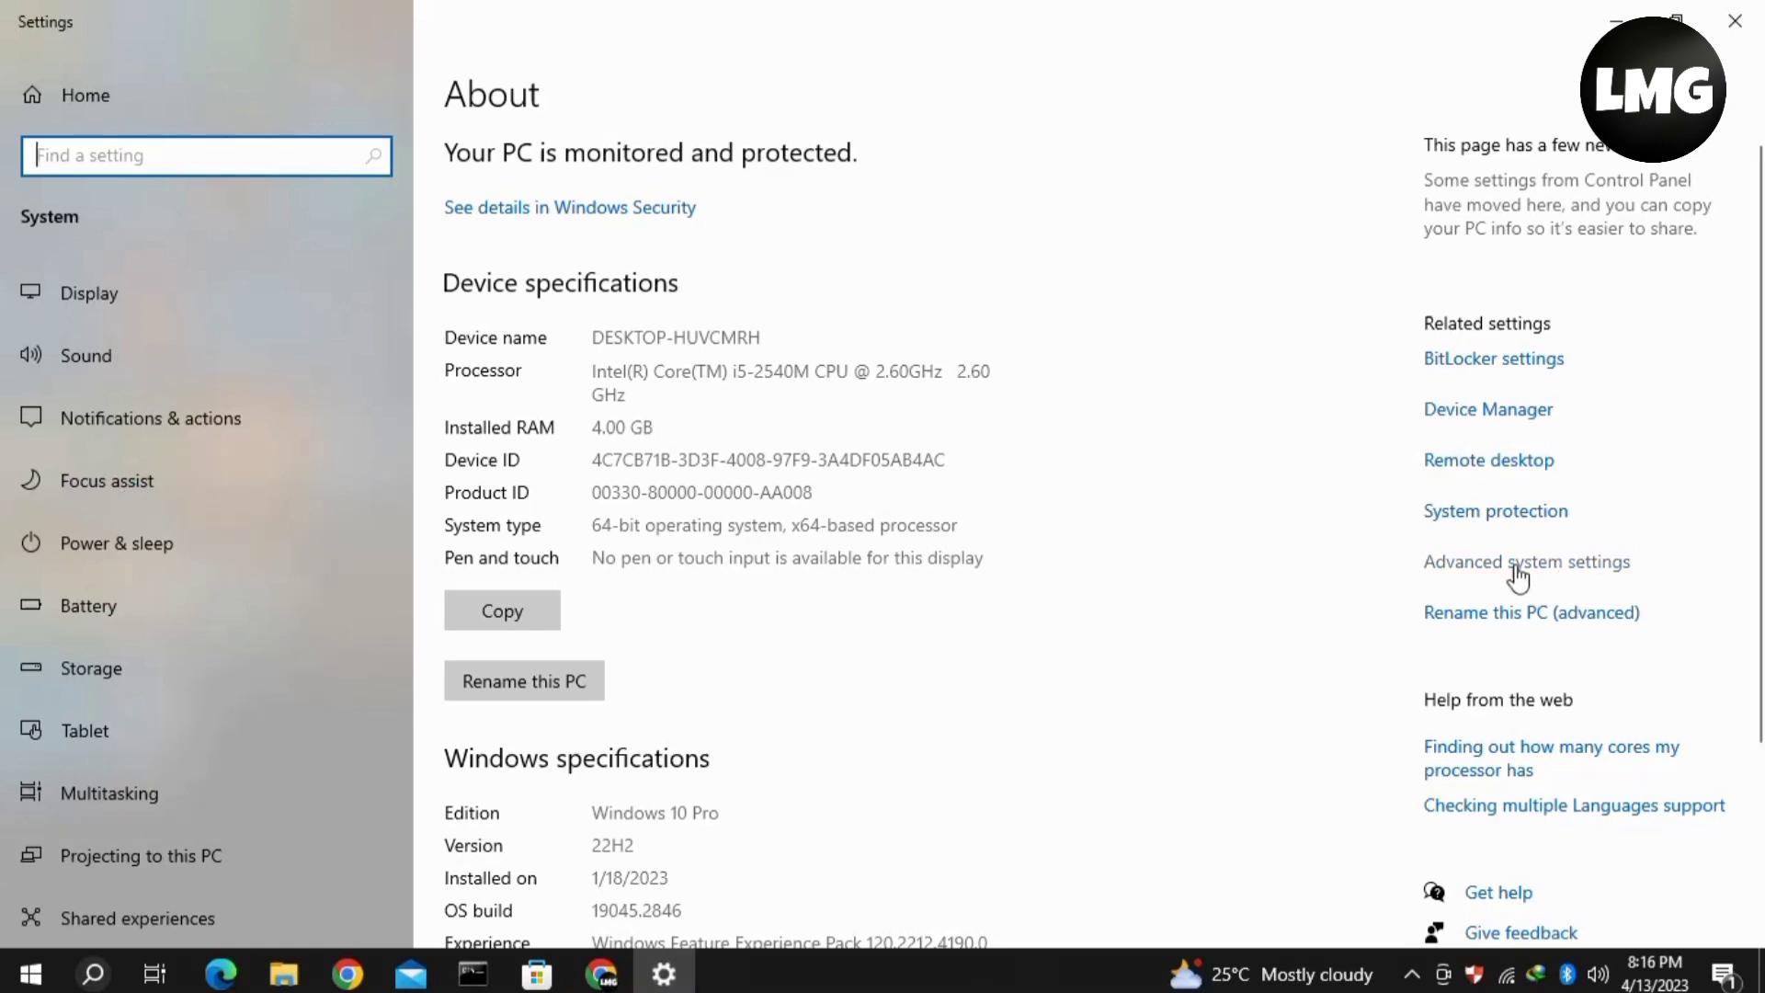
{"action": "left_click", "coordinate": [1526, 563]}
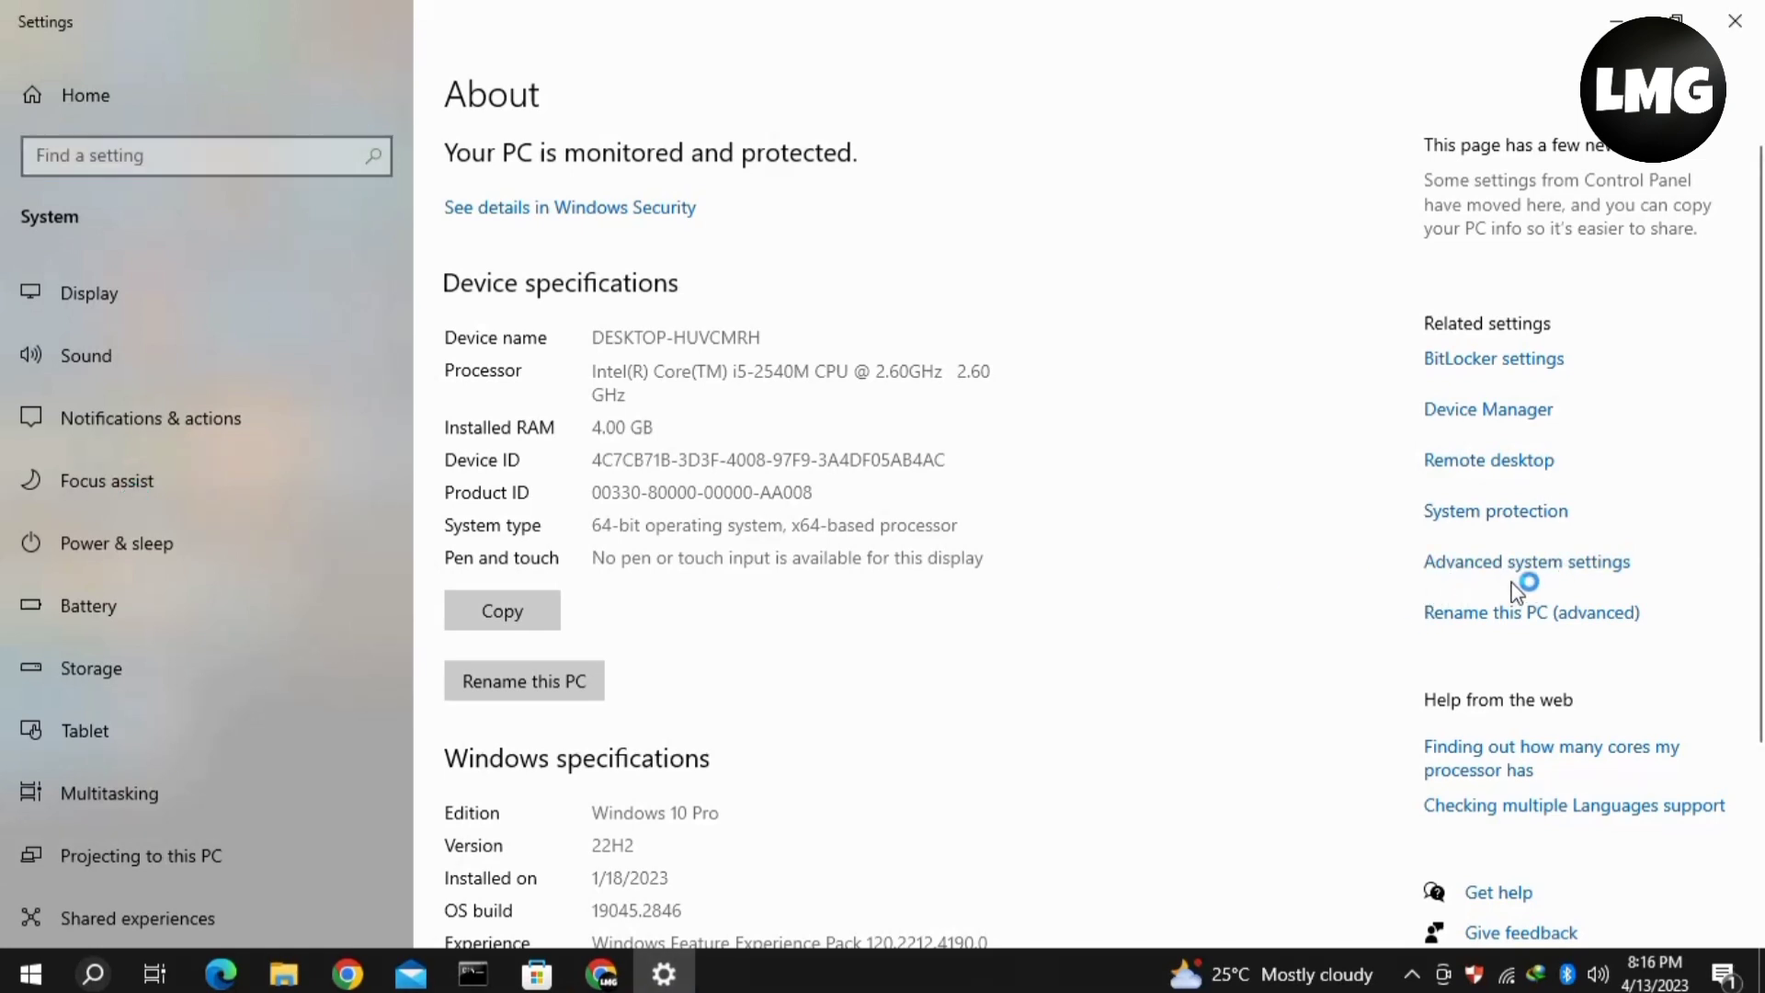
{"action": "left_click", "coordinate": [1526, 563]}
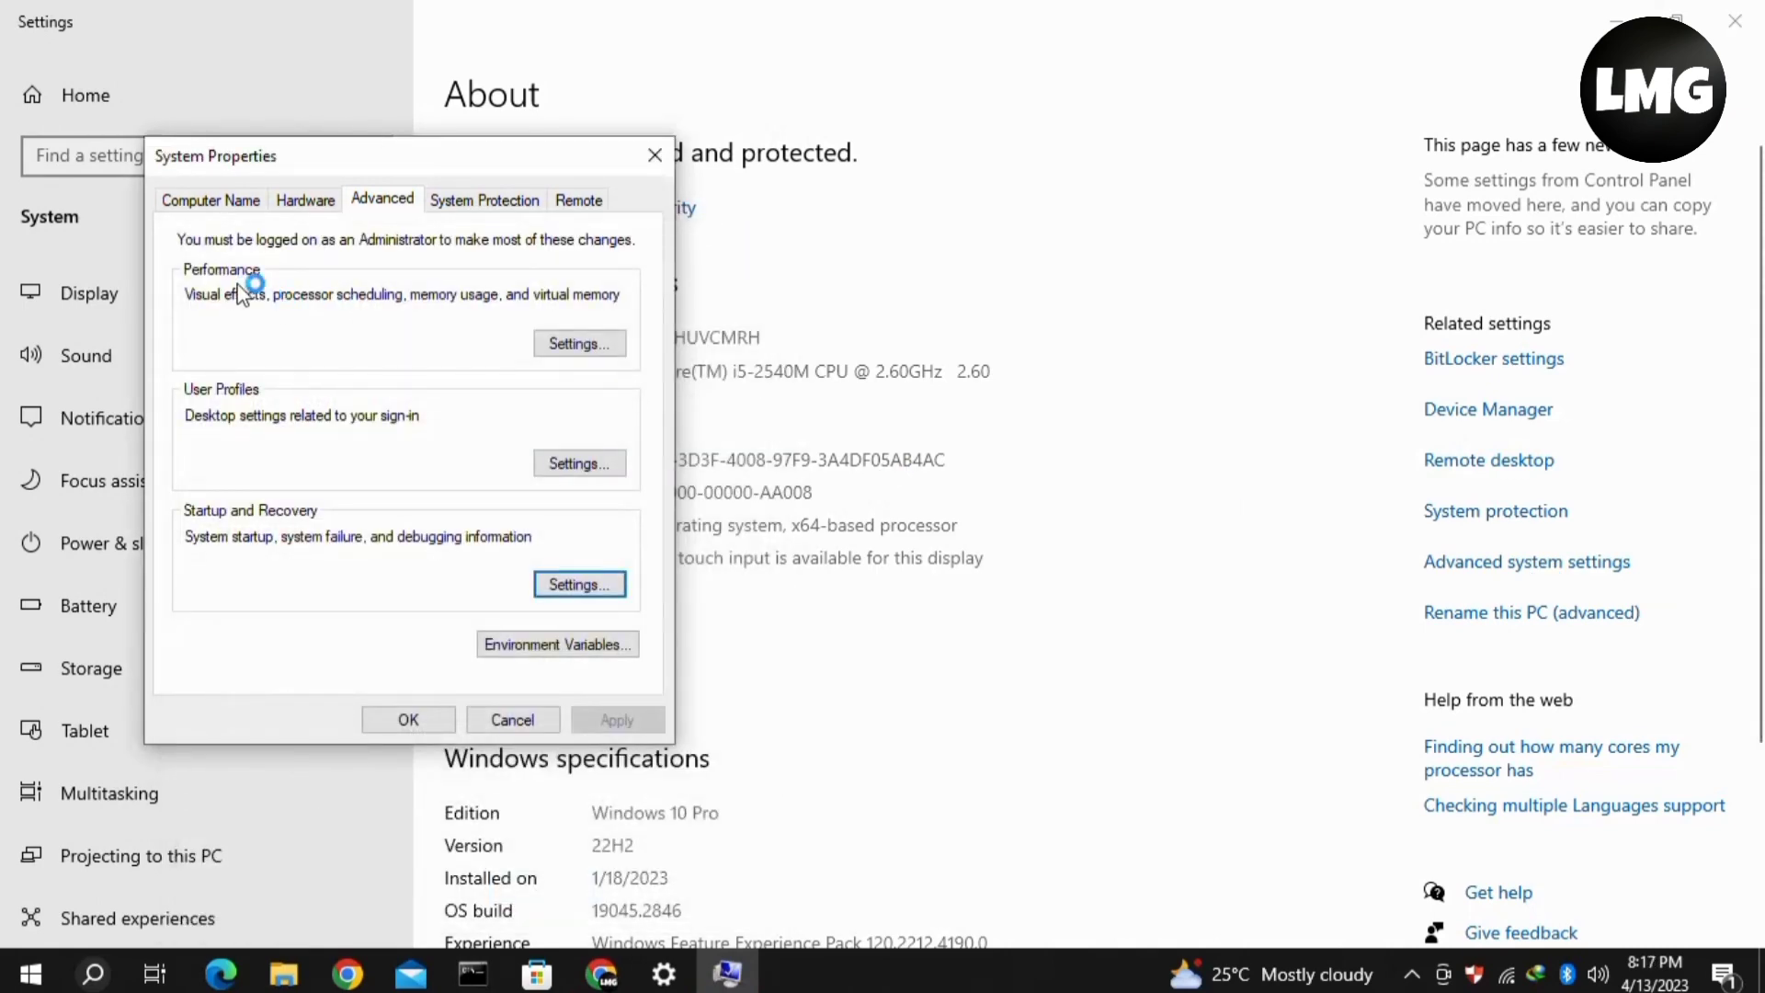
Reach the Virtual Memory dialog through the performance options' Advanced tab
{"action": "left_click", "coordinate": [579, 344]}
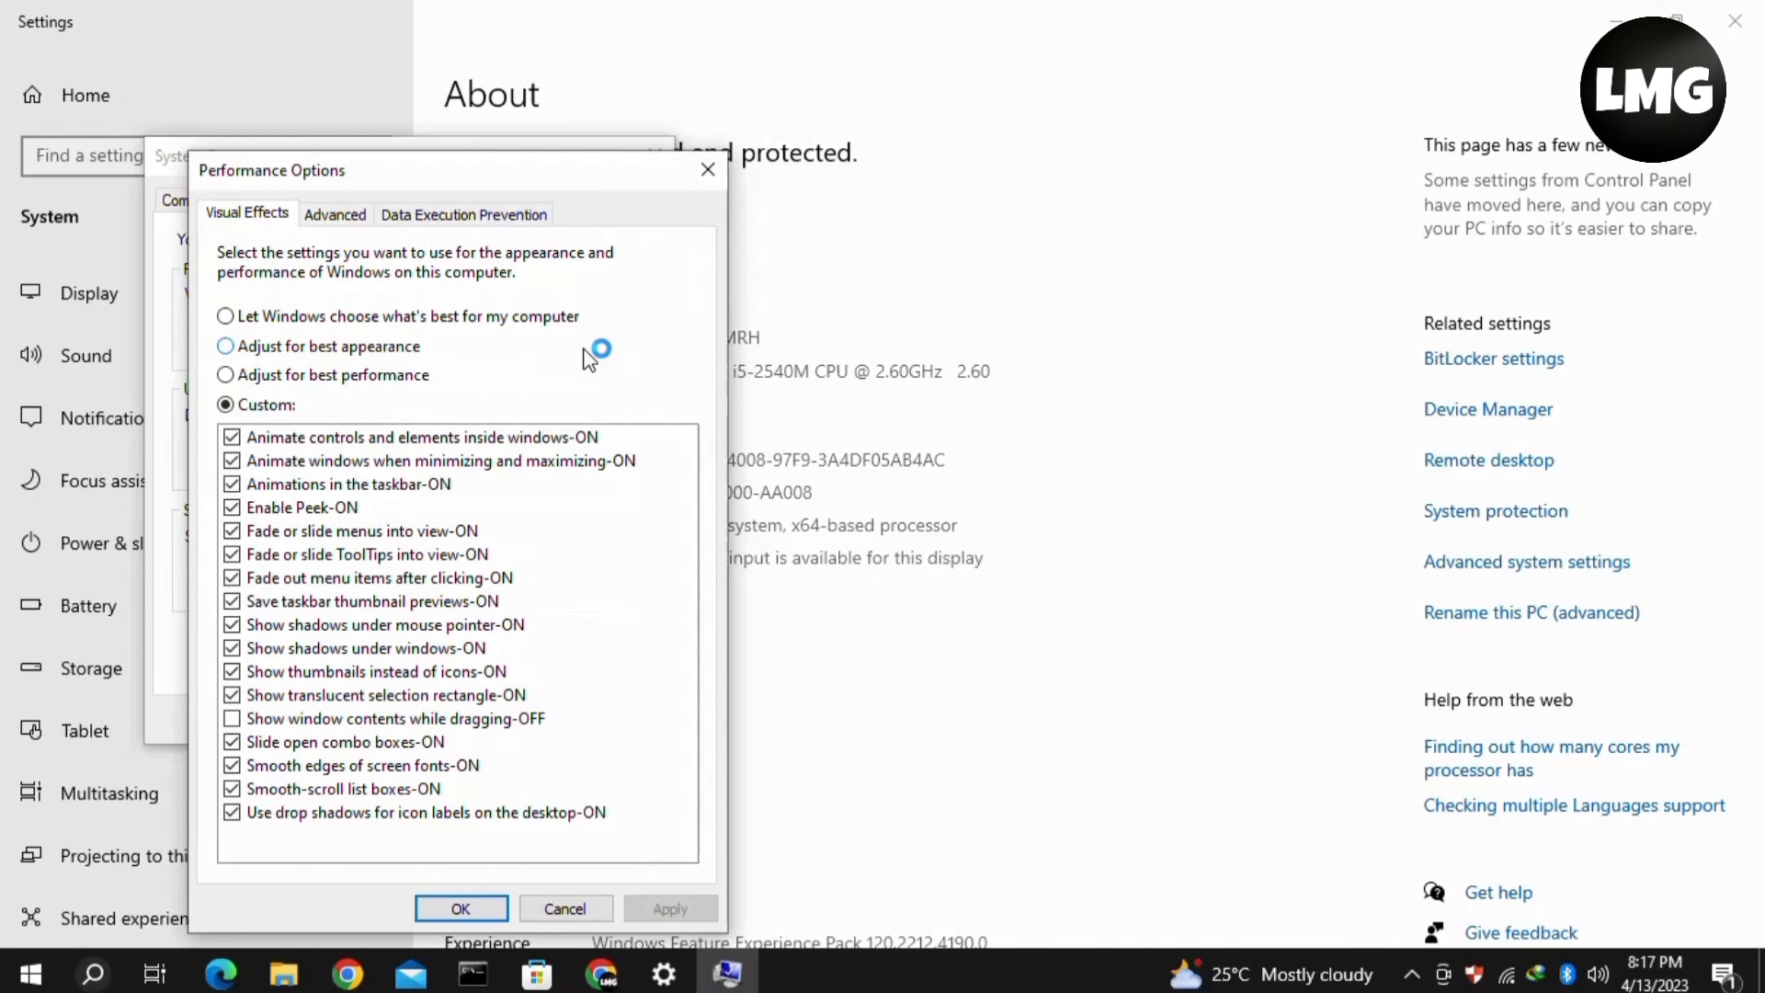
{"action": "left_click", "coordinate": [334, 214]}
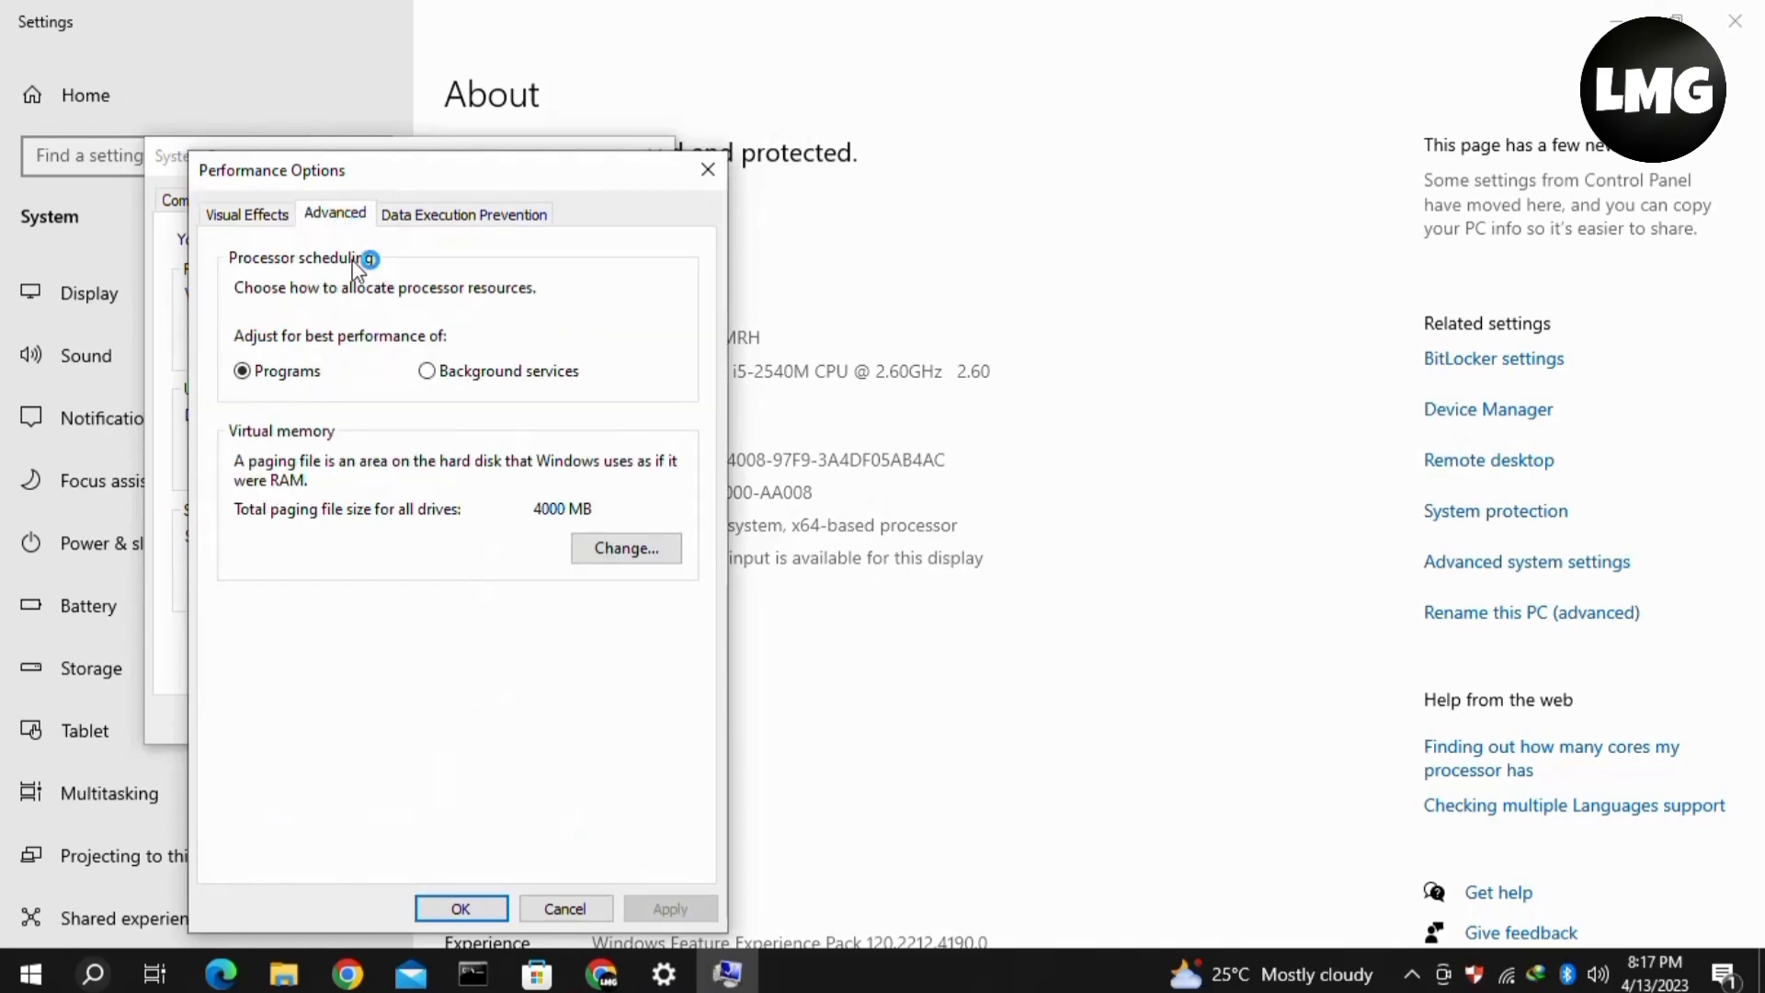
{"action": "left_click", "coordinate": [625, 548]}
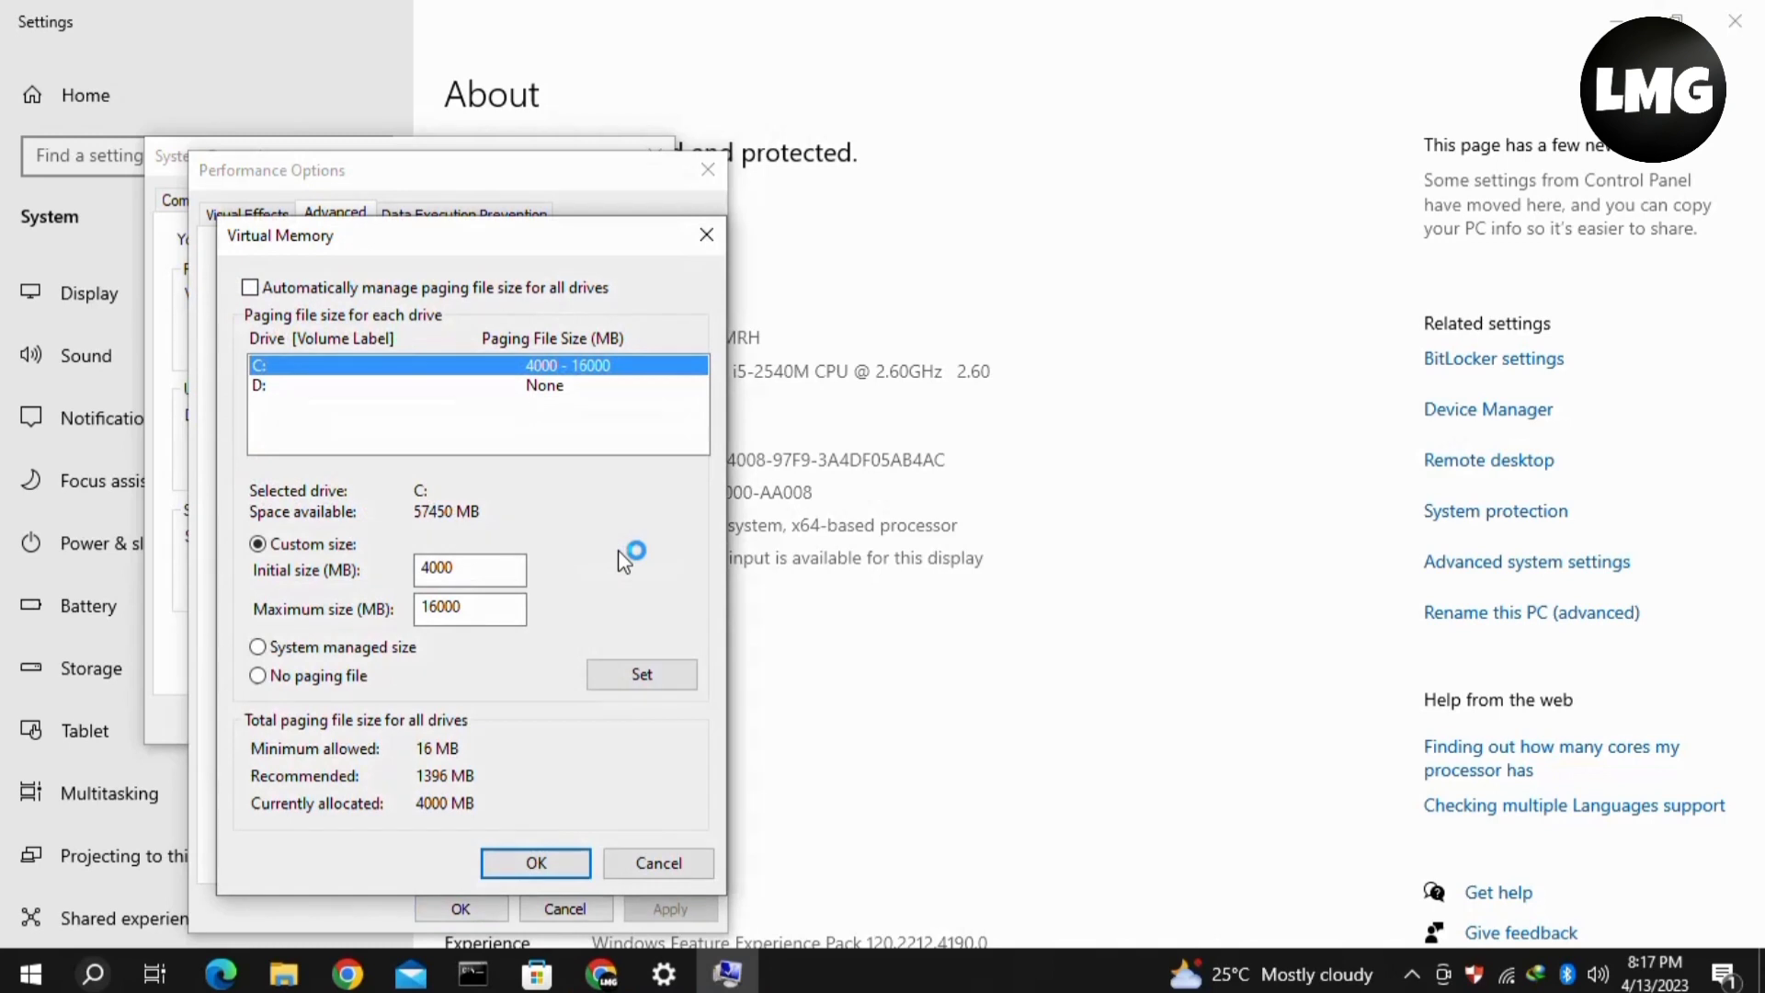
Set drive C: to a custom paging file of 4000 MB initial and 16000 MB maximum and confirm
{"action": "left_click", "coordinate": [250, 287]}
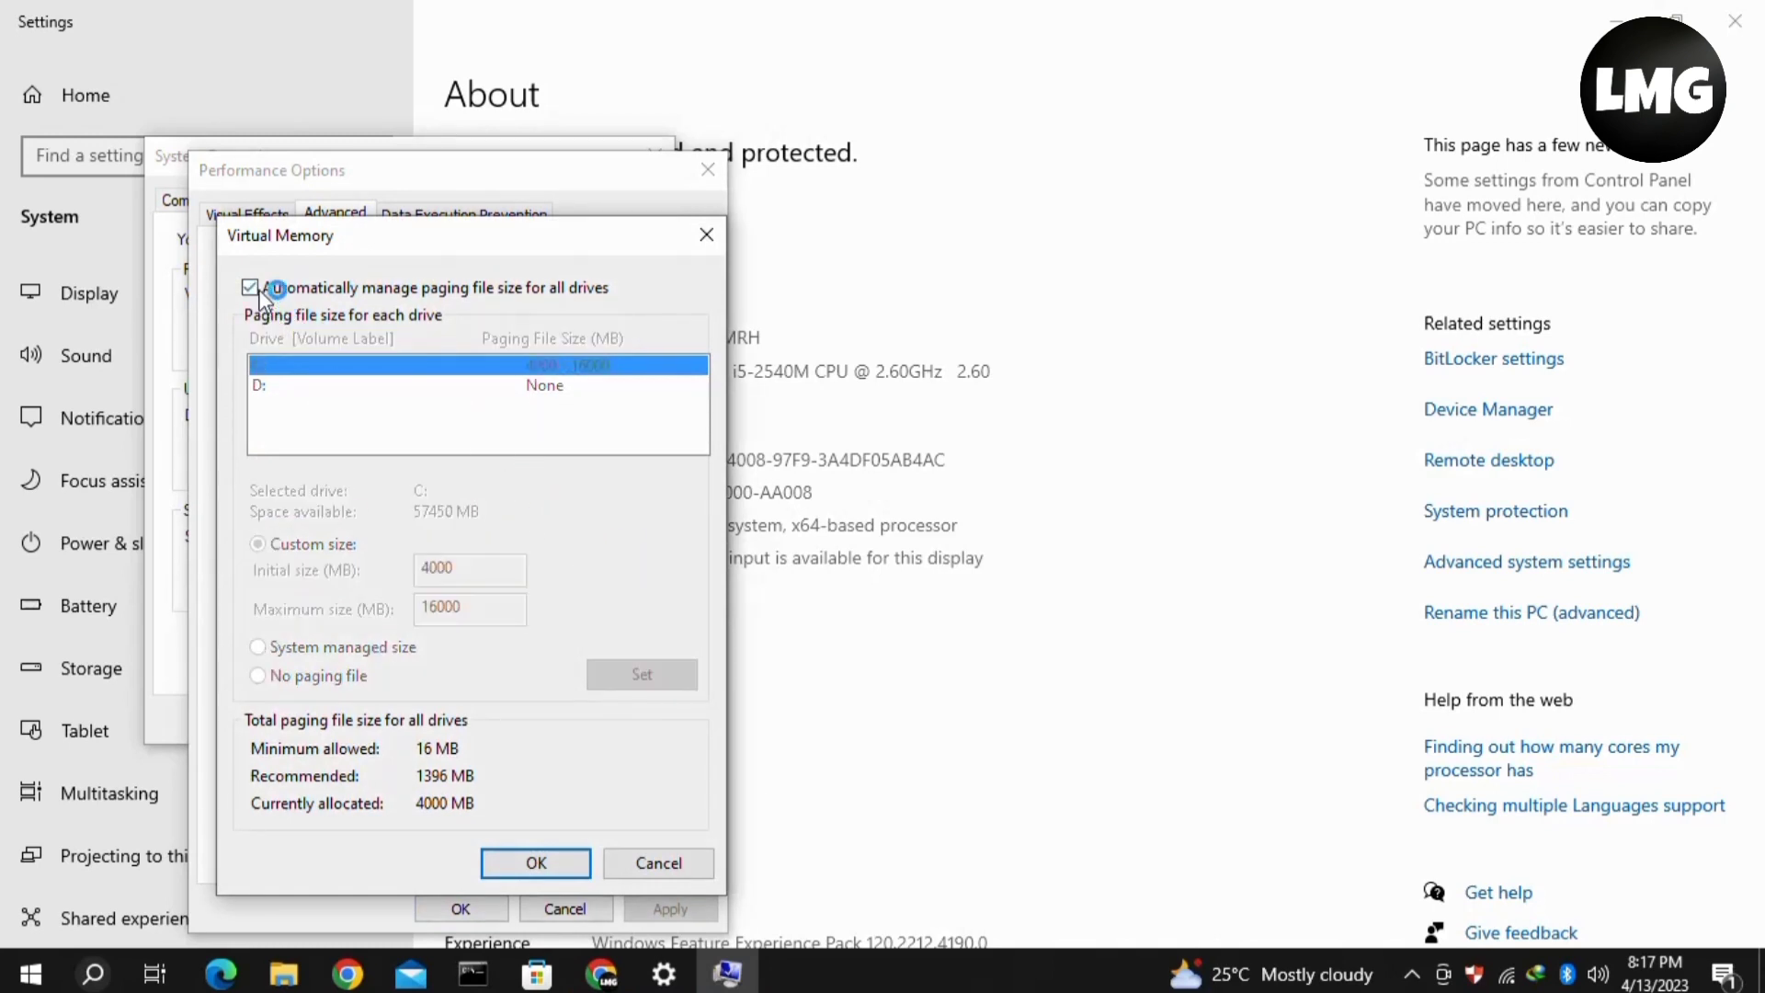
{"action": "left_click", "coordinate": [250, 287]}
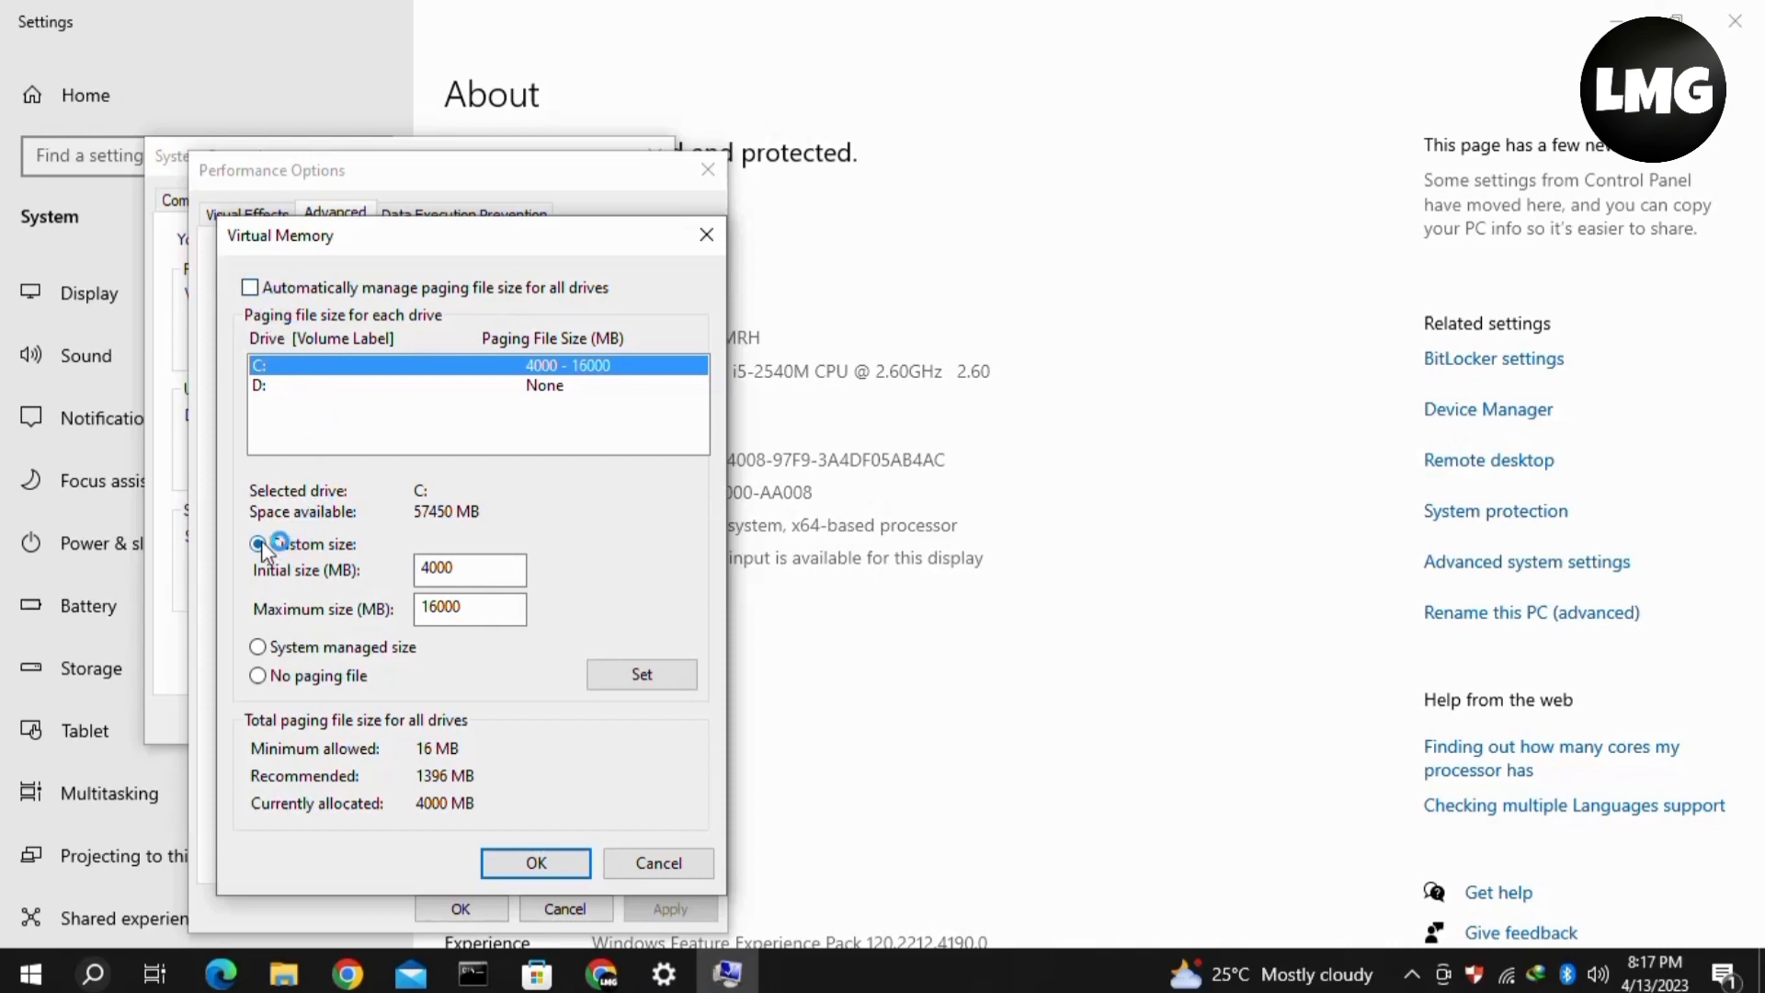
{"action": "left_click", "coordinate": [469, 568]}
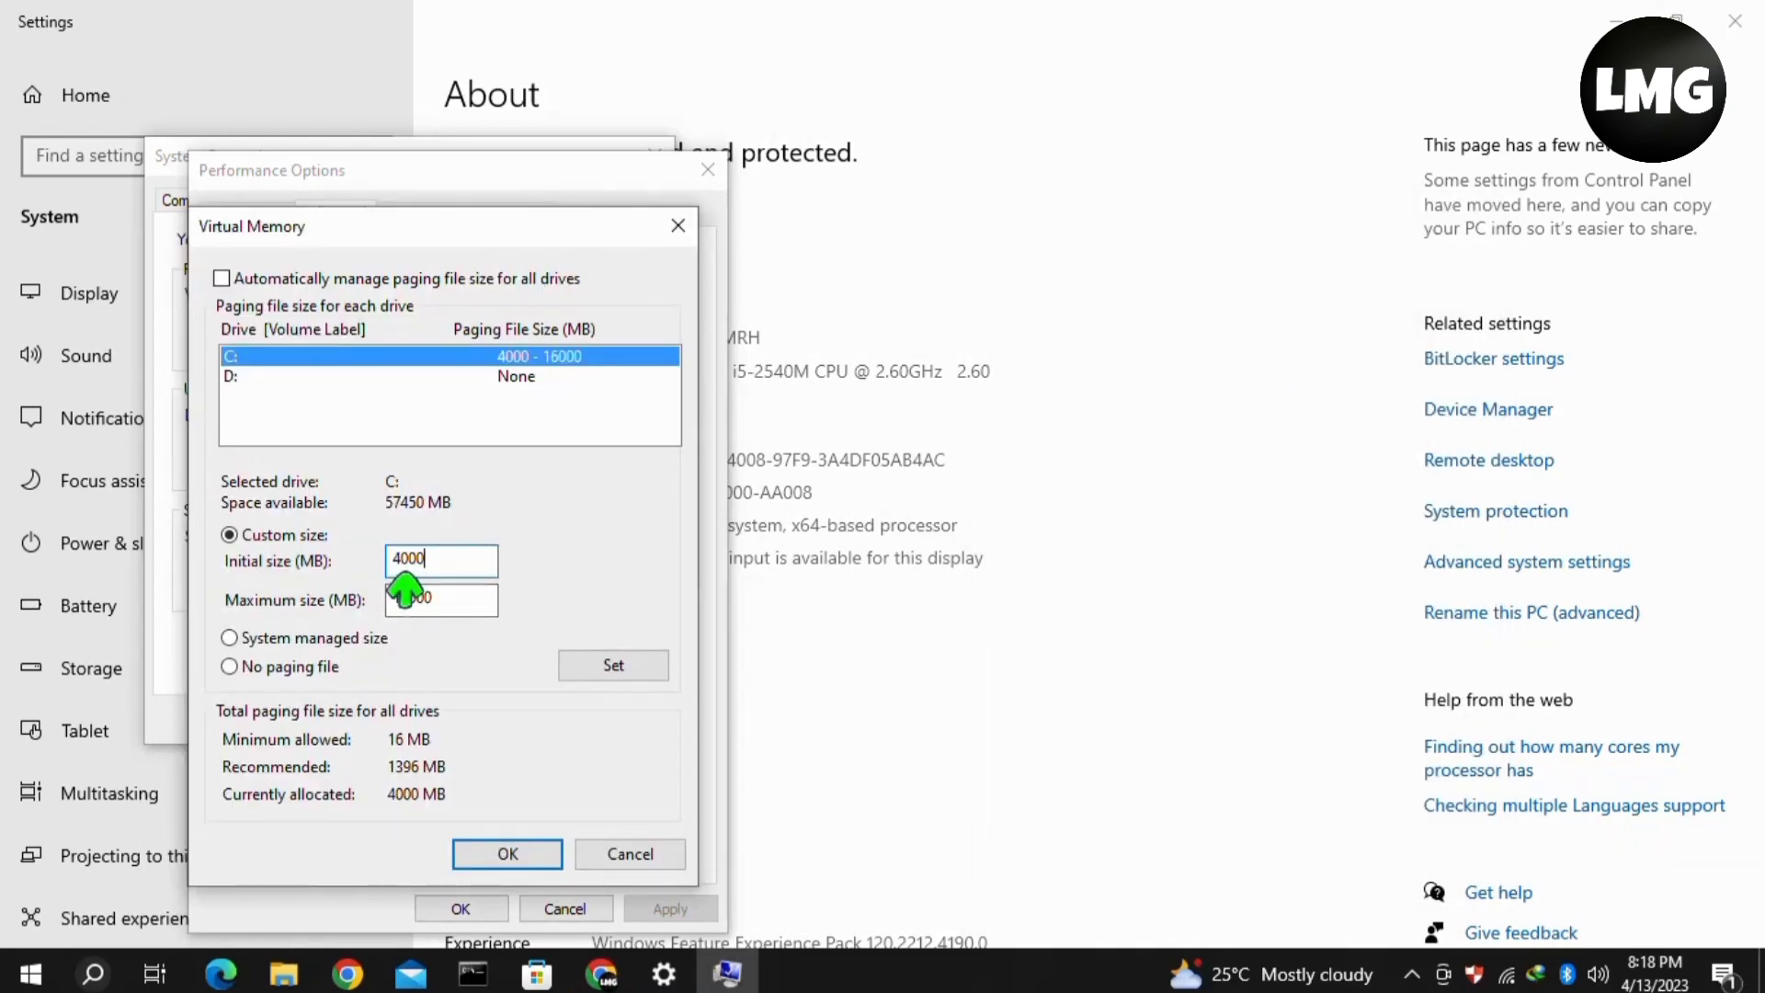
{"action": "type", "text": "16000"}
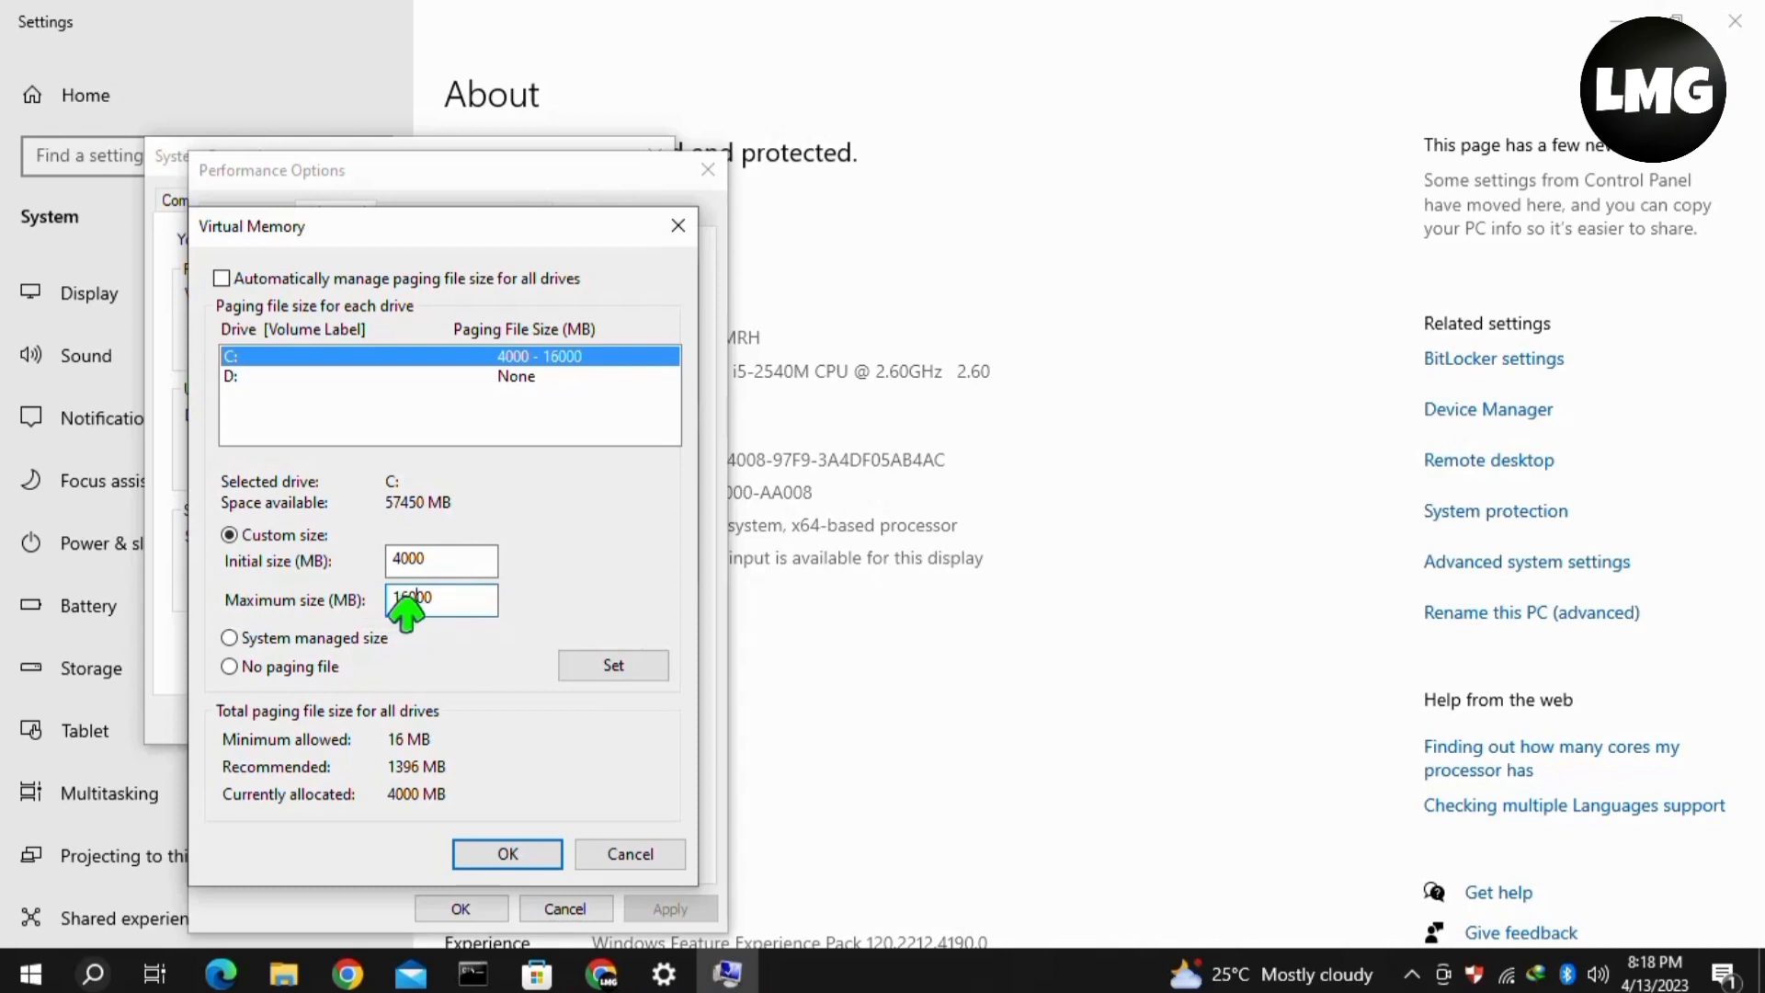
{"action": "triple_click", "coordinate": [440, 598]}
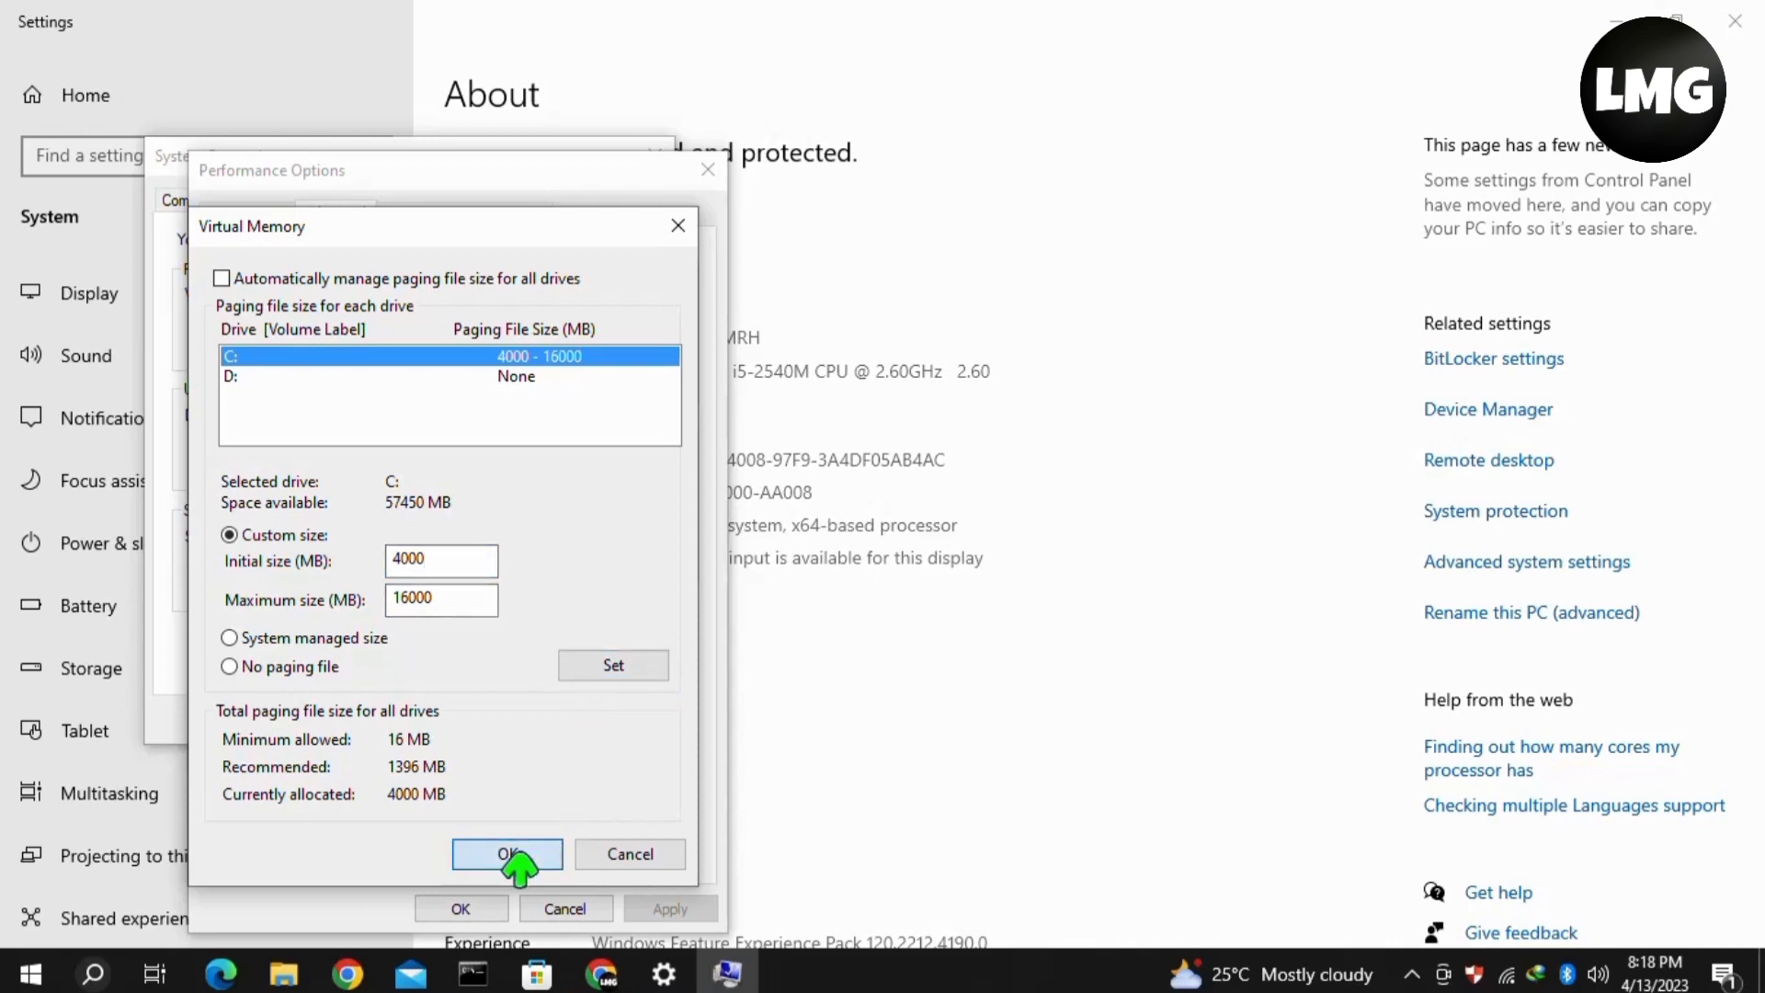
{"action": "left_click", "coordinate": [507, 853]}
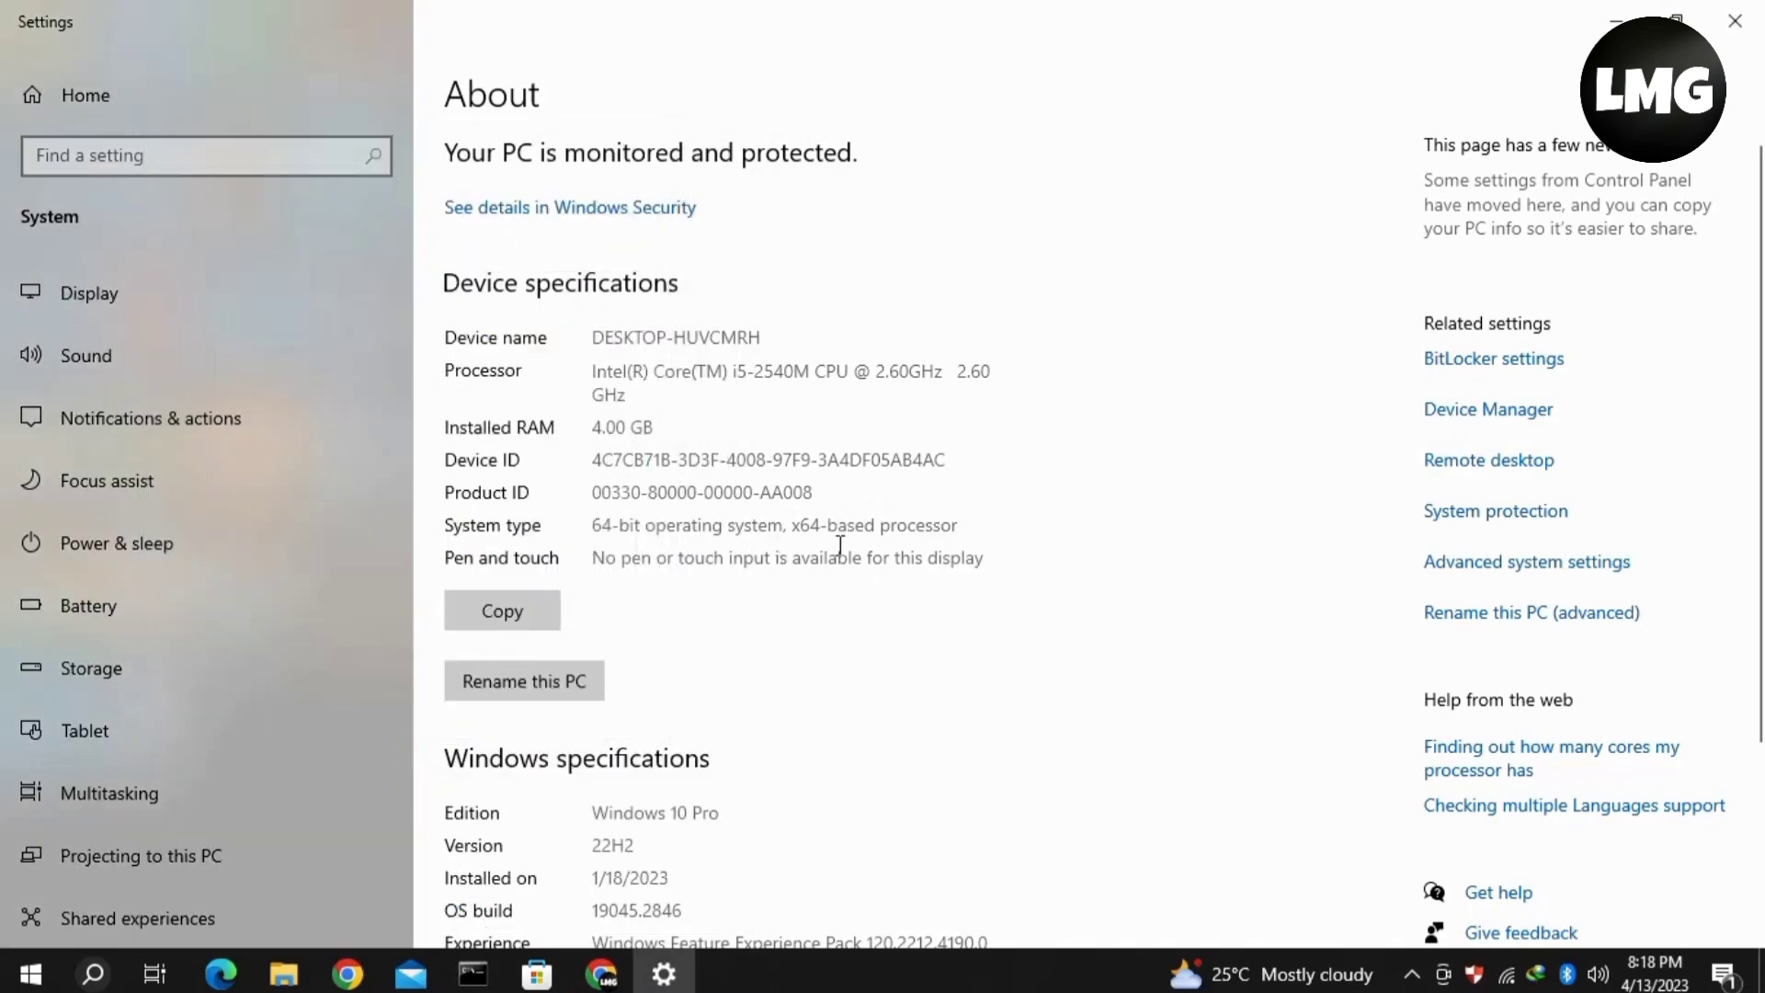
Close Settings and open Local Disk (C:) through This PC in File Explorer
{"action": "left_click", "coordinate": [1734, 21]}
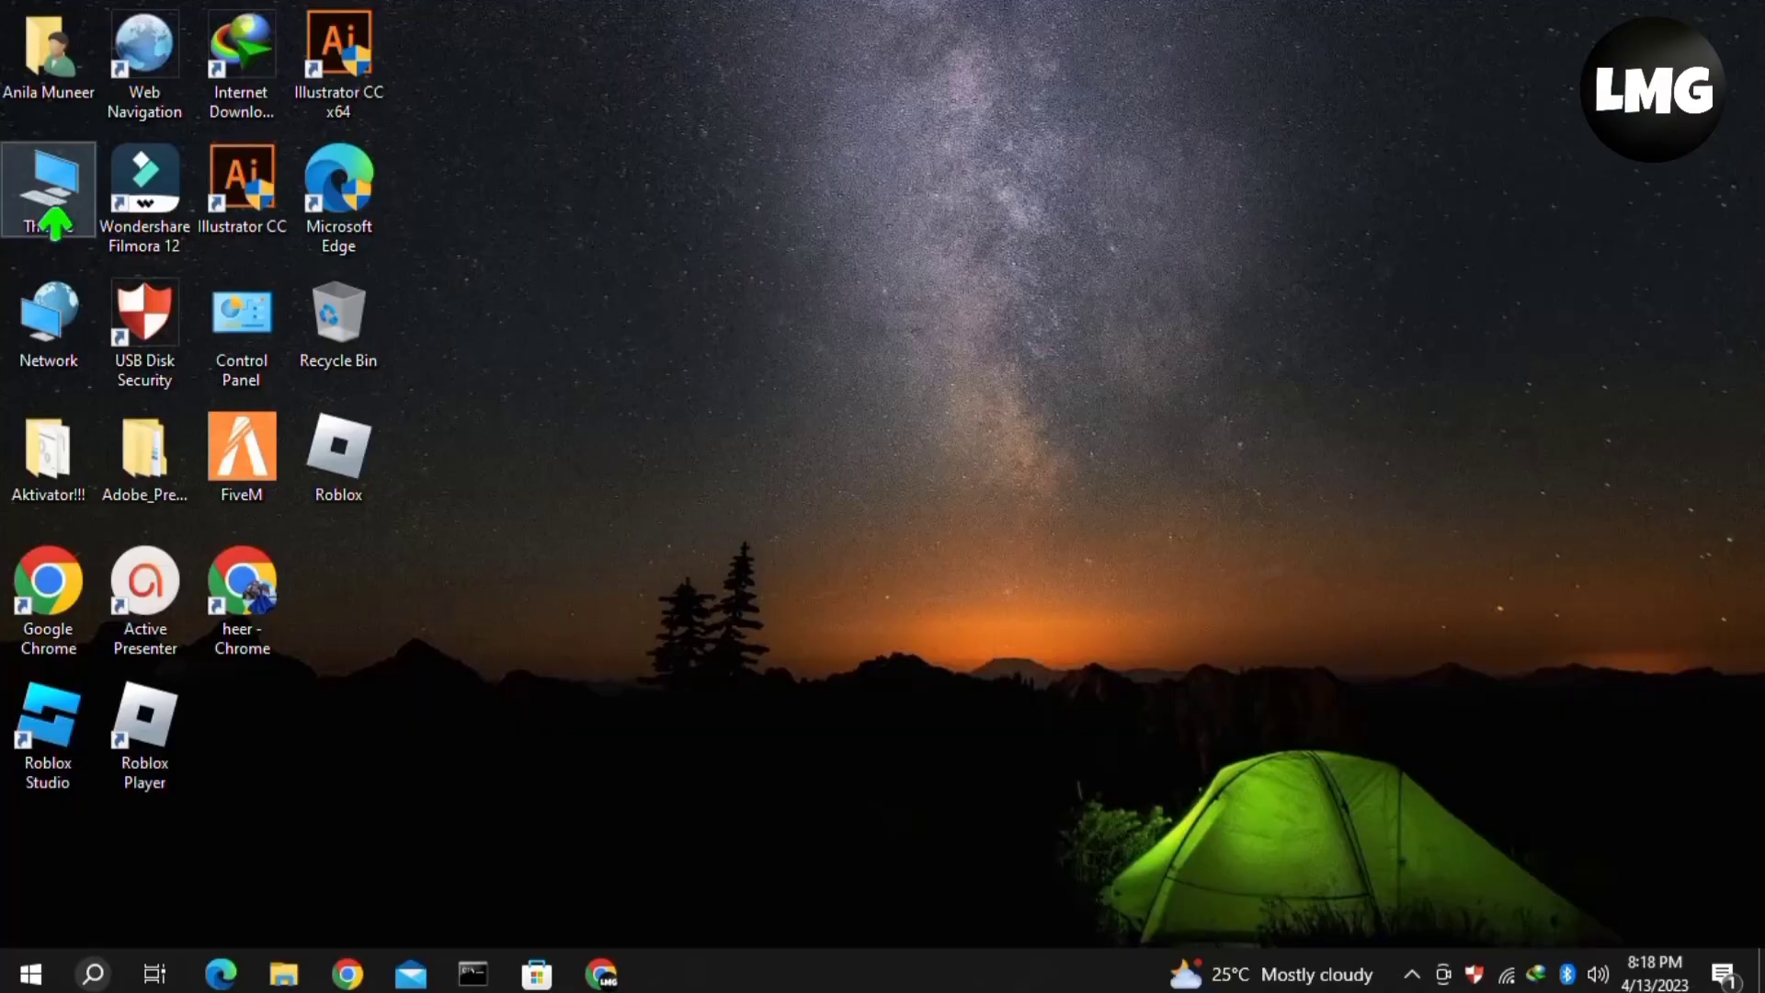
{"action": "double_click", "coordinate": [48, 184]}
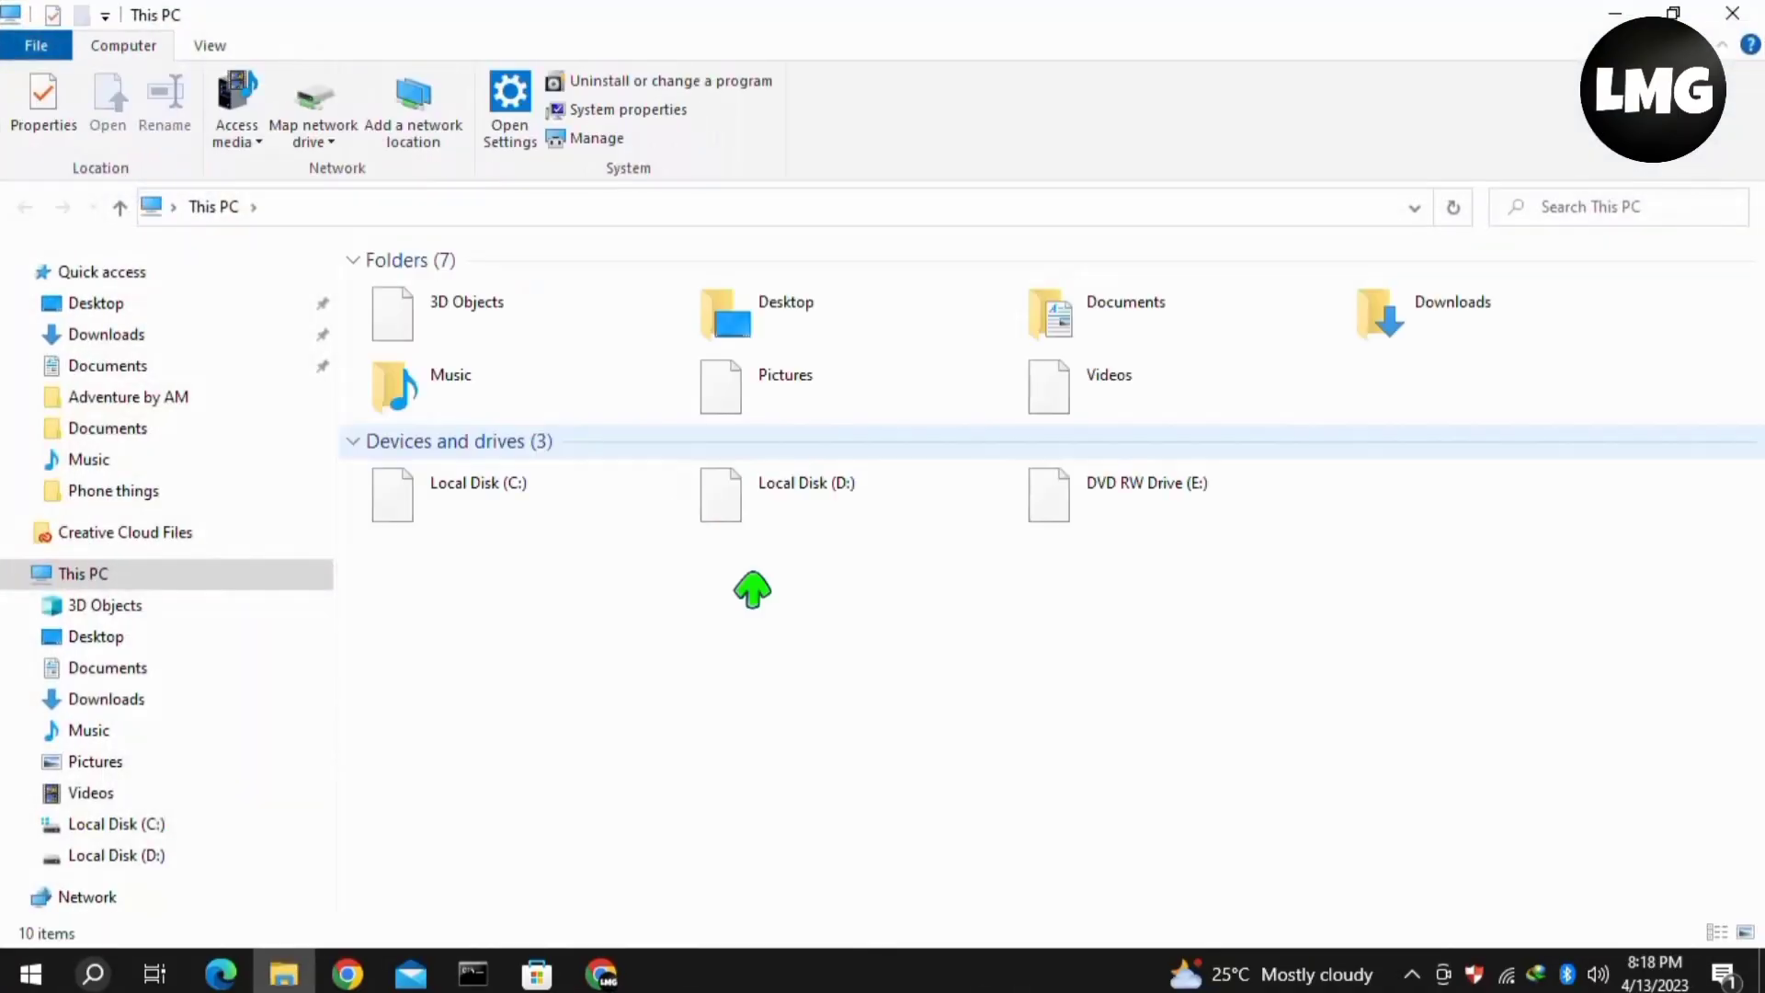
{"action": "left_click", "coordinate": [478, 495]}
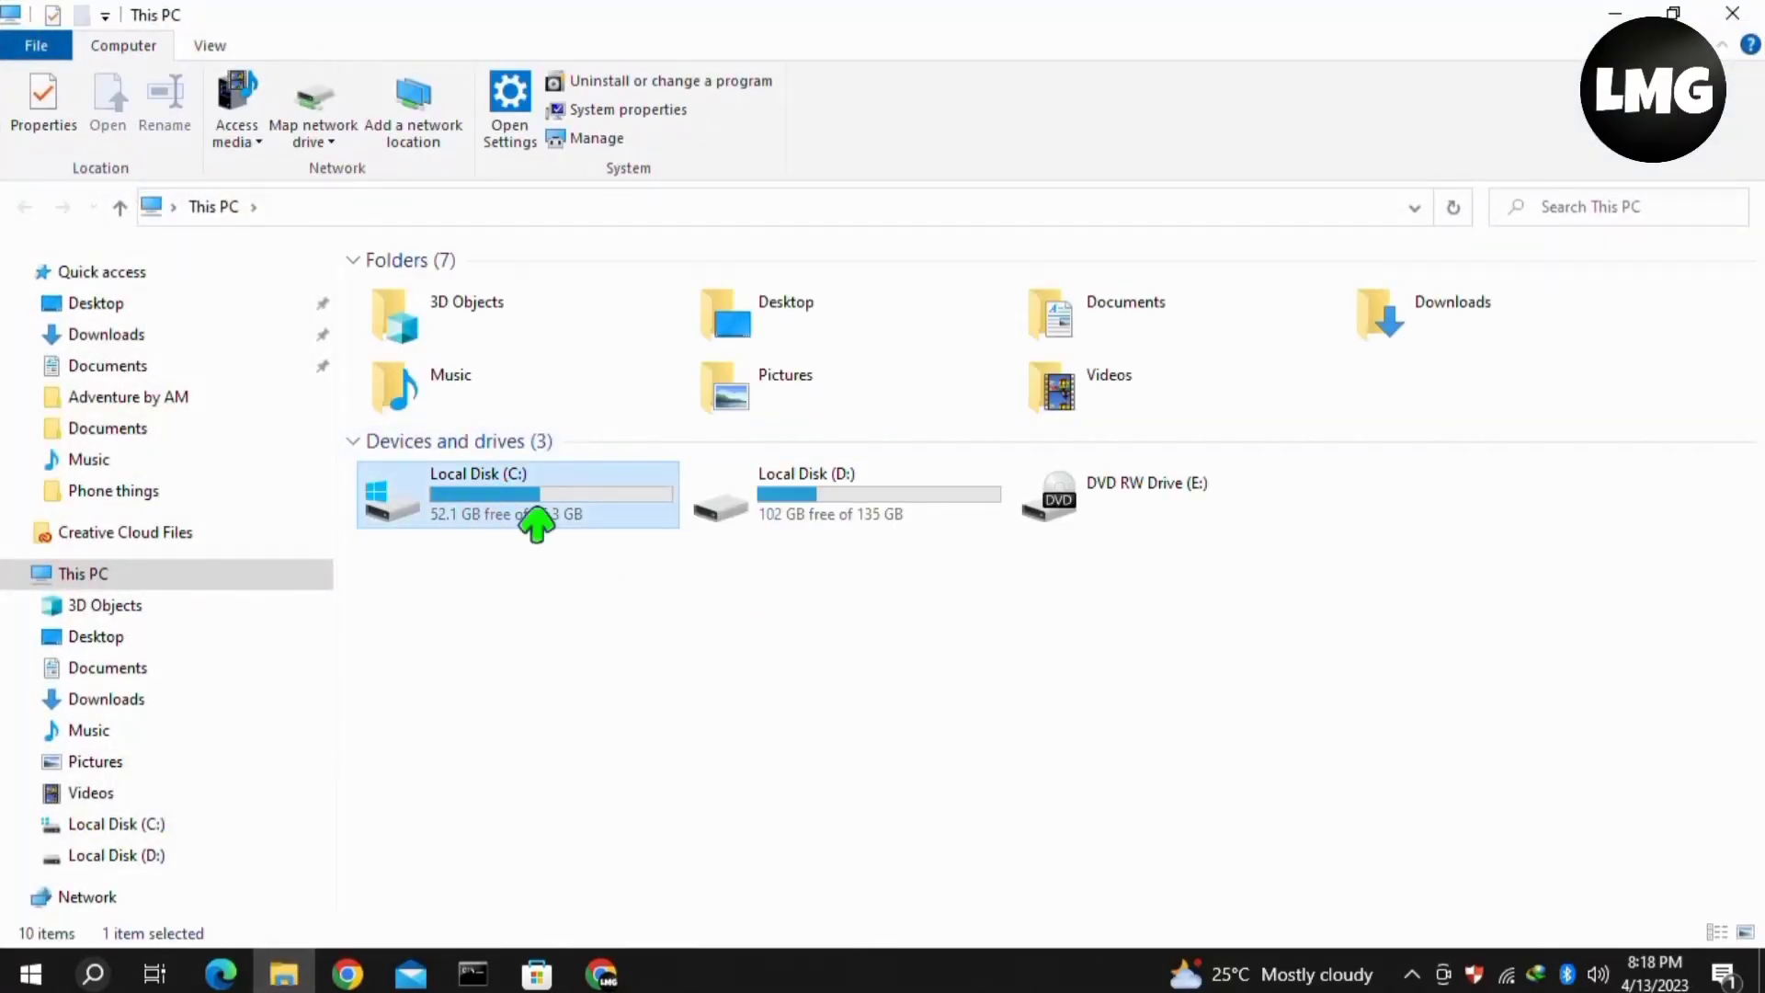
{"action": "double_click", "coordinate": [515, 493]}
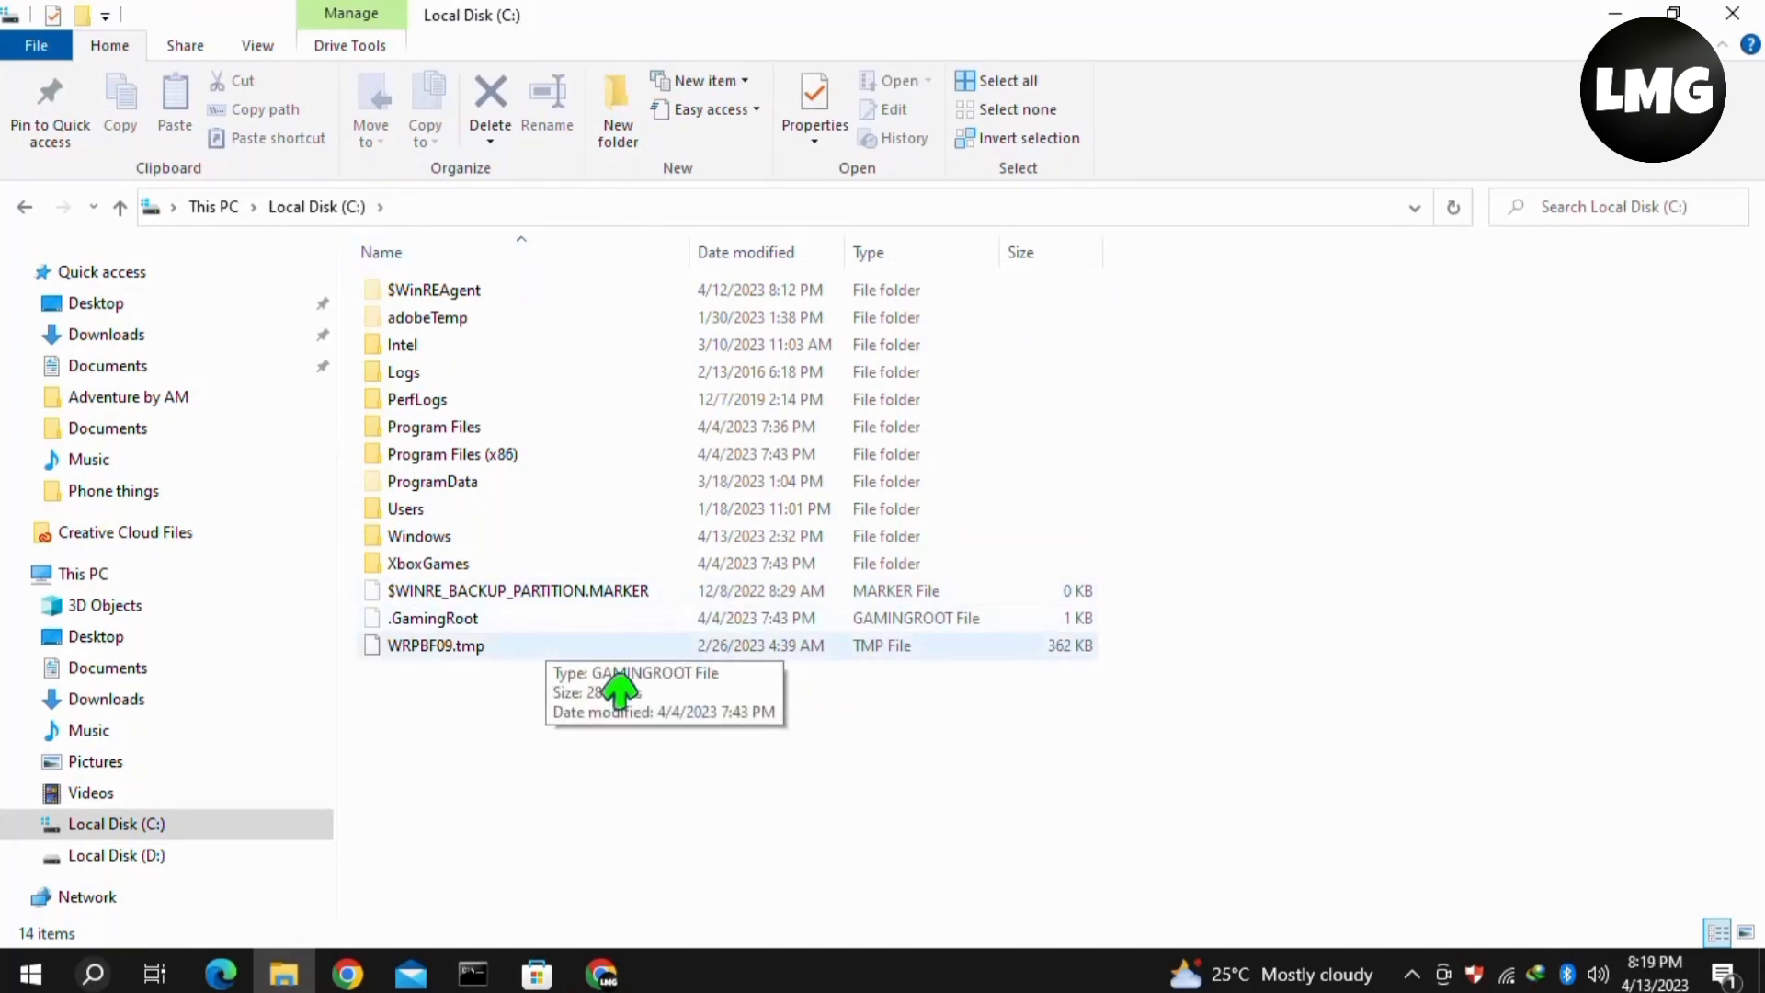
{"action": "mouse_move", "coordinate": [804, 779]}
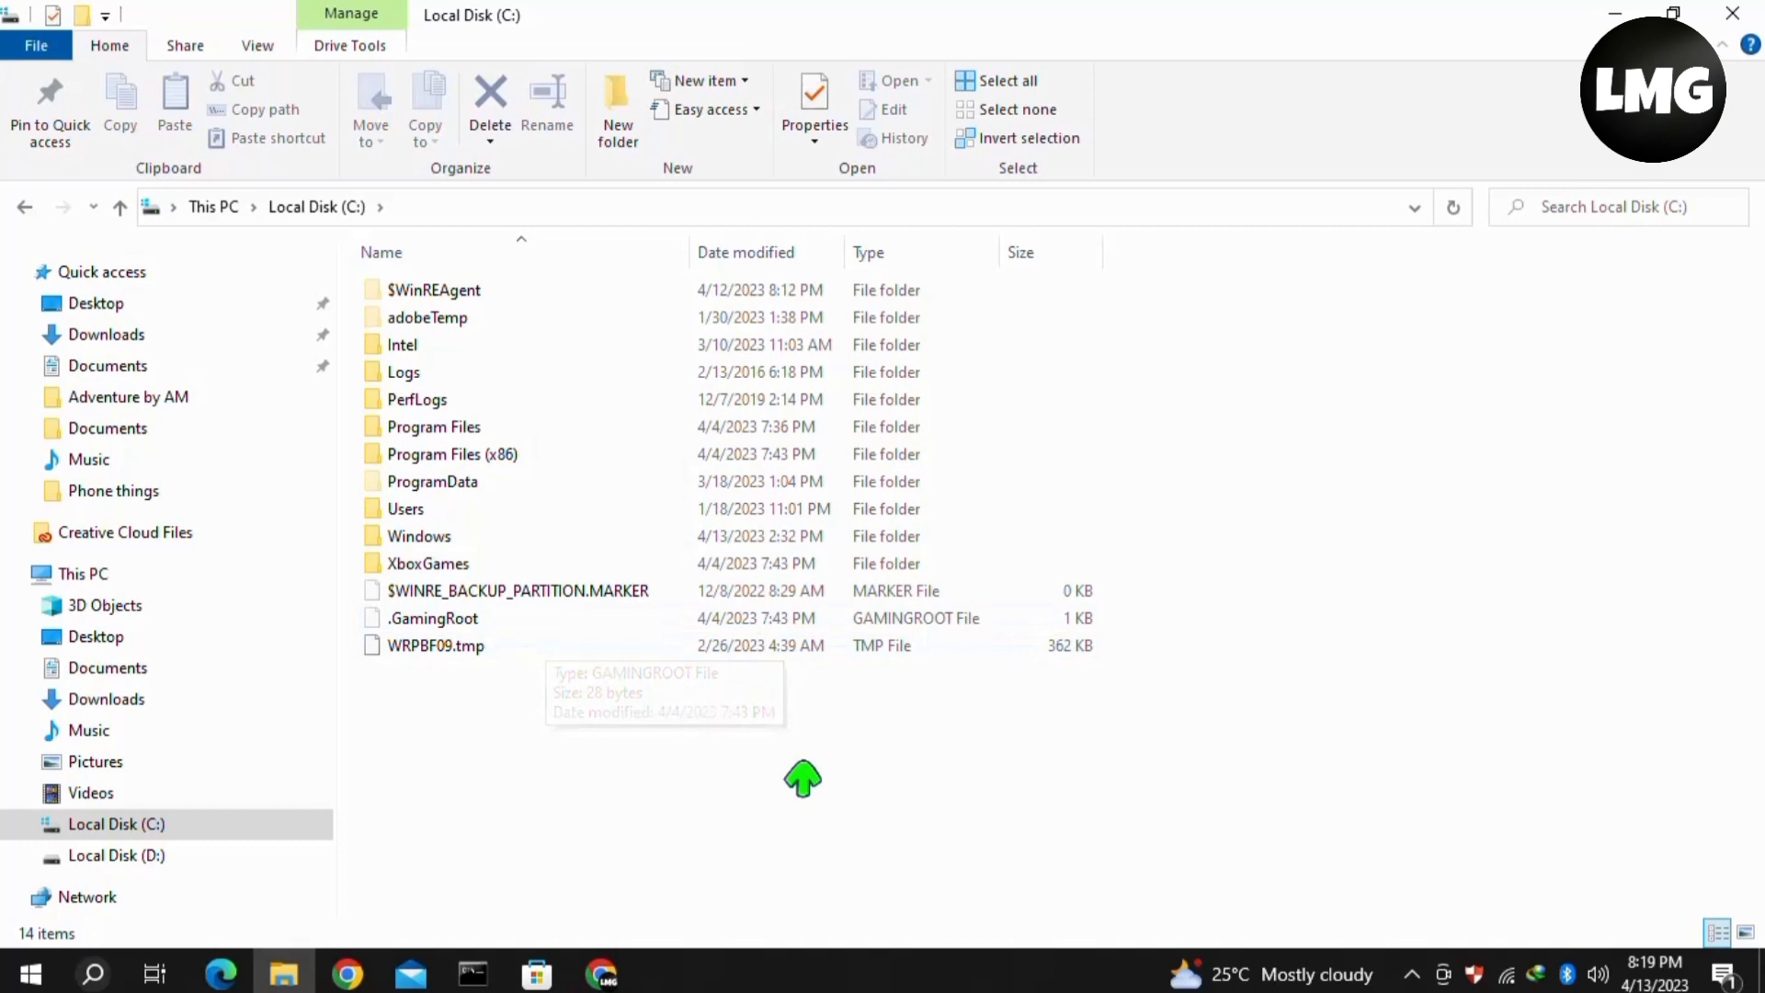
{"action": "mouse_move", "coordinate": [966, 625]}
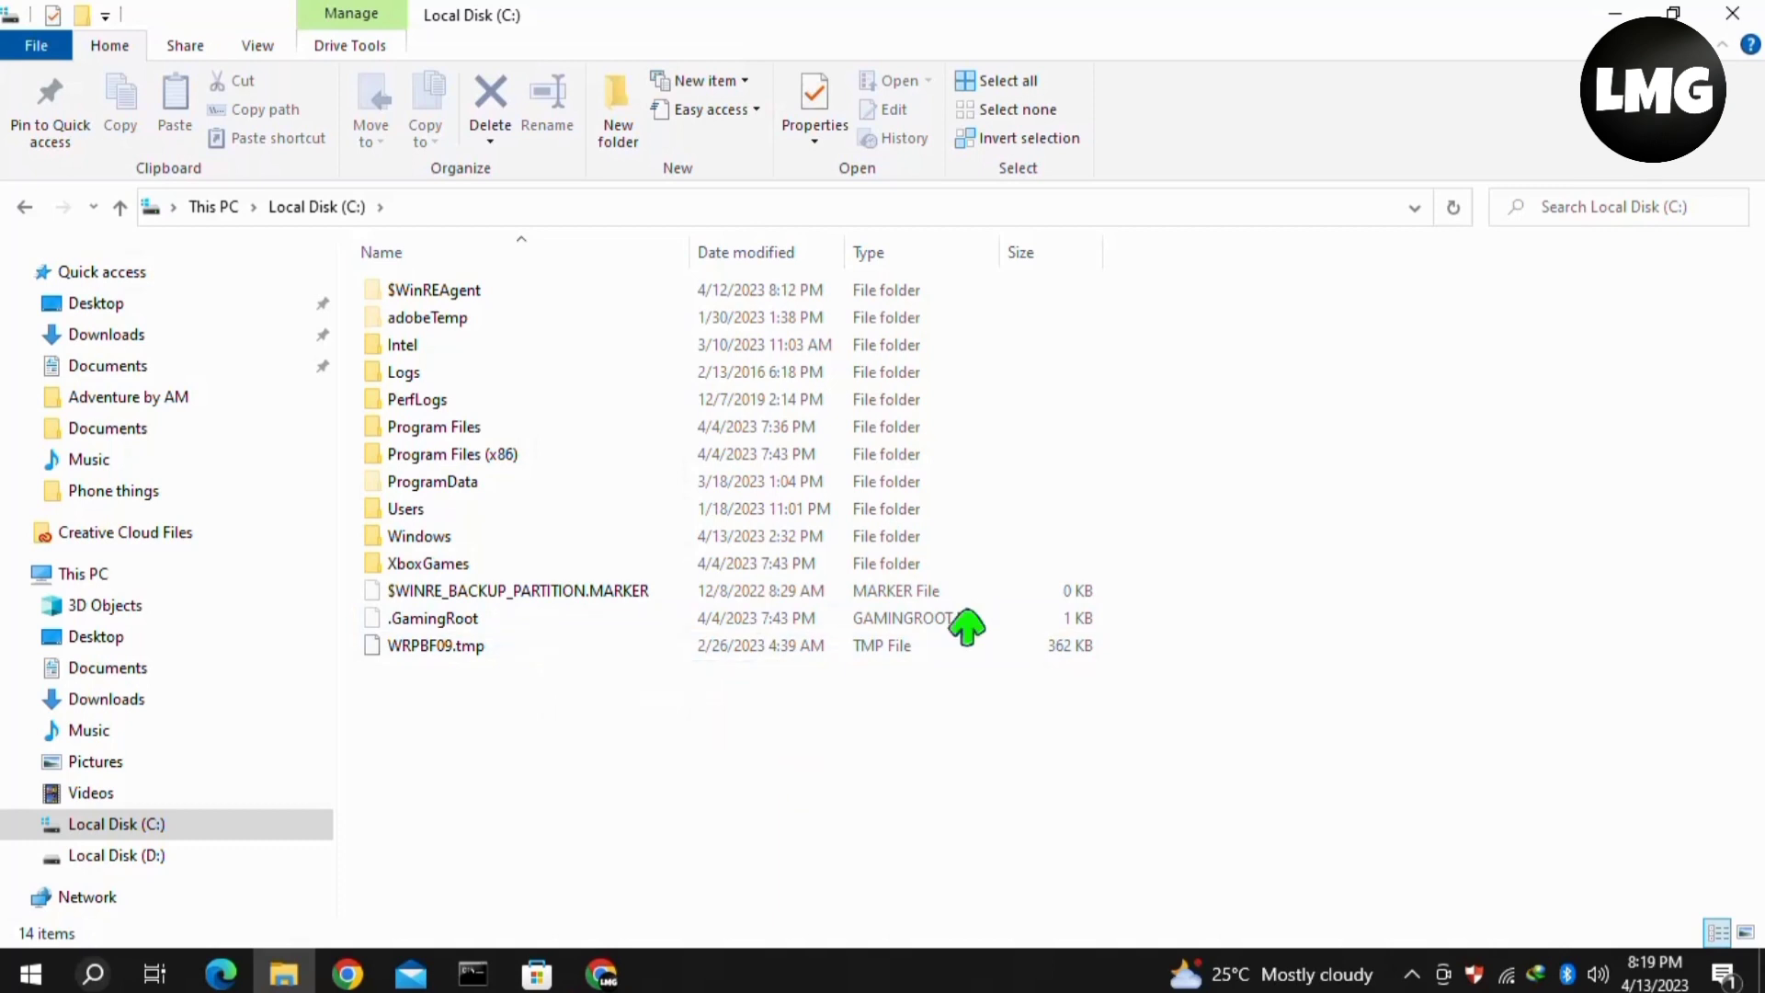